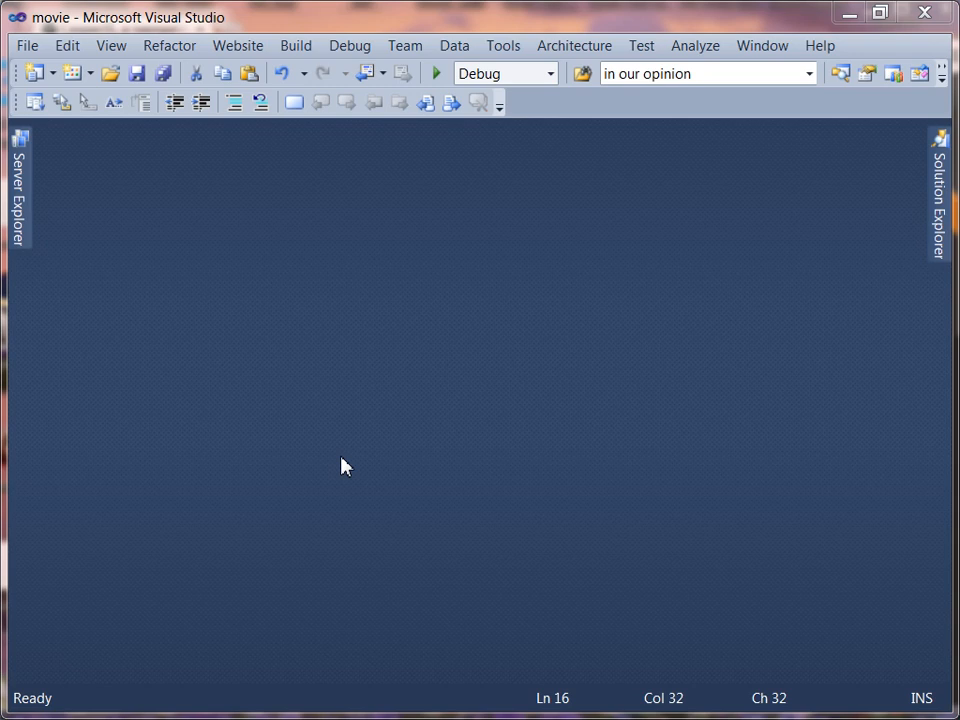
mouse_move(358, 460)
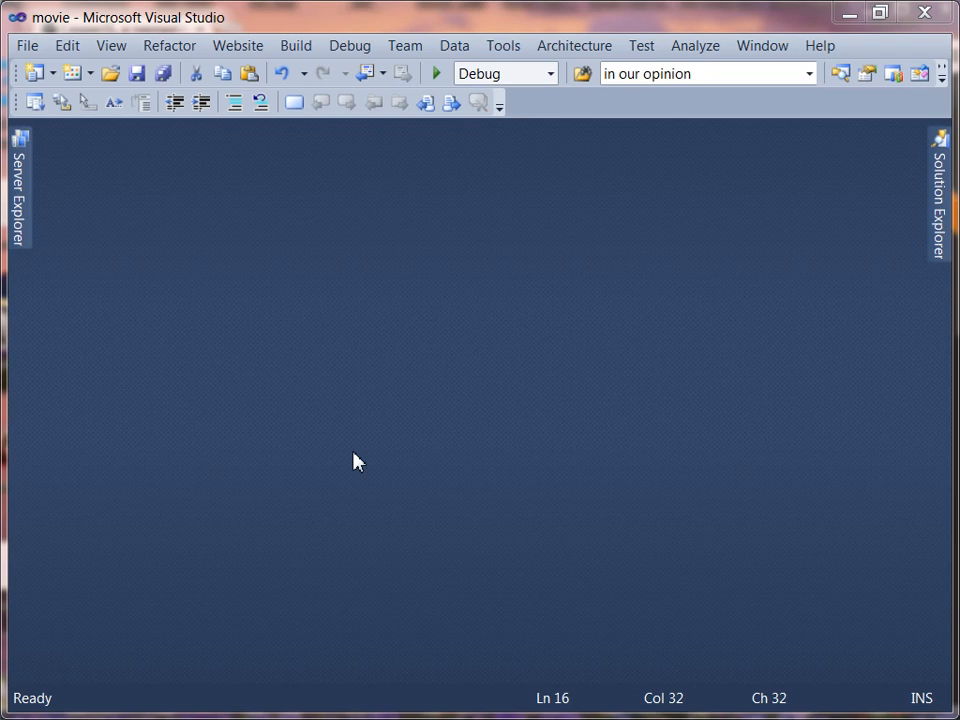
mouse_move(918, 356)
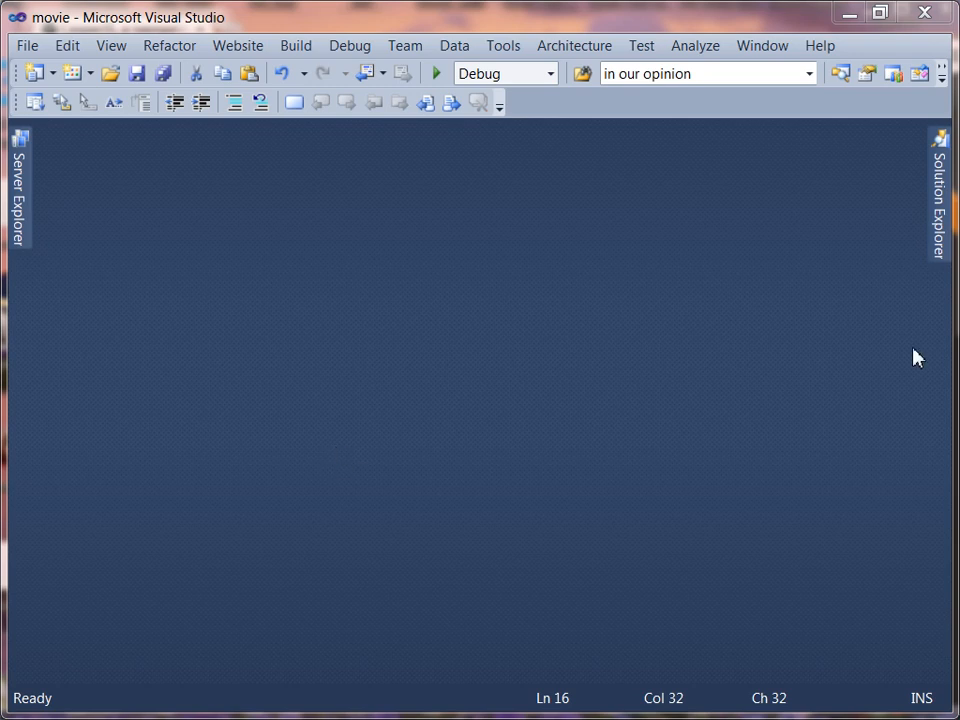
mouse_move(676, 364)
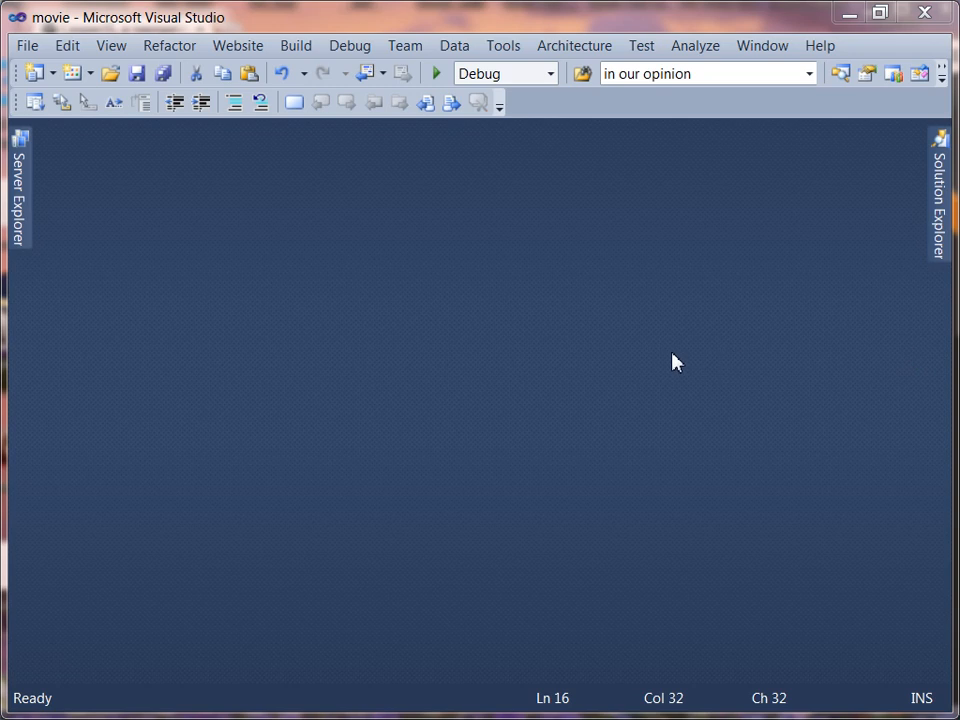
mouse_move(882, 376)
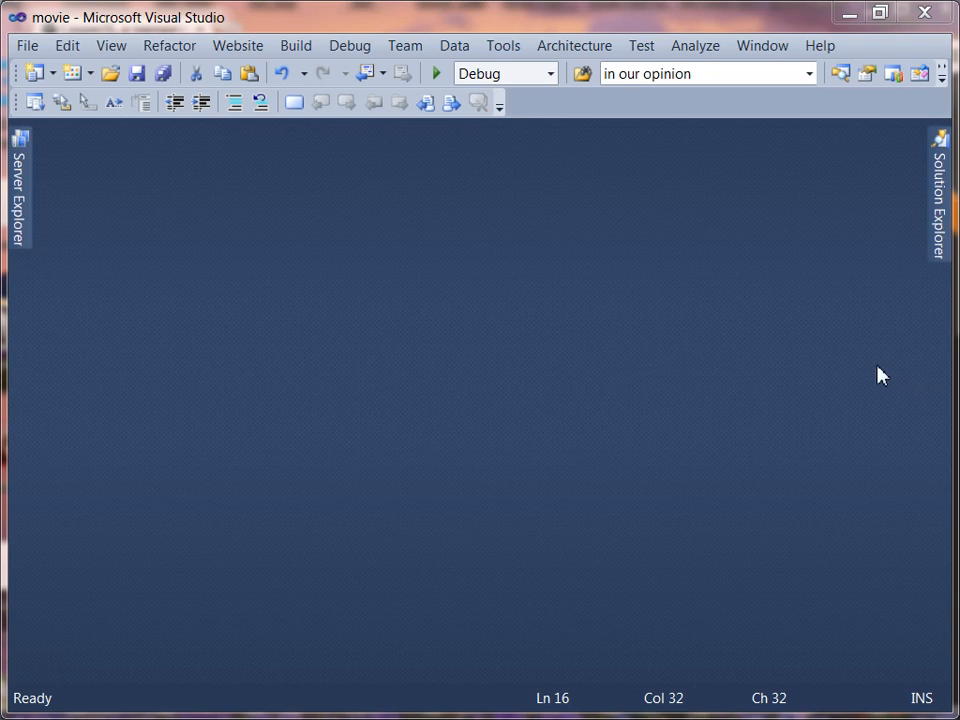
mouse_move(708, 360)
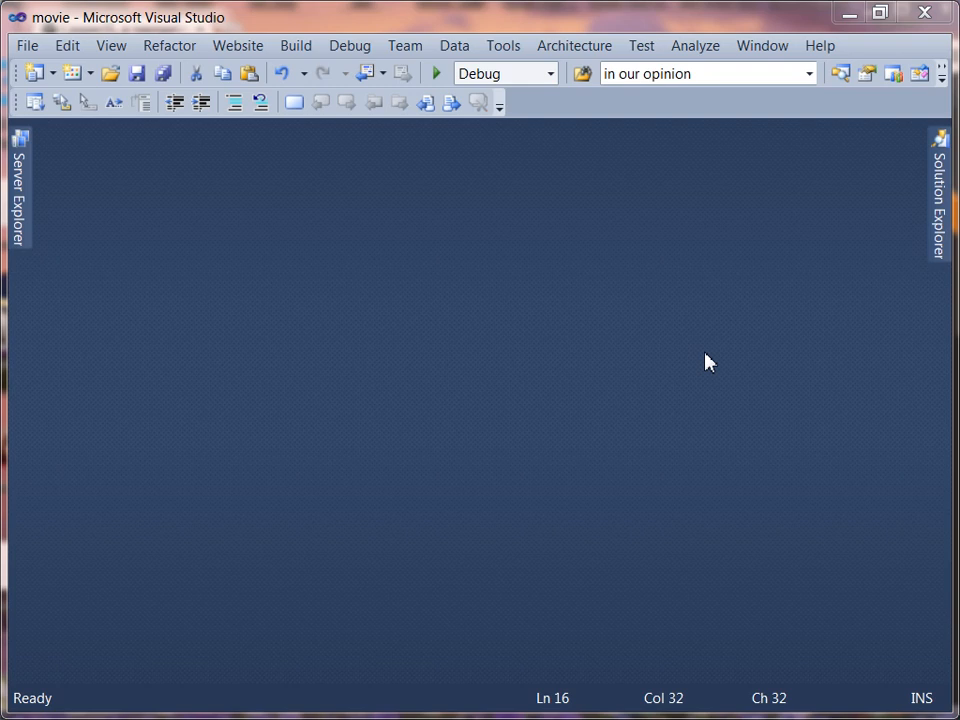
mouse_move(772, 472)
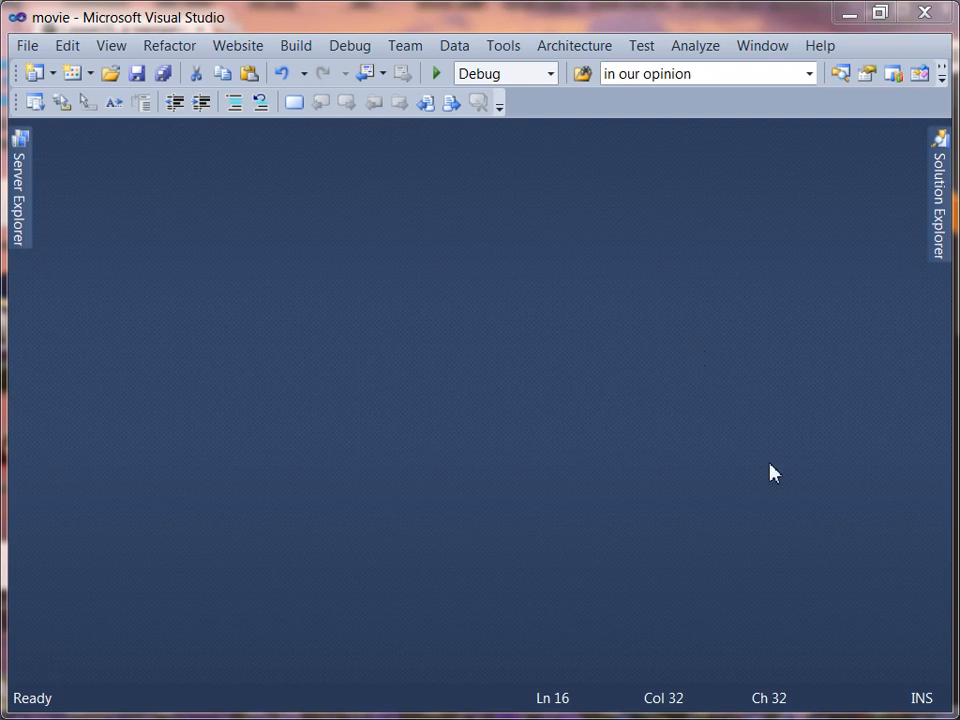
mouse_move(680, 440)
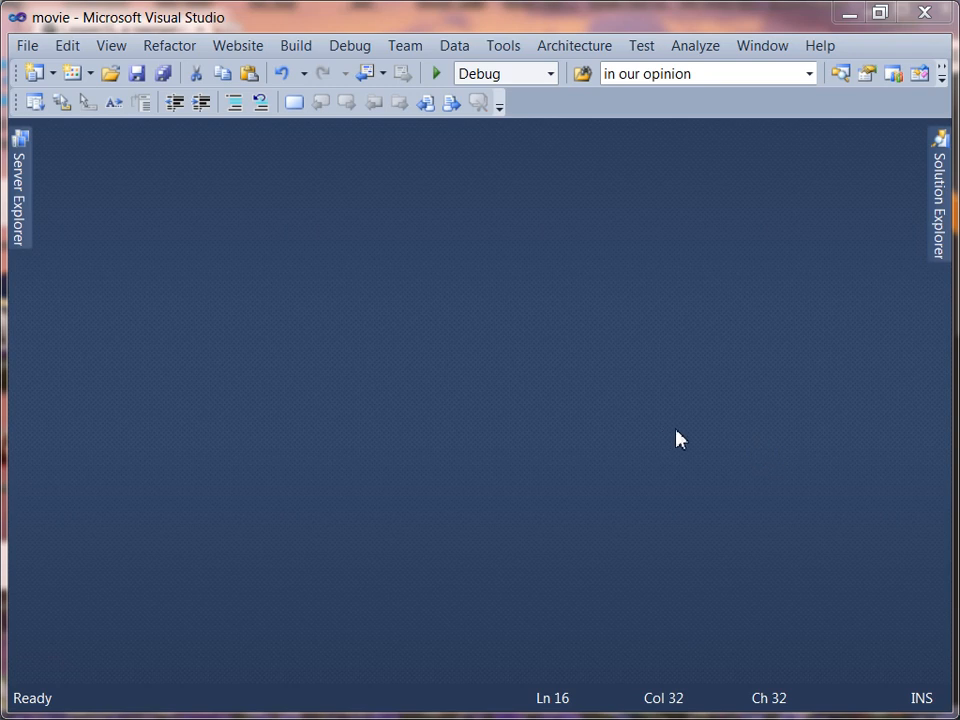
mouse_move(676, 444)
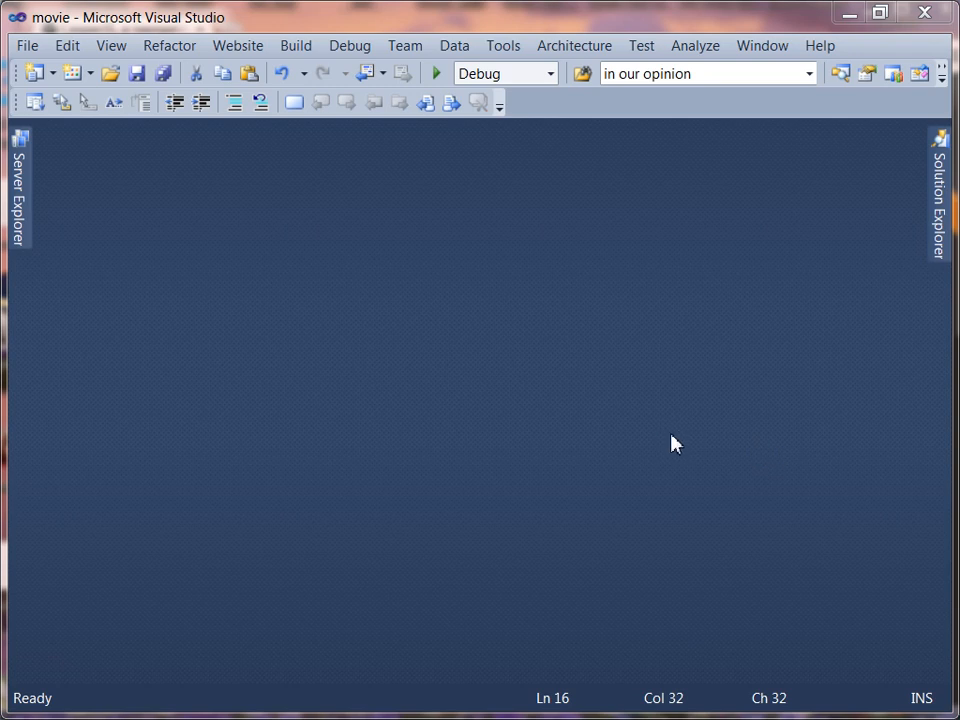
mouse_move(720, 412)
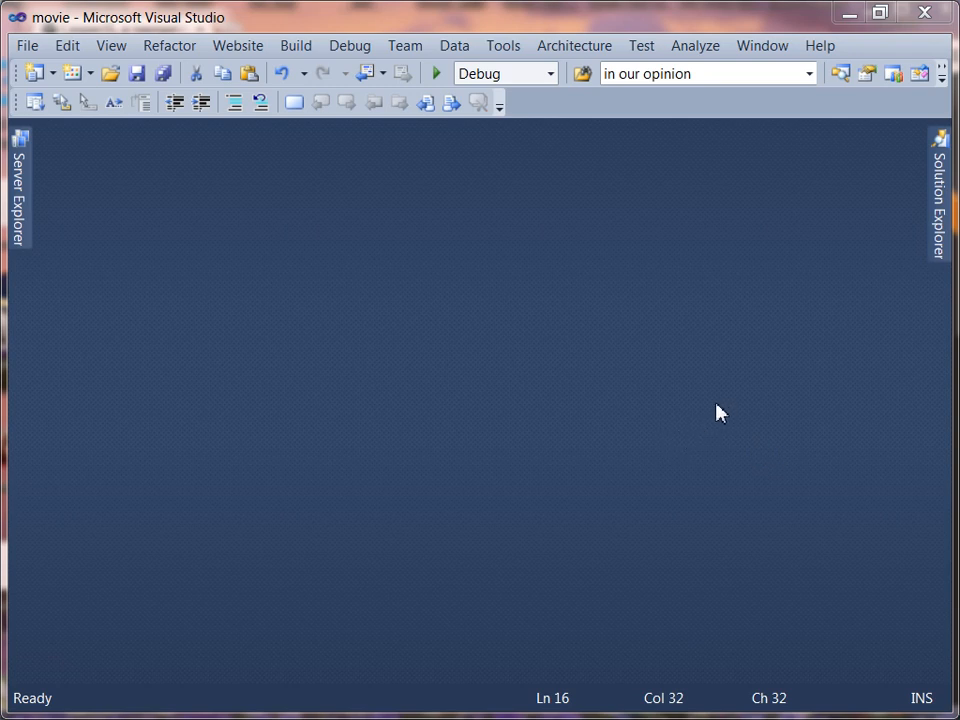
mouse_move(650, 392)
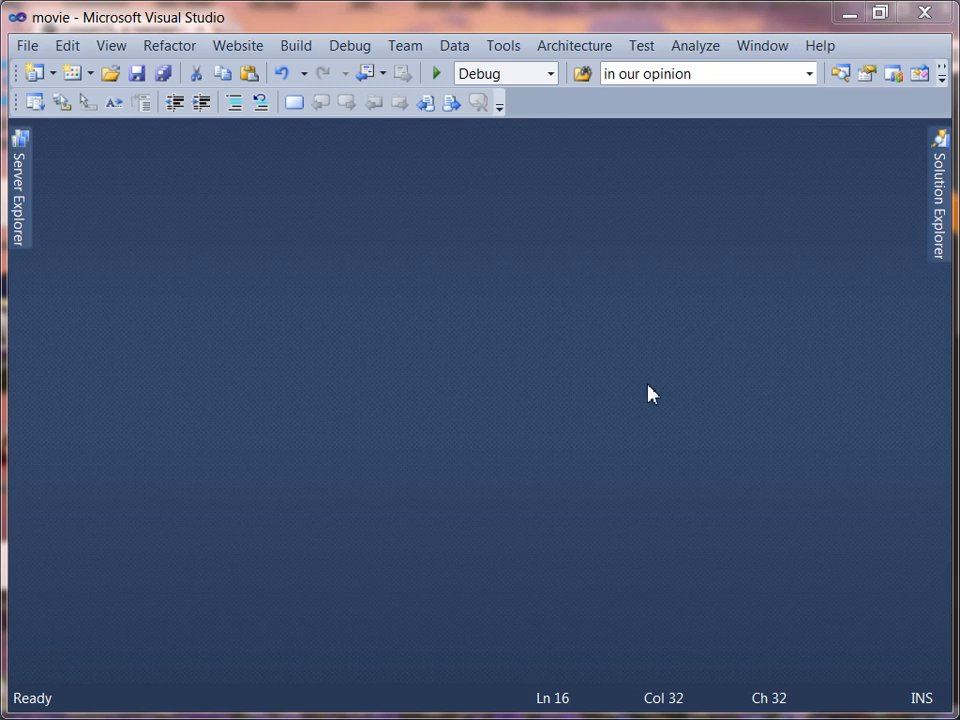
mouse_move(642, 428)
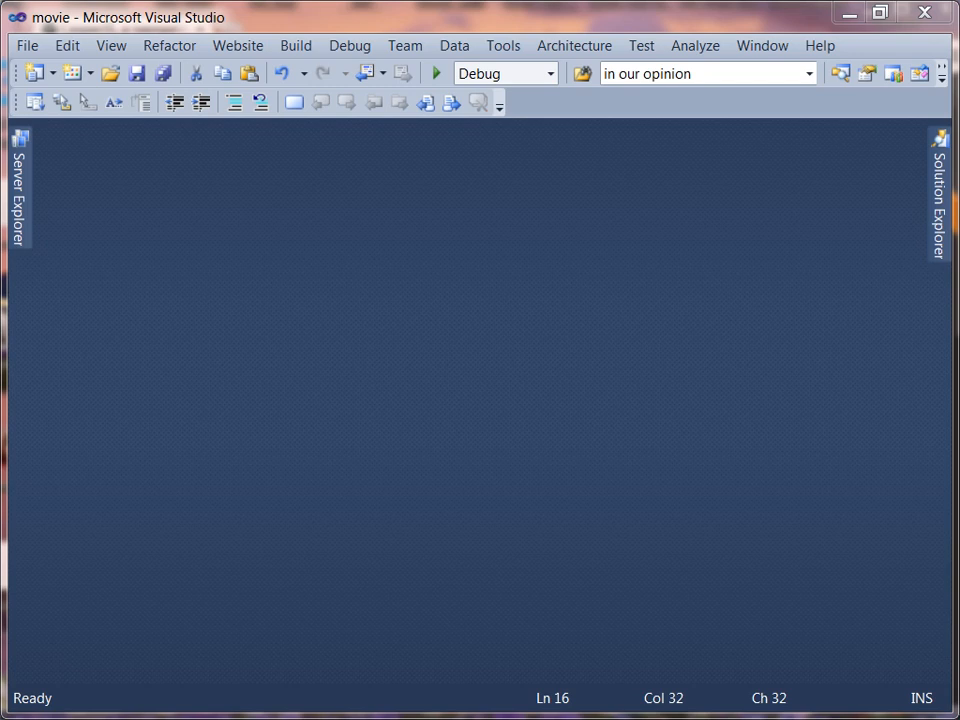
mouse_move(596, 380)
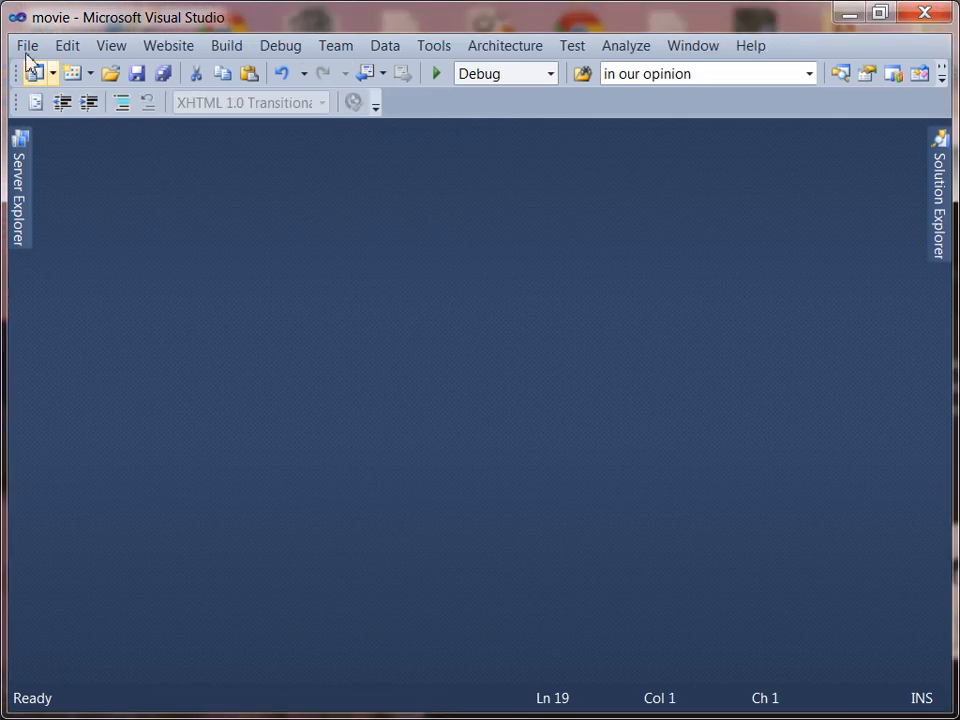
Start adding a new file to the movie project via File > New > File
left_click(32, 46)
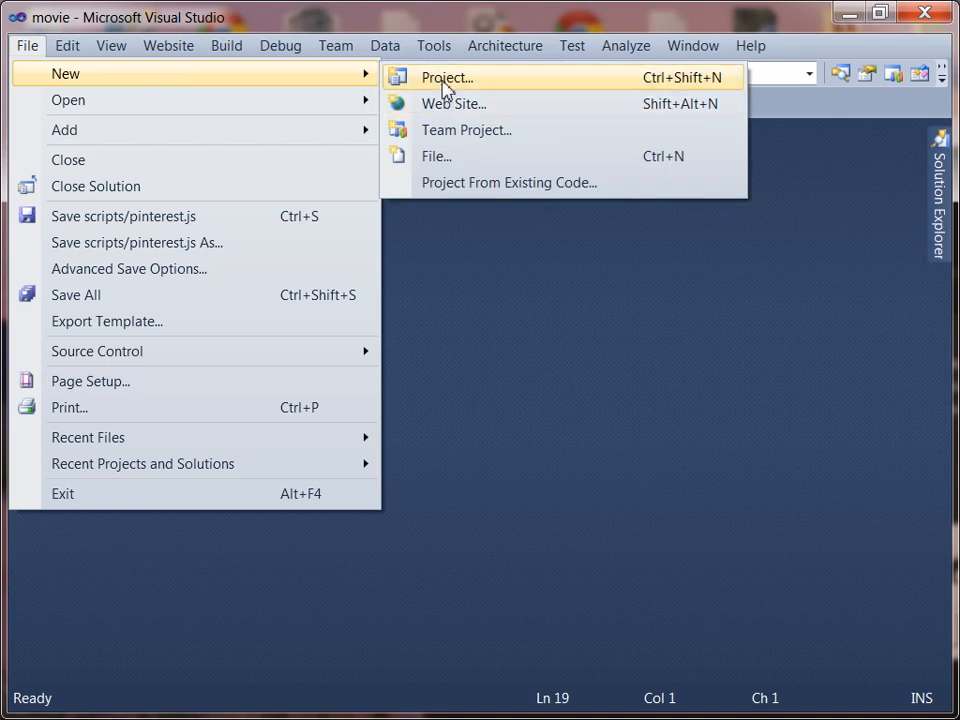
mouse_move(448, 156)
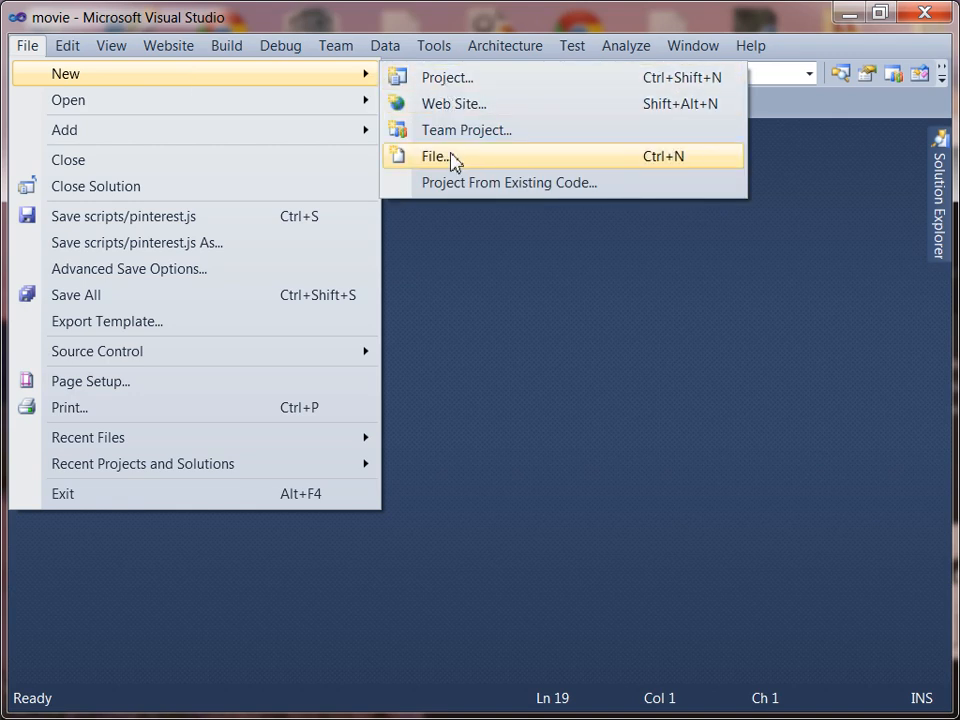
mouse_move(440, 168)
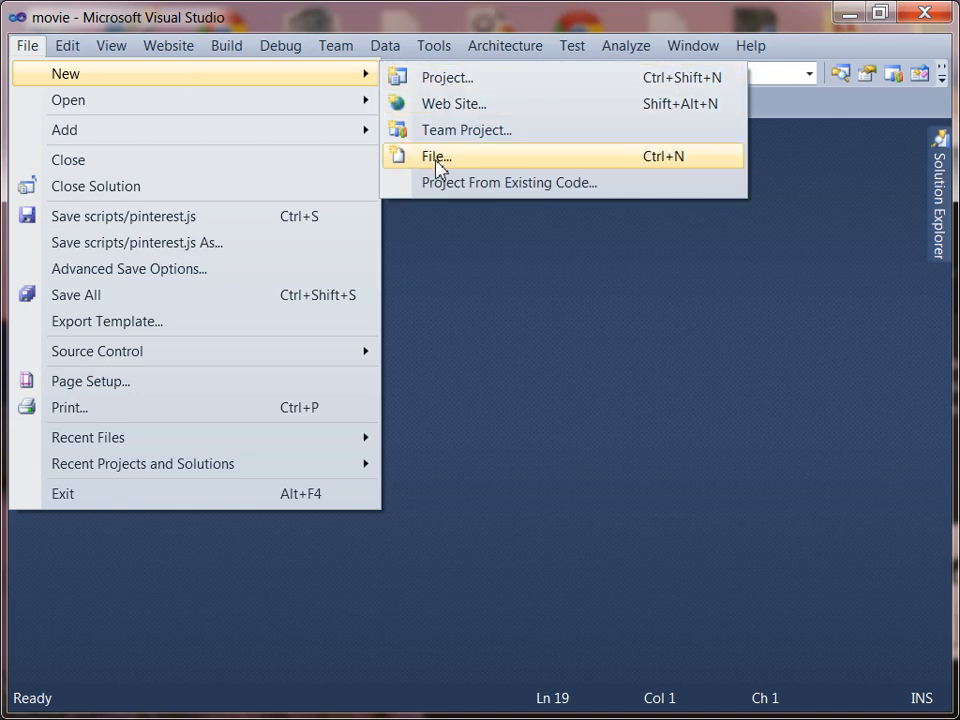
left_click(436, 156)
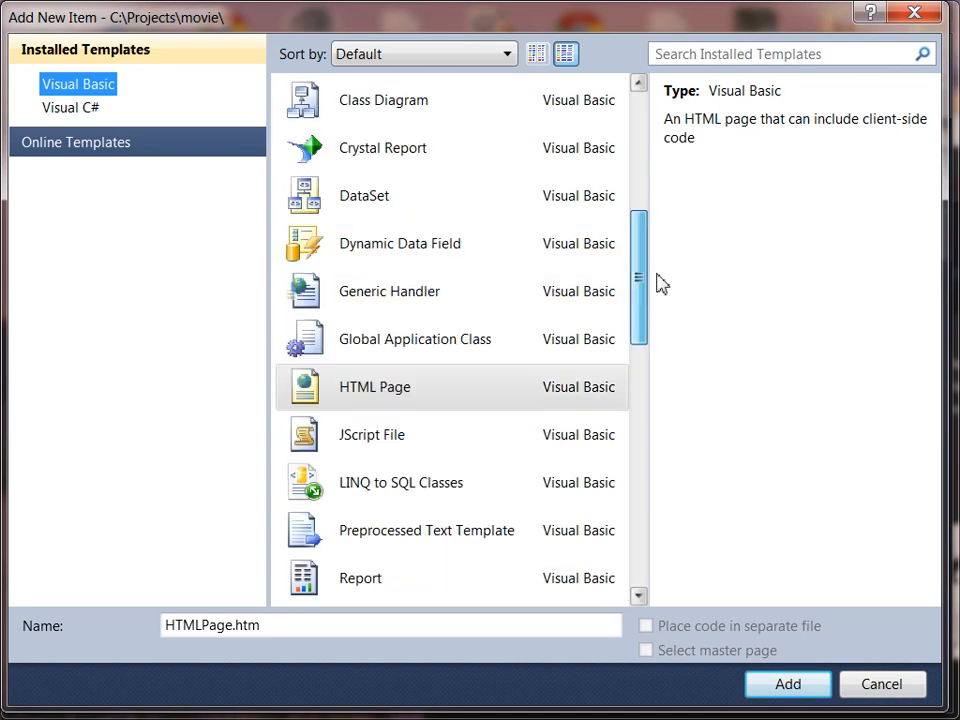
Choose the JScript File template and add it as test.js
left_click(372, 434)
type("test.js")
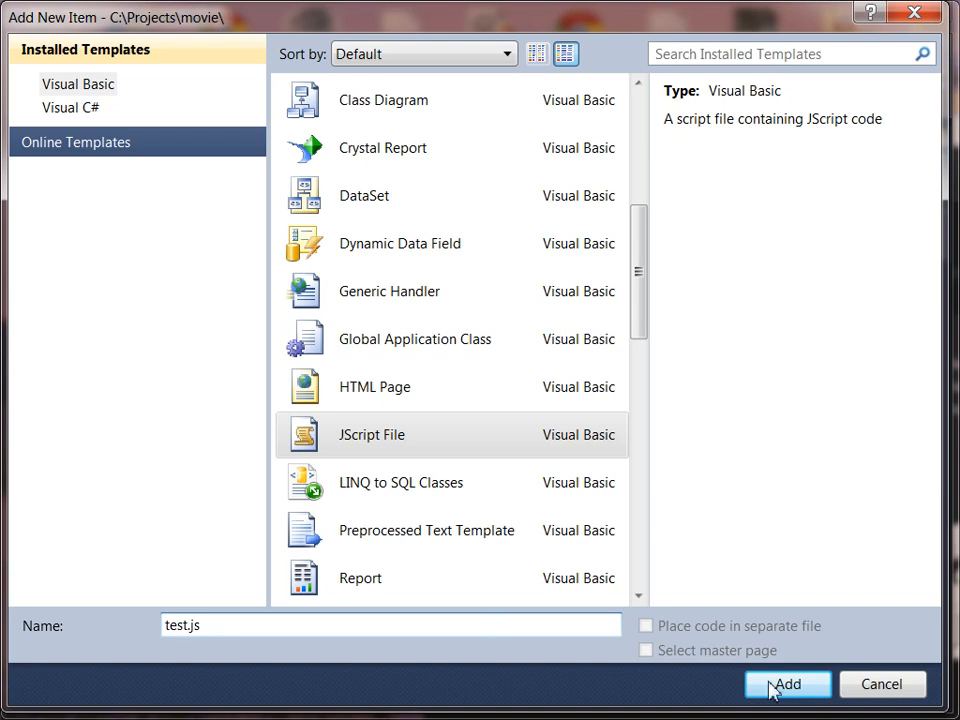
left_click(792, 684)
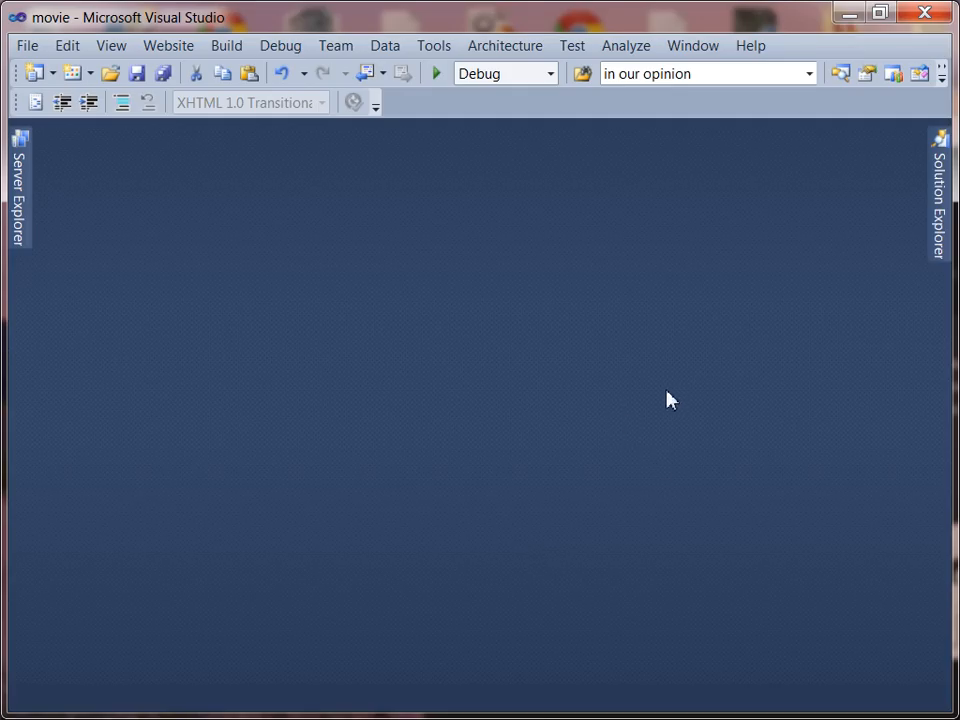
mouse_move(598, 382)
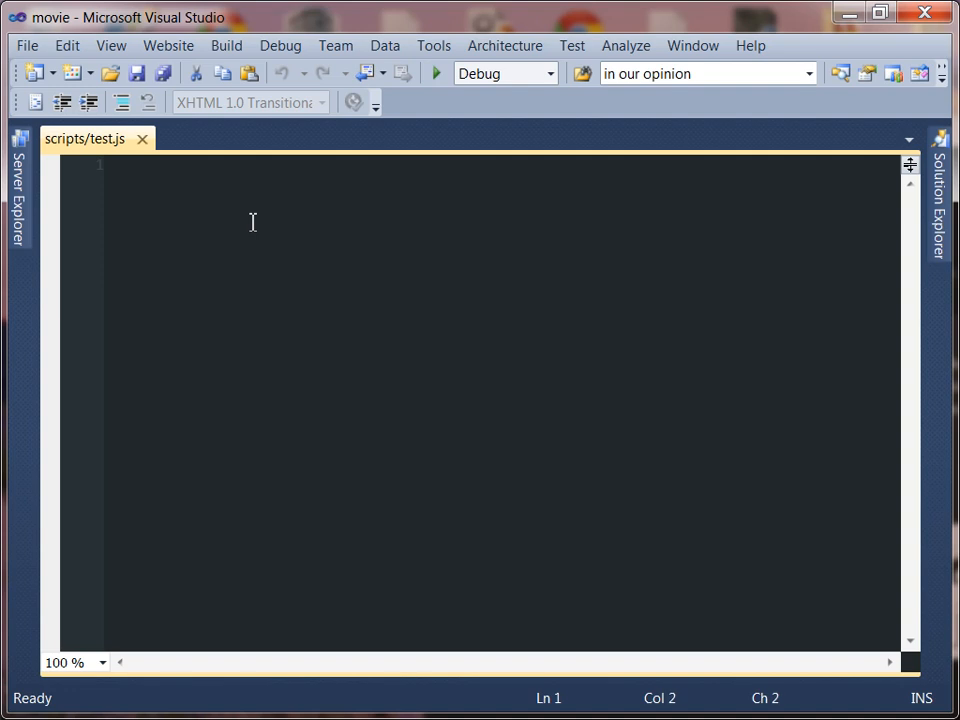
Write phantom.casperPath = "/projects/casperjs/"; as the first line of test.js
type("phantom")
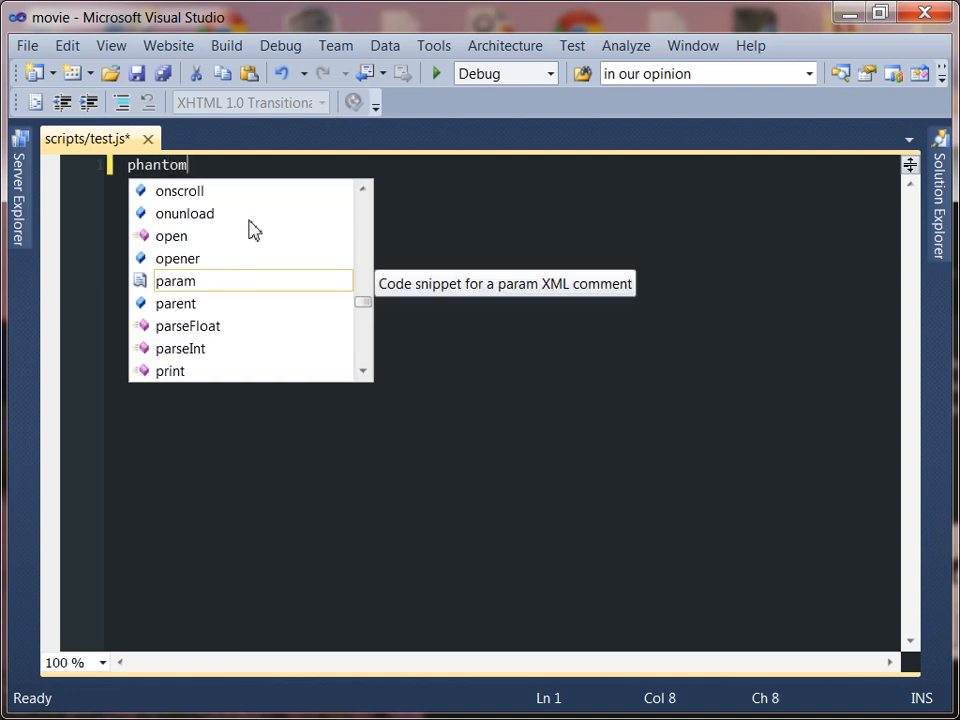
type(".casper")
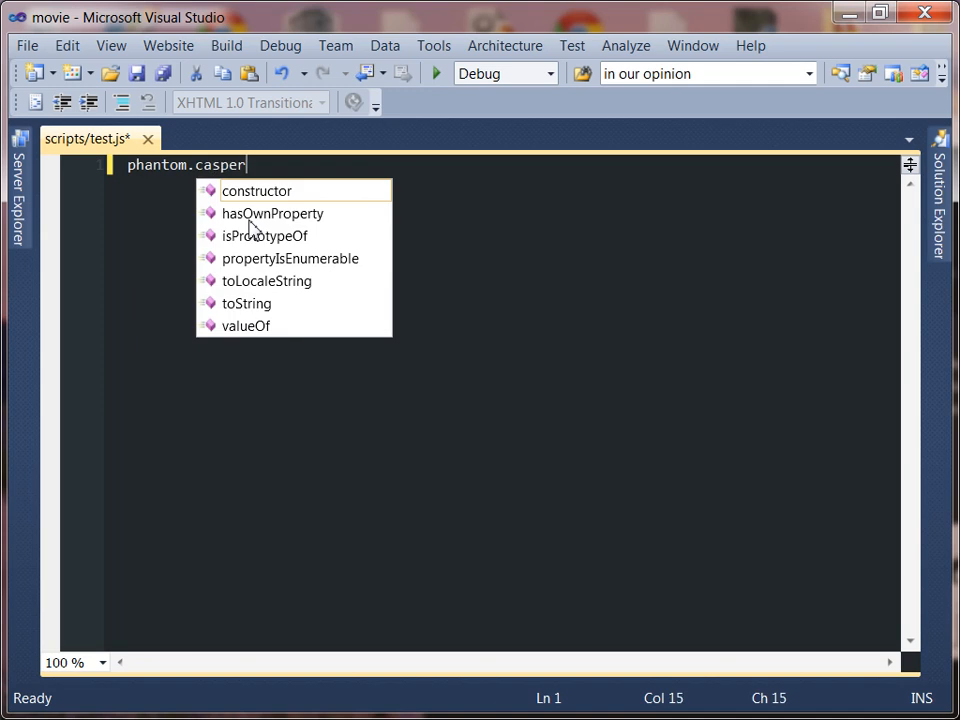
type("Path =")
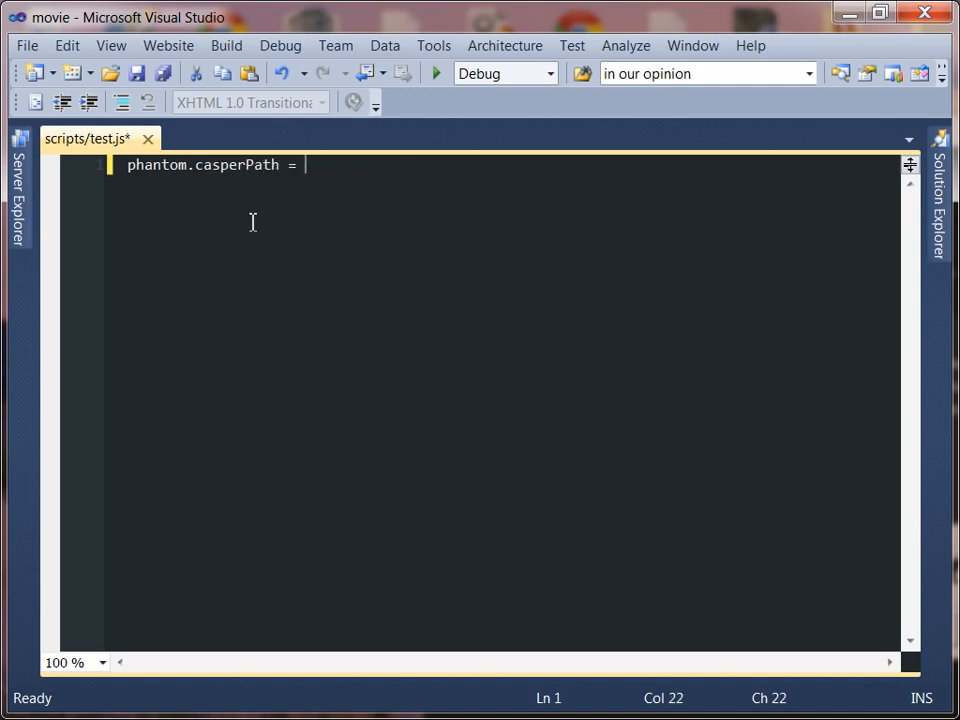
type("\"")
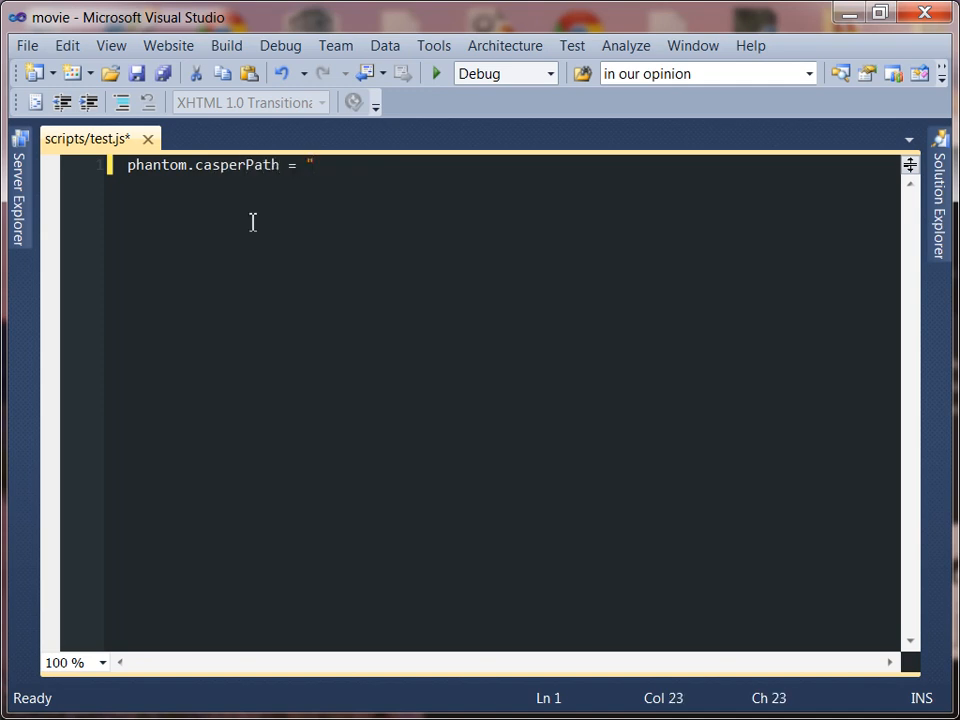
type("/projects")
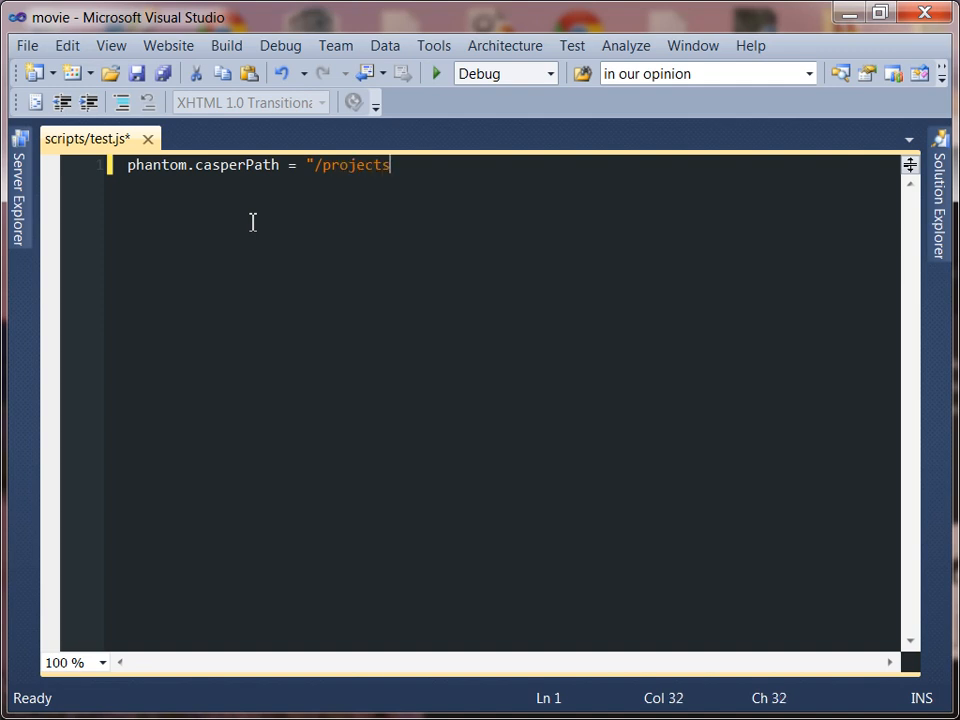
type("/")
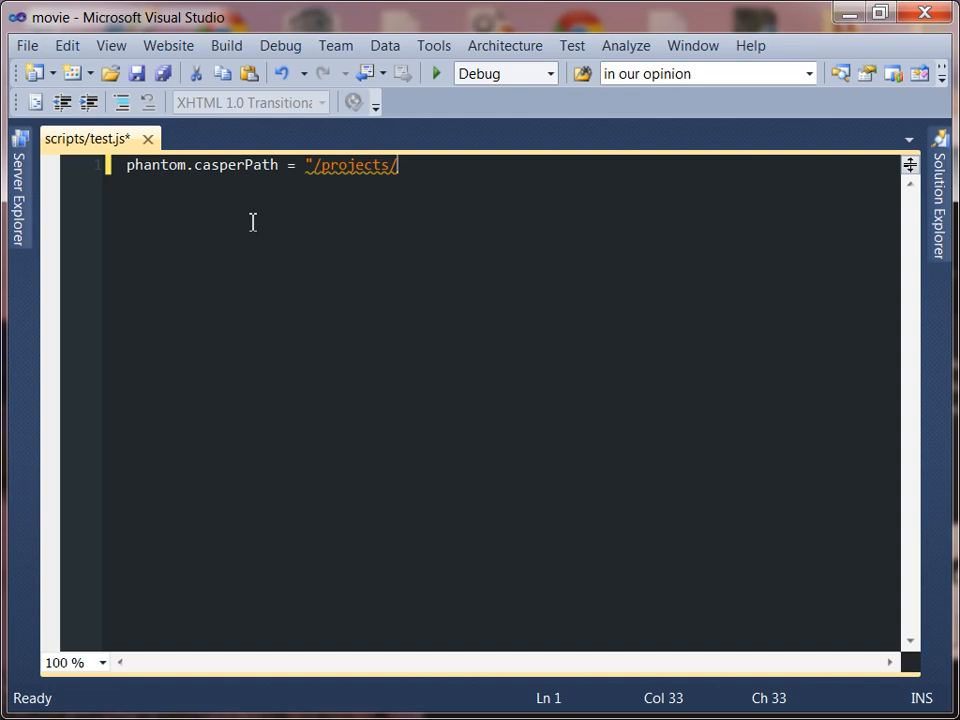
type("casperjs")
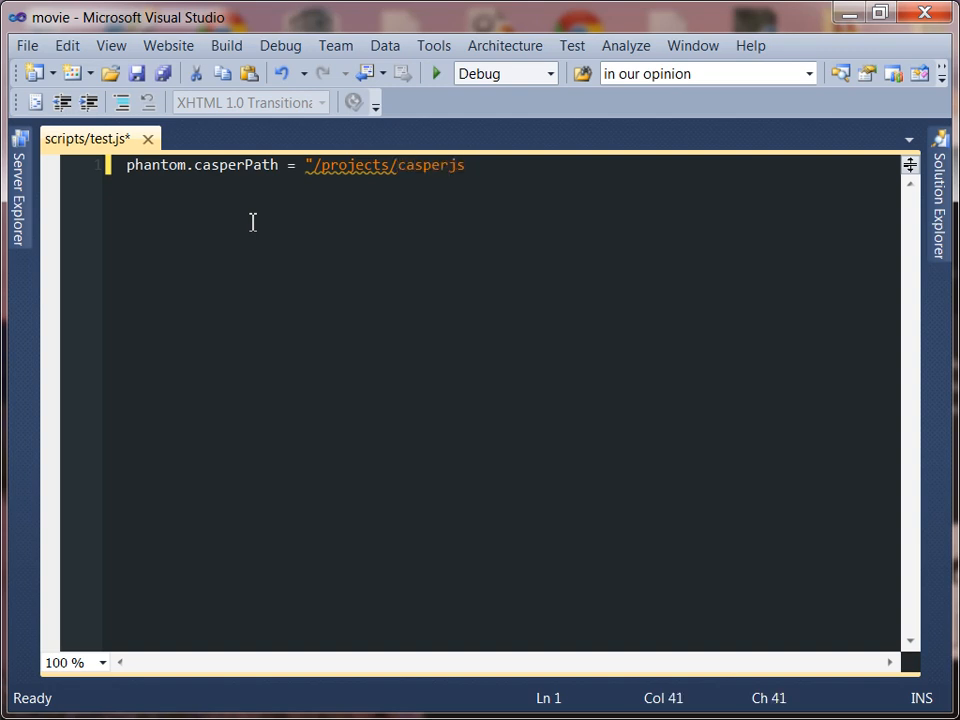
type("/\"")
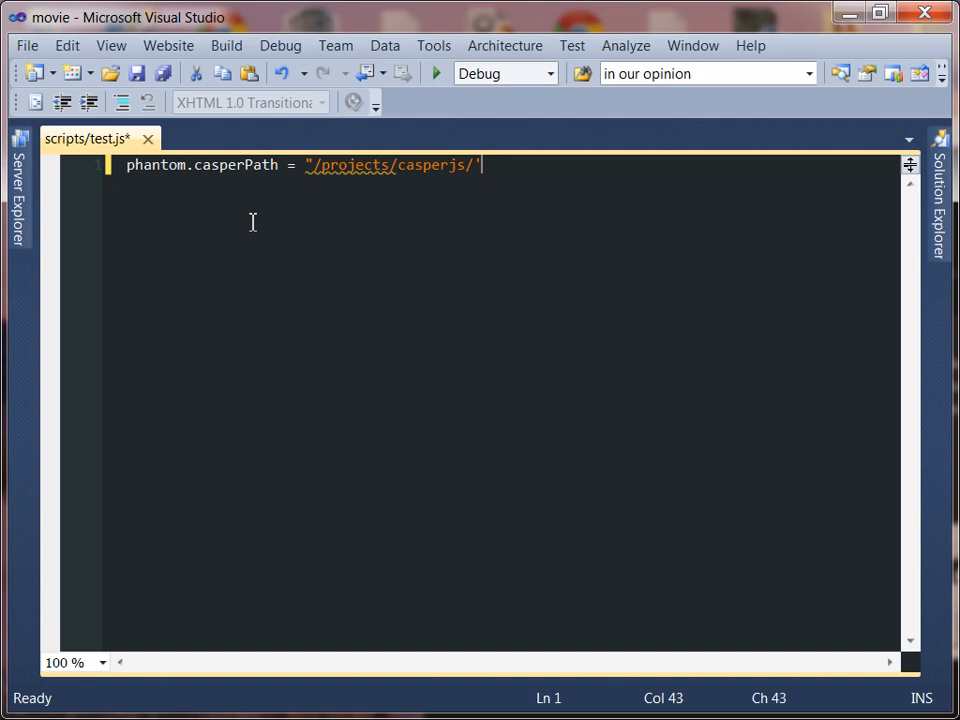
type(";")
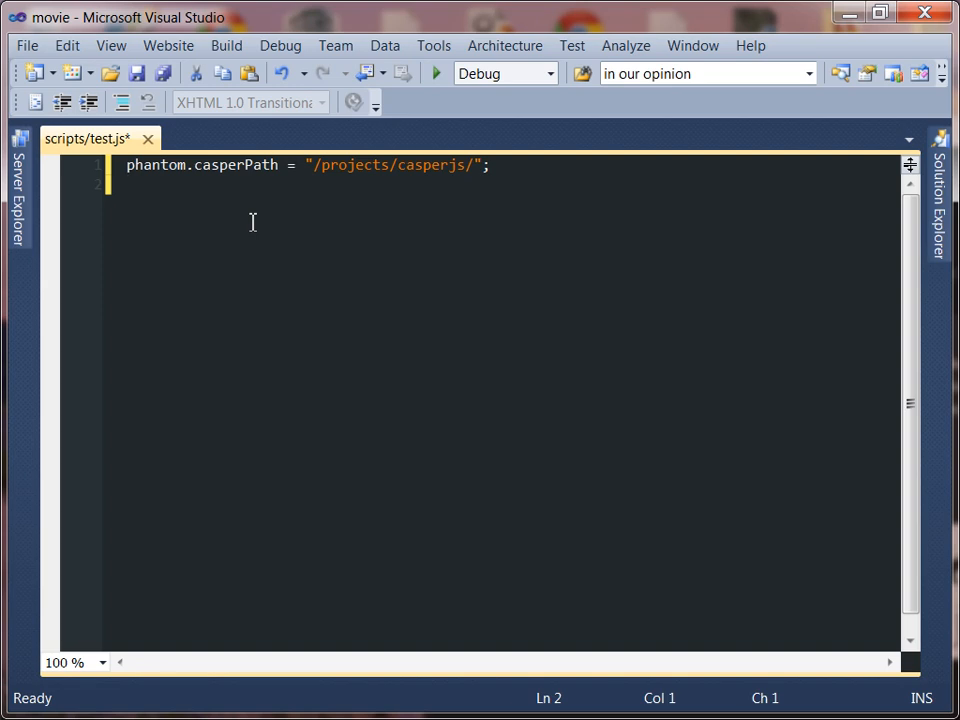
Write phantom.injectJs(phantom.casperPath + '/bin/bootstrap.js'); on line 2, leaving a blank line after
type("phantom.injec")
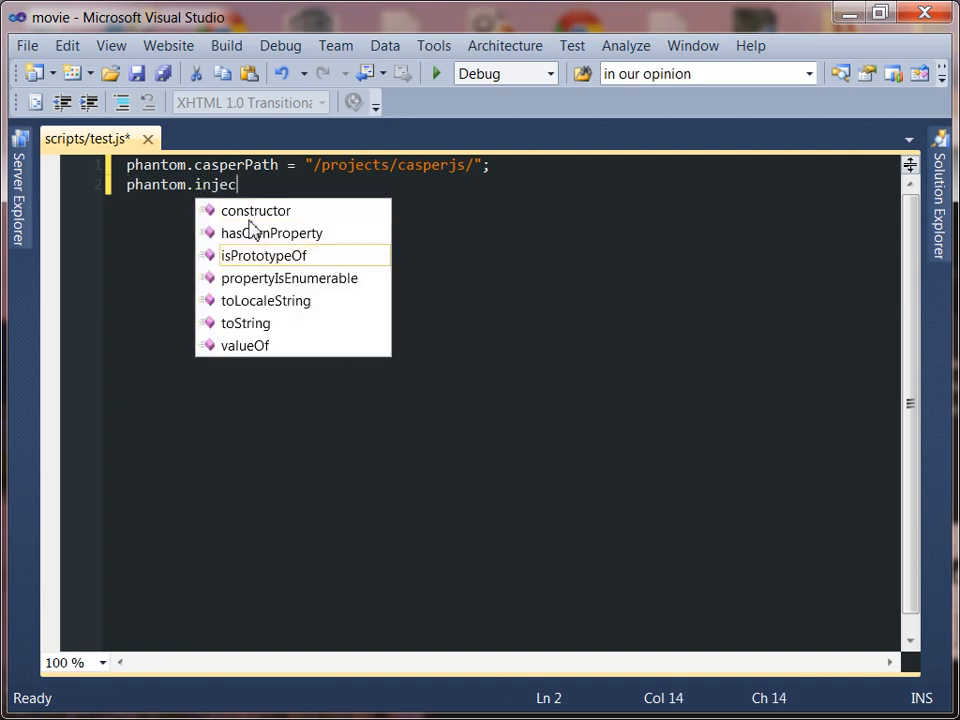
type("tJS")
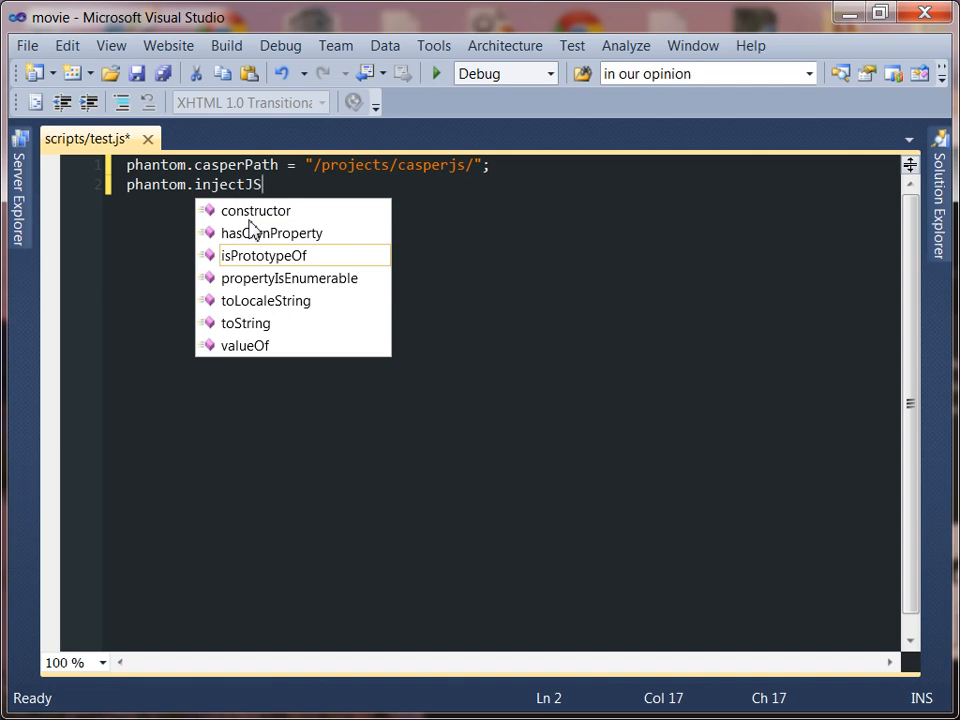
type("(ph")
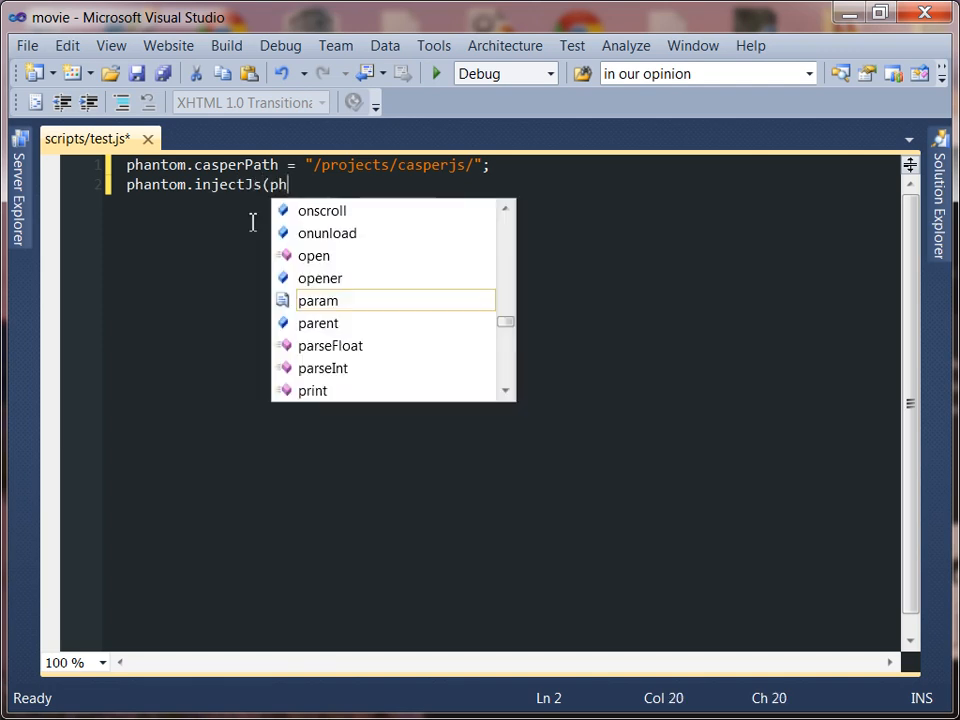
type("antom.casperPath")
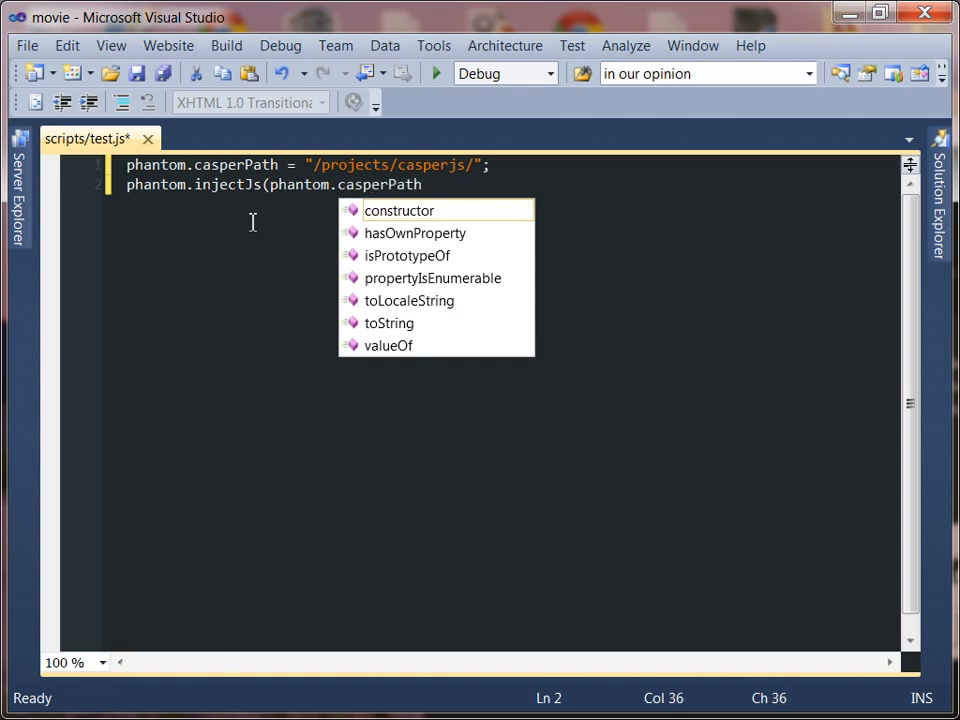
type("+ '/")
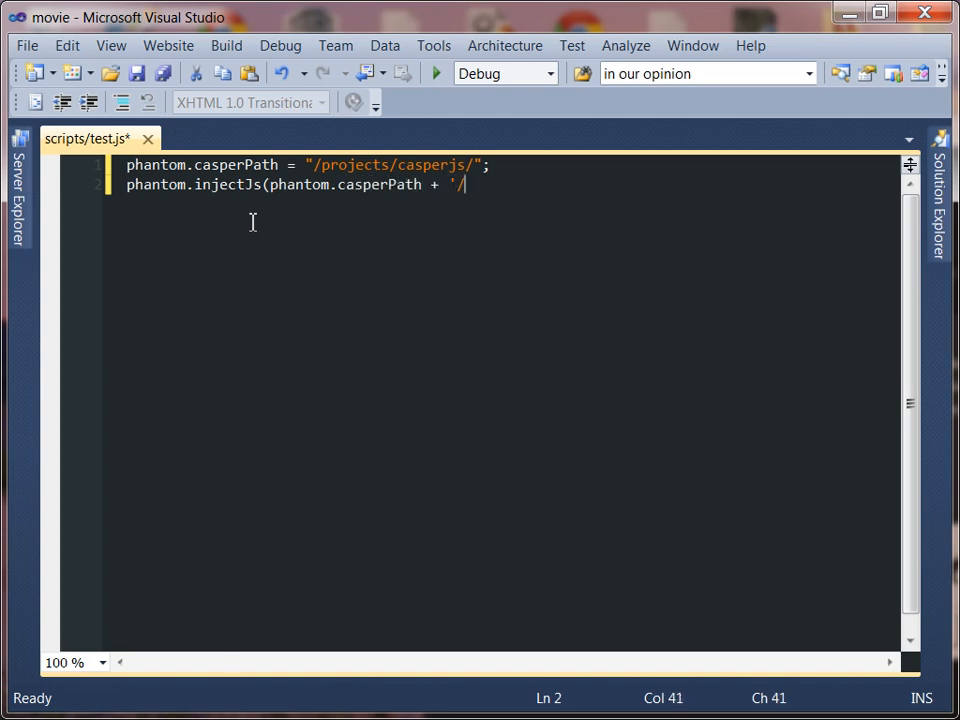
type("bin/")
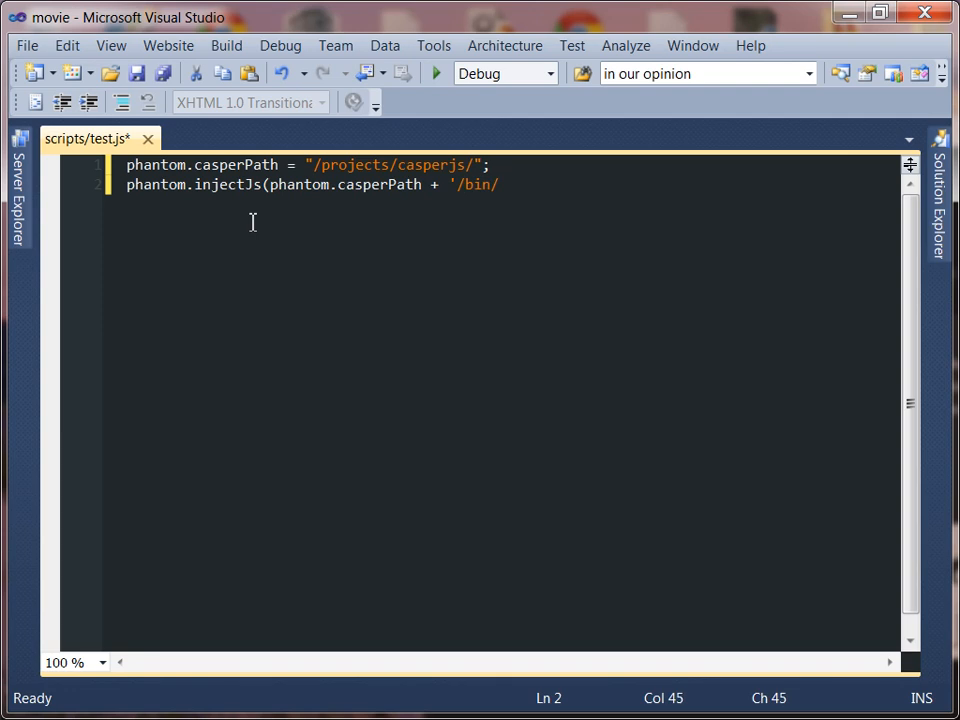
type("bo")
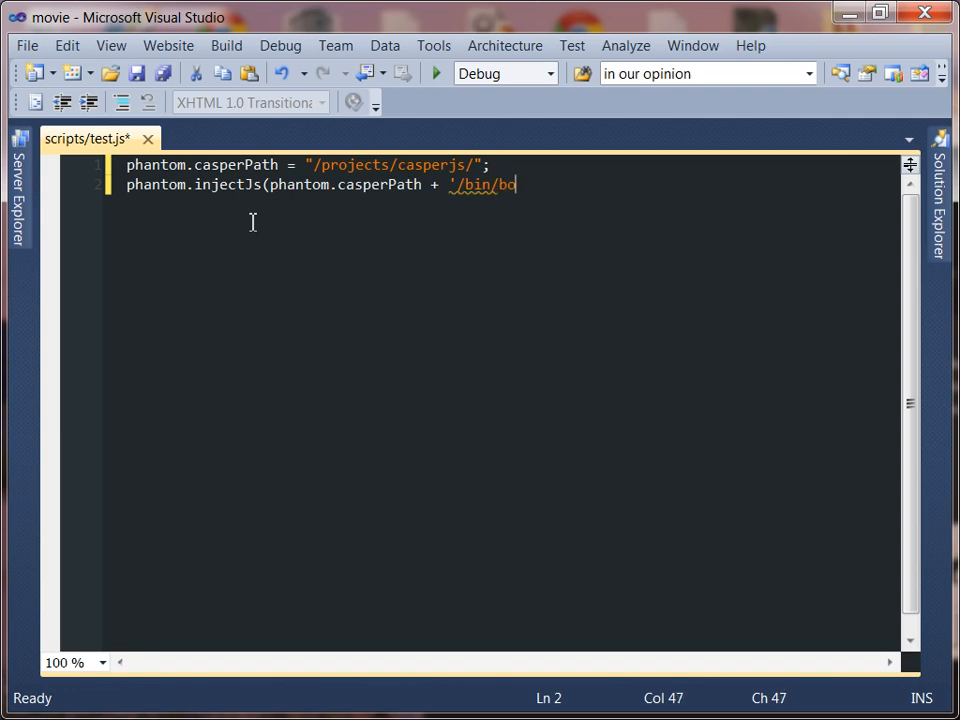
type("otst")
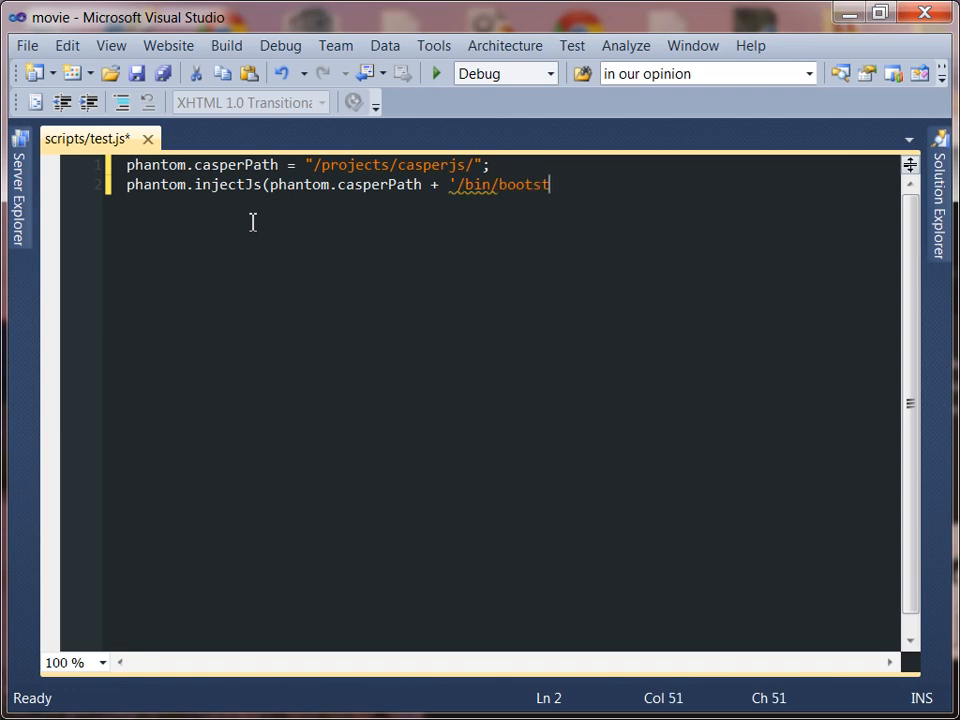
type("rap")
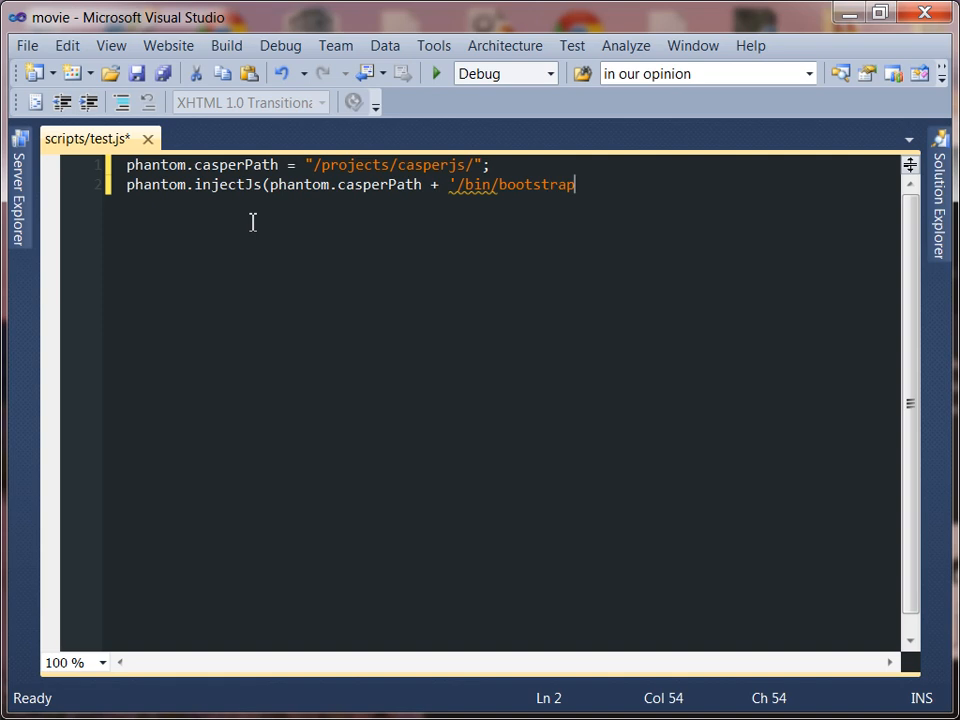
type(".js'")
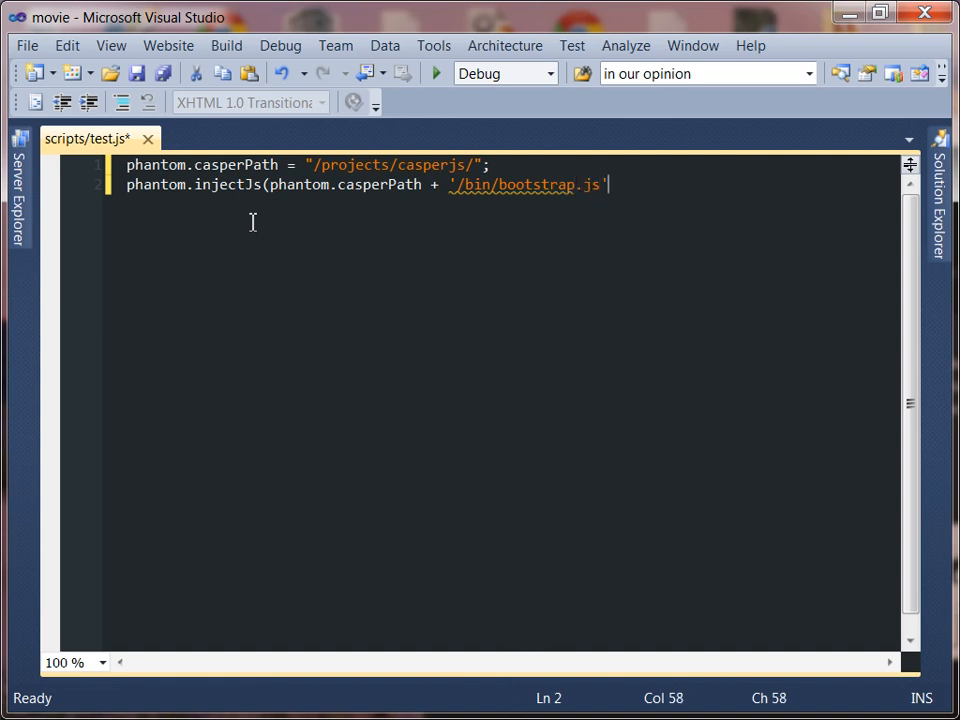
type(");")
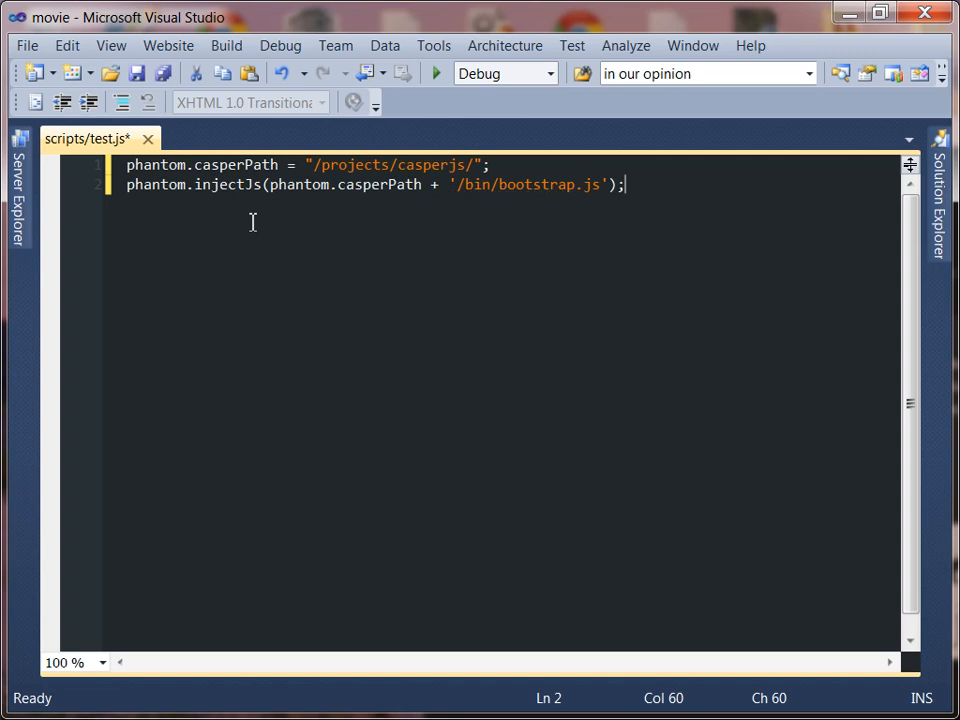
key("Enter")
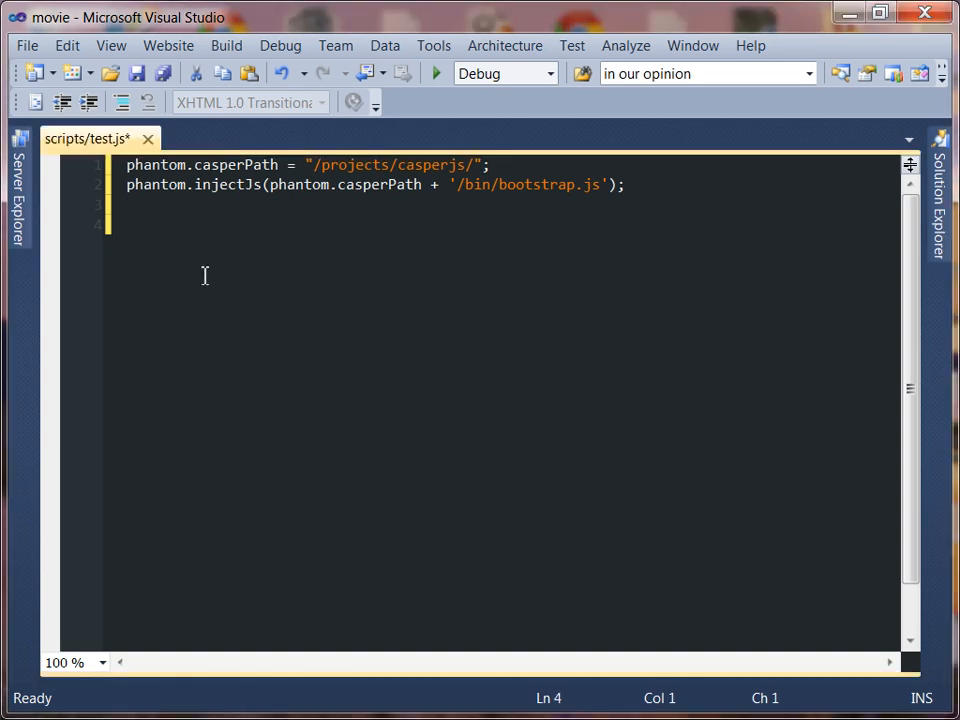
Declare var utils = require('utils'); on line 4, leaving a blank line after
type("var")
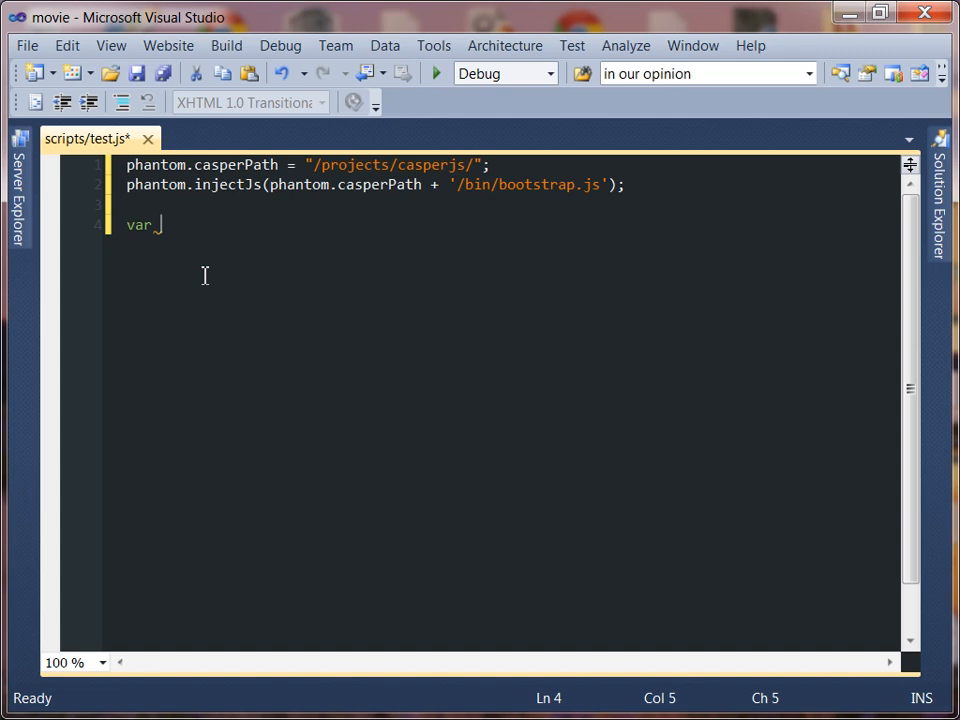
type("ut")
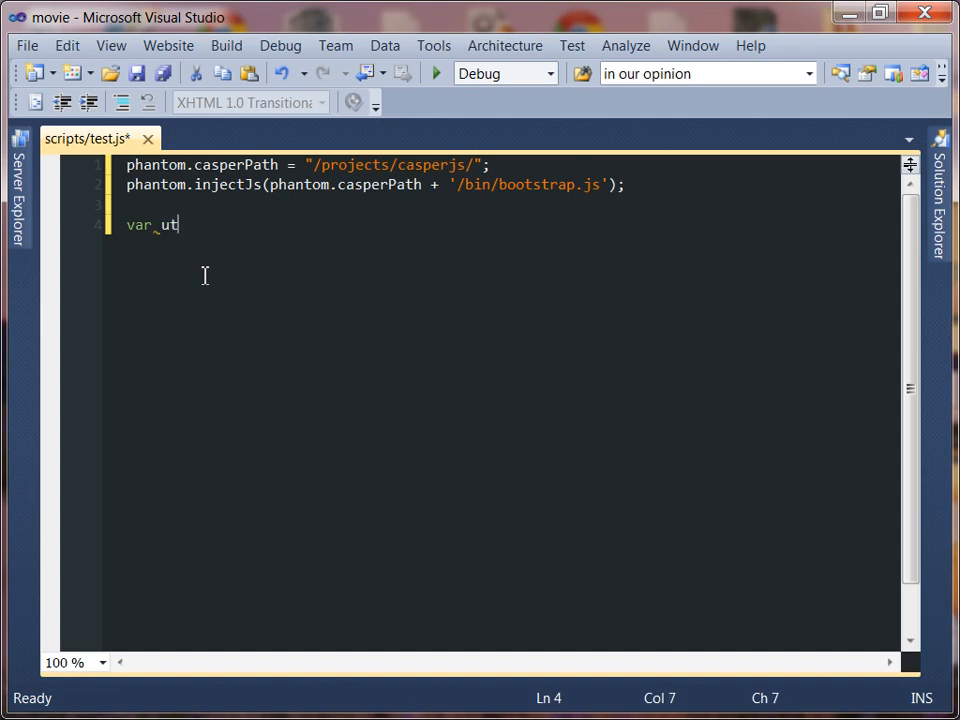
type("ils =")
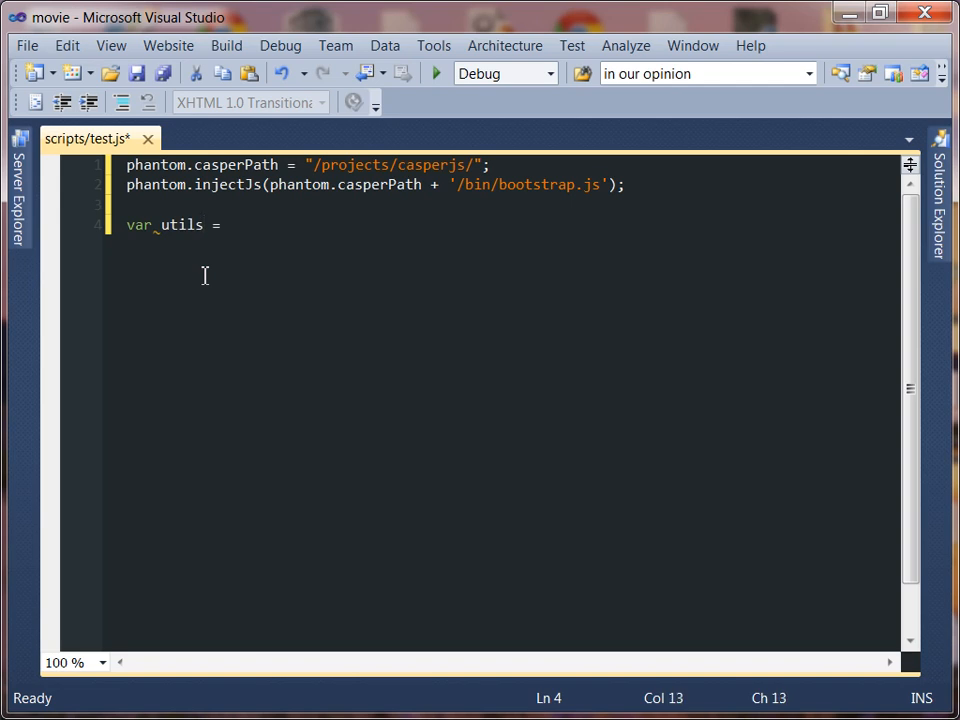
type("require(")
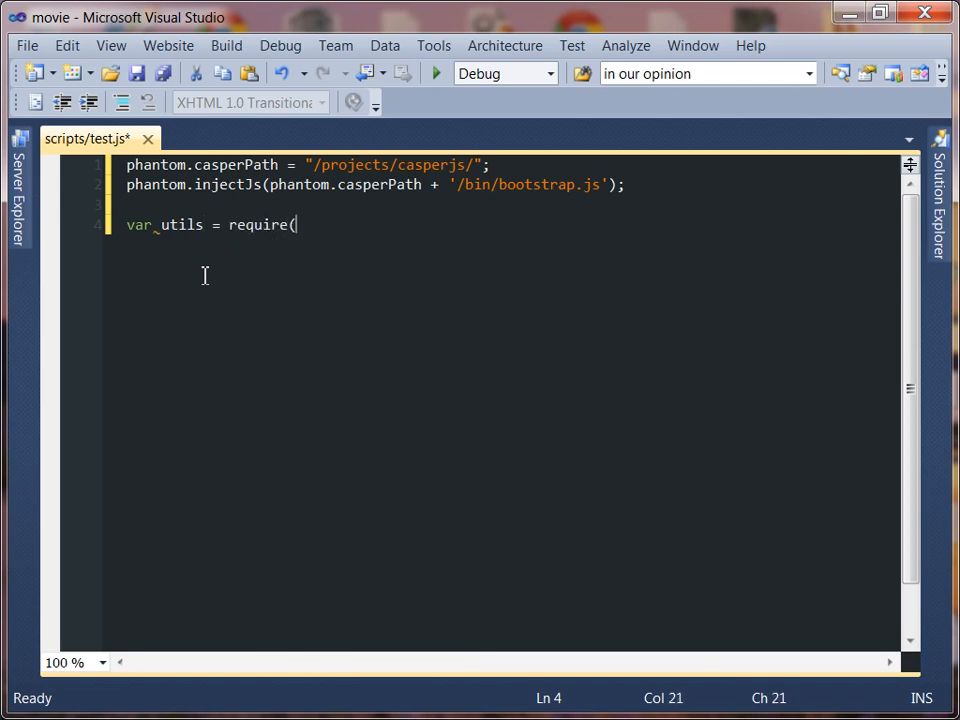
type("'utils")
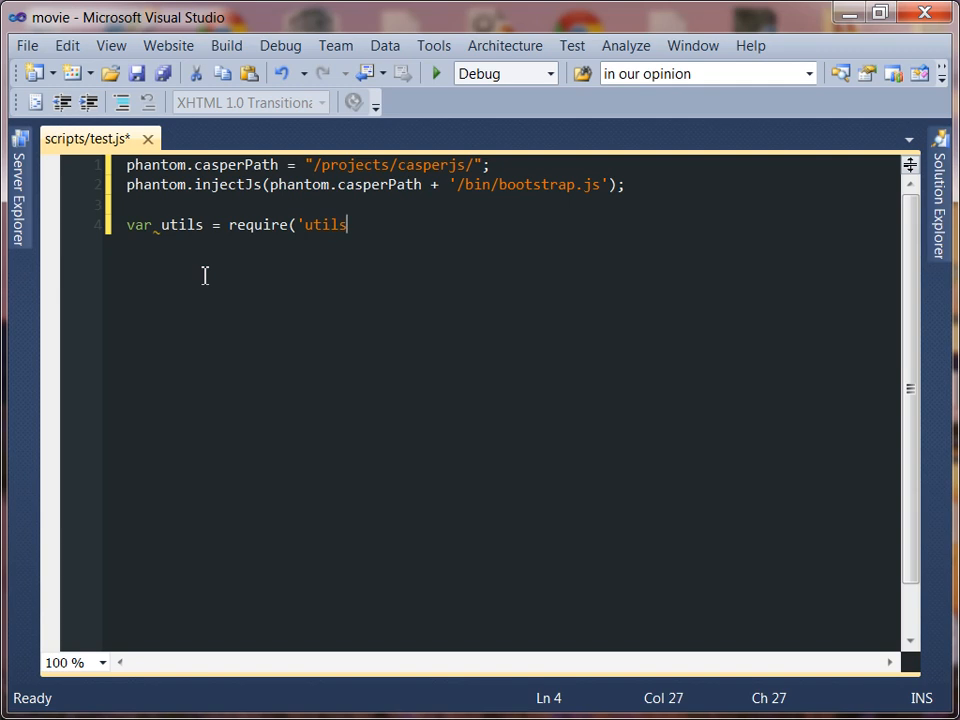
type("');")
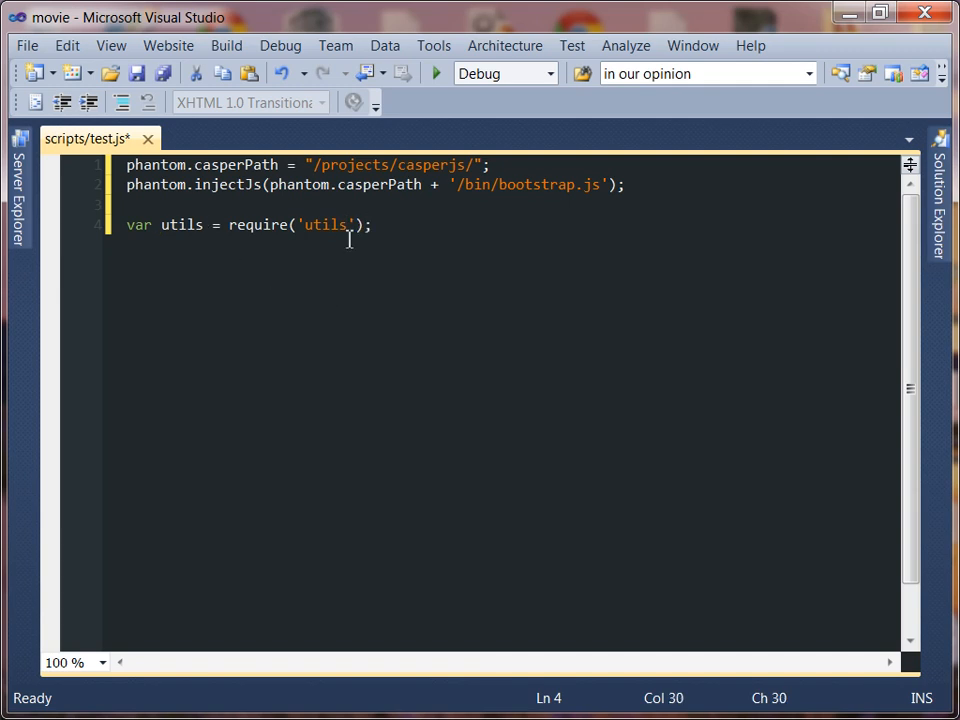
key("Enter")
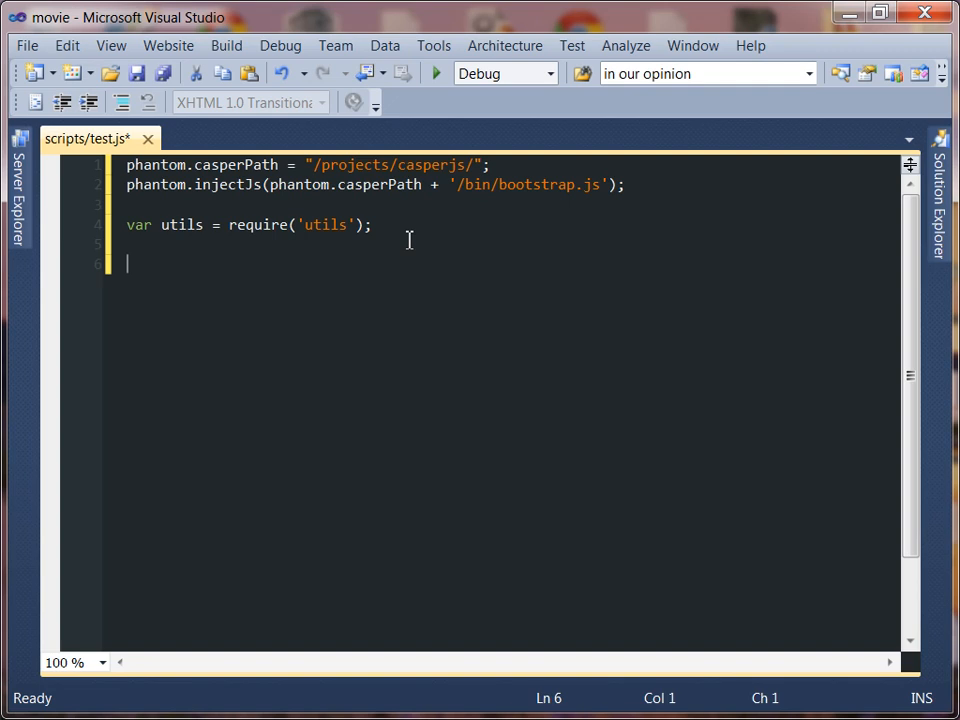
Declare var casper = require('casper').create(); on line 6
type("va")
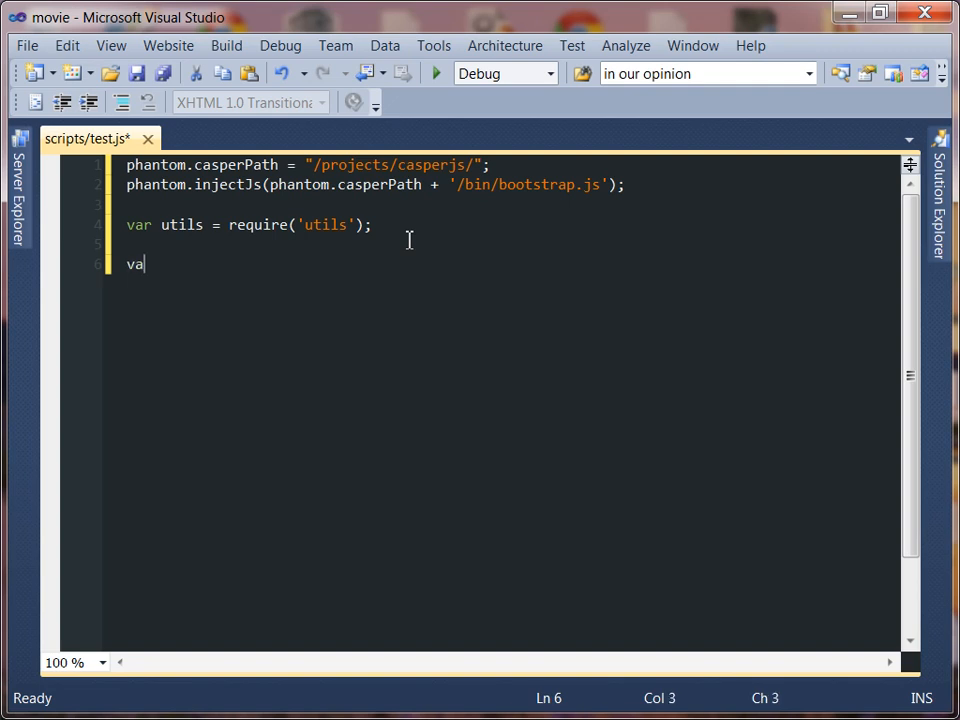
type("r casper")
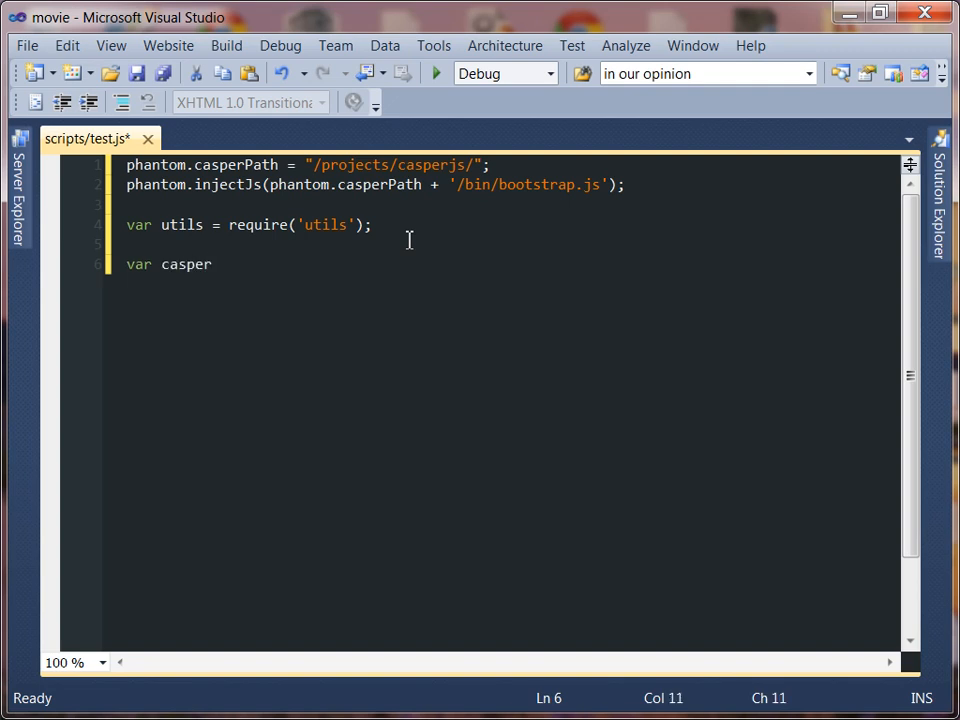
type("=")
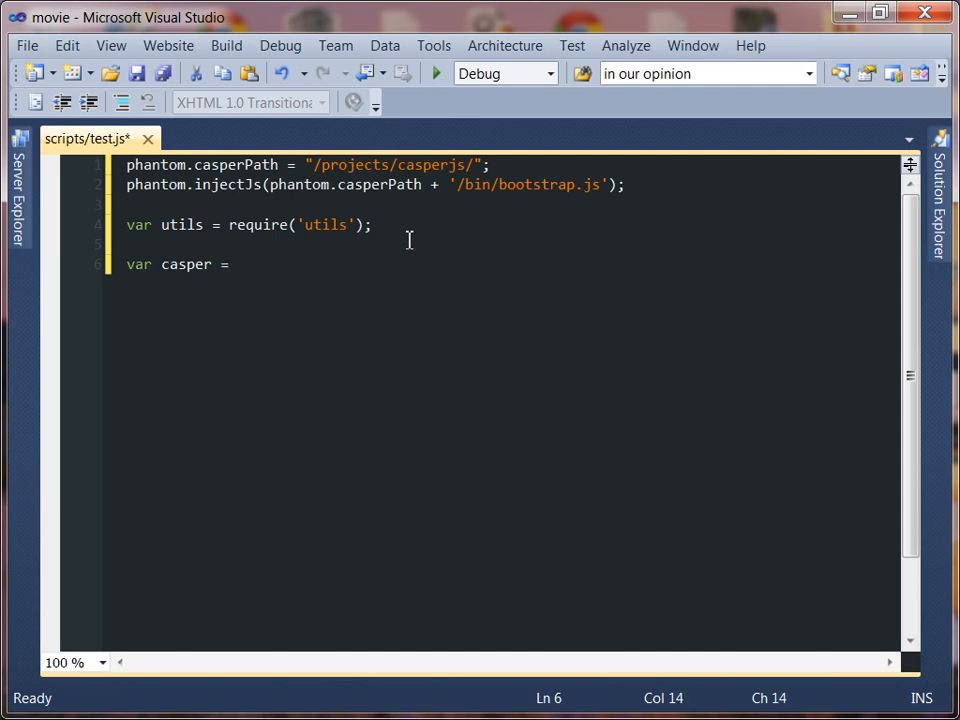
type("require")
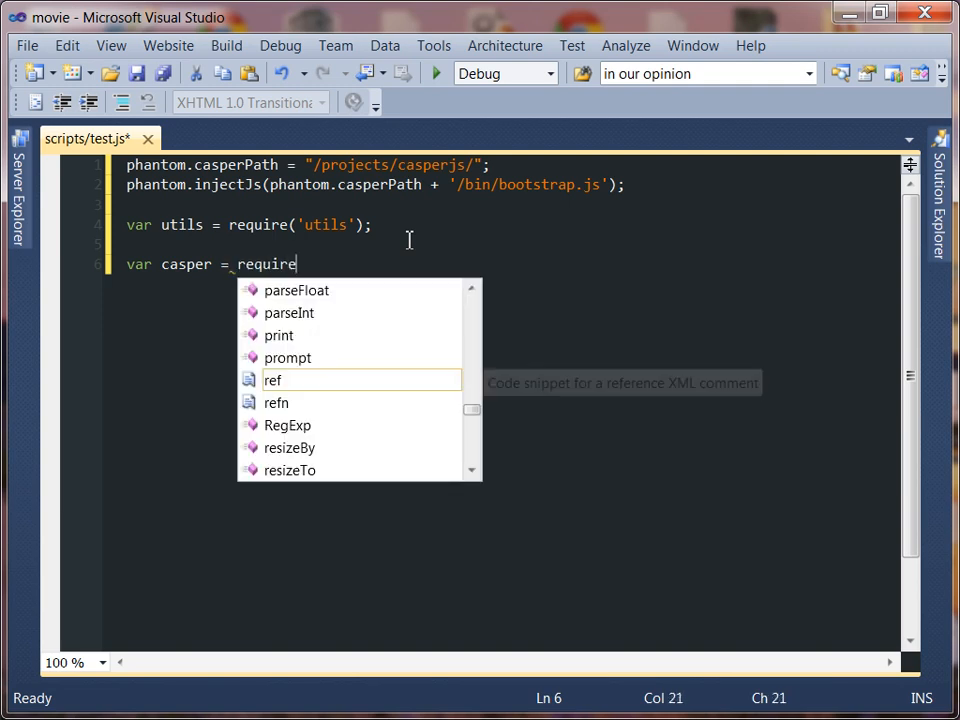
type("('c")
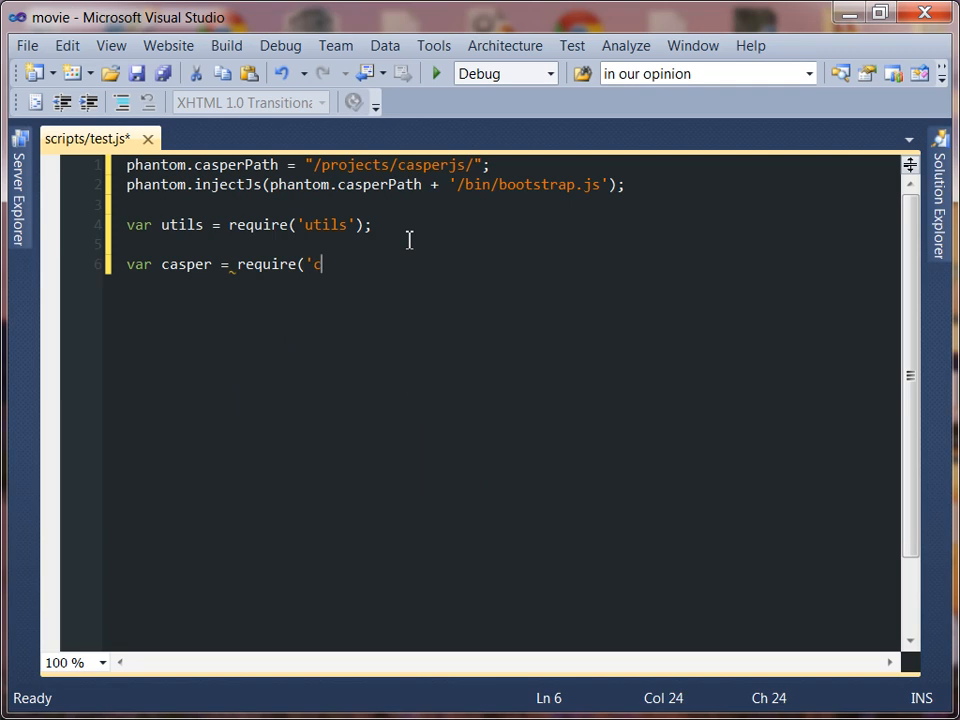
type("asper')")
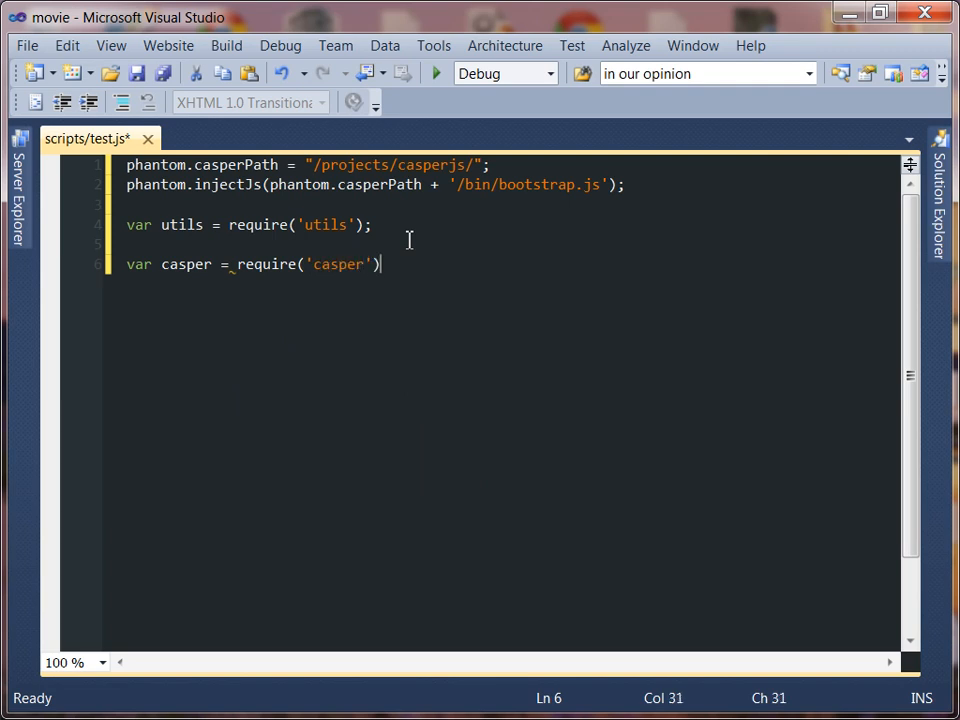
type(".creat")
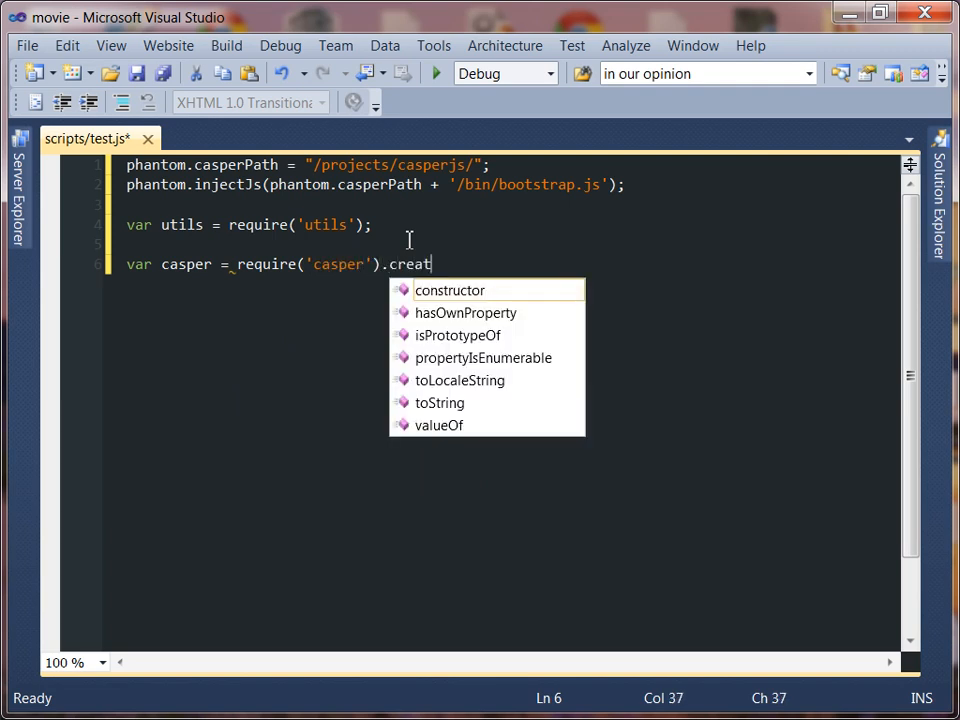
type("e();")
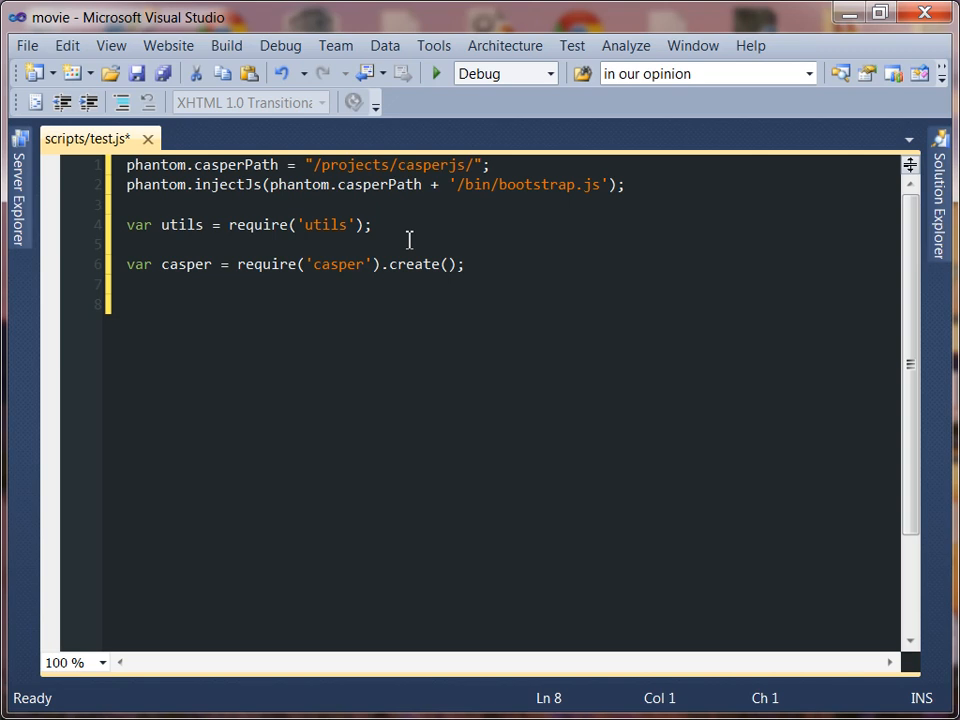
type("casper.star")
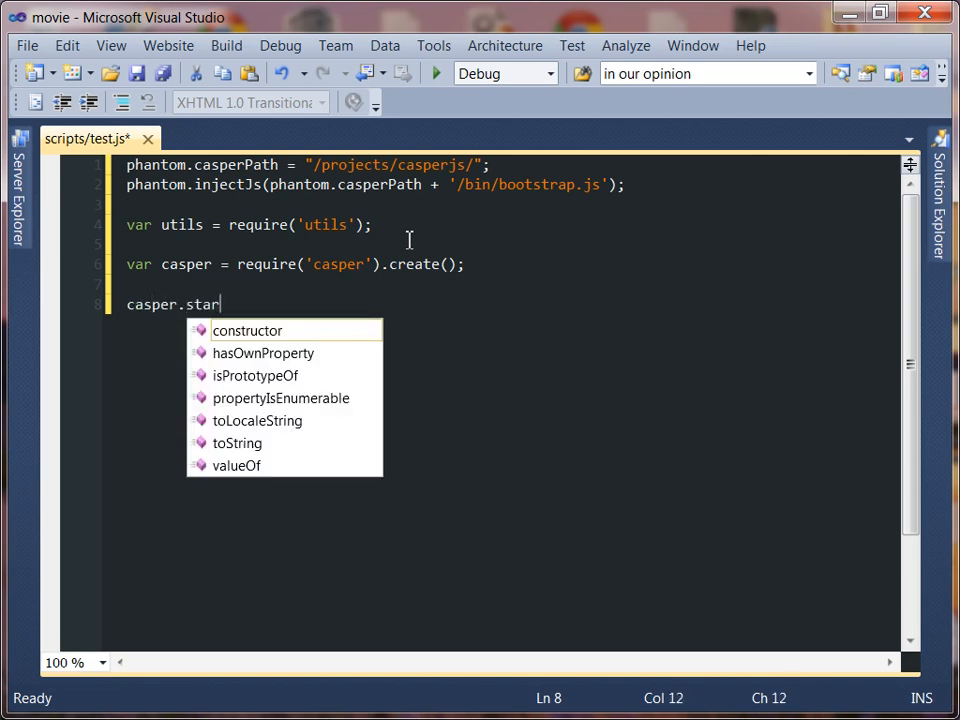
type("t('http")
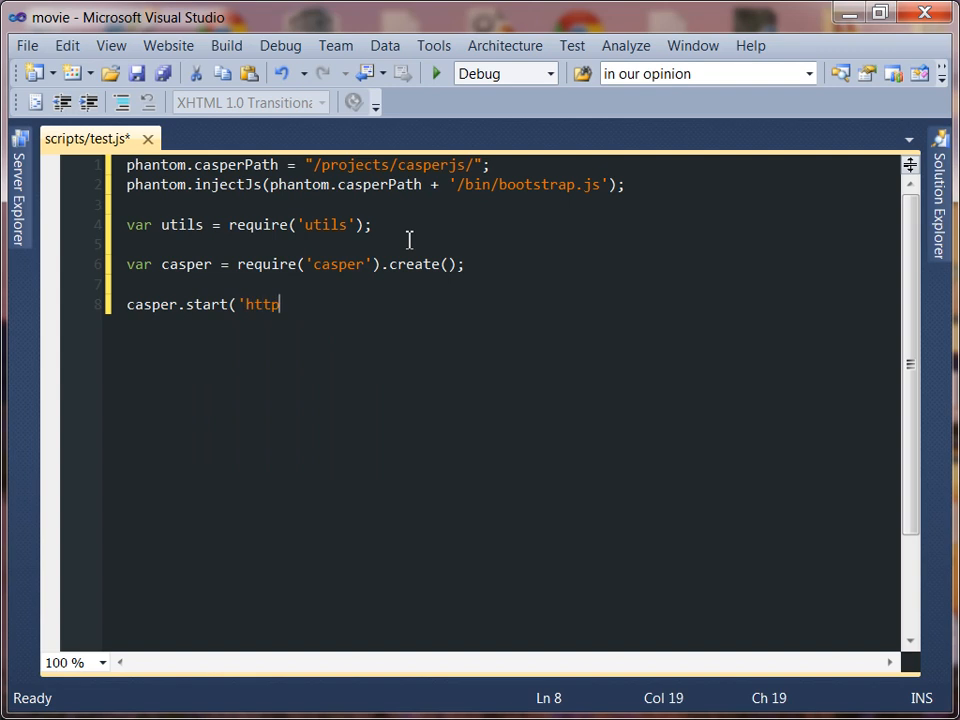
type("://www.google.com")
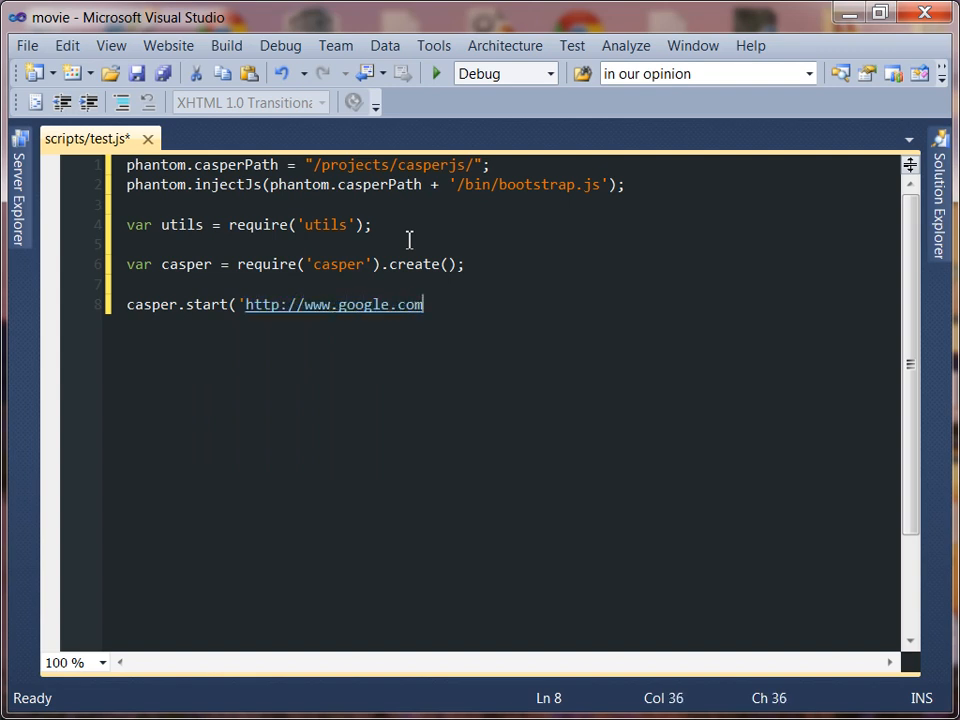
type("');")
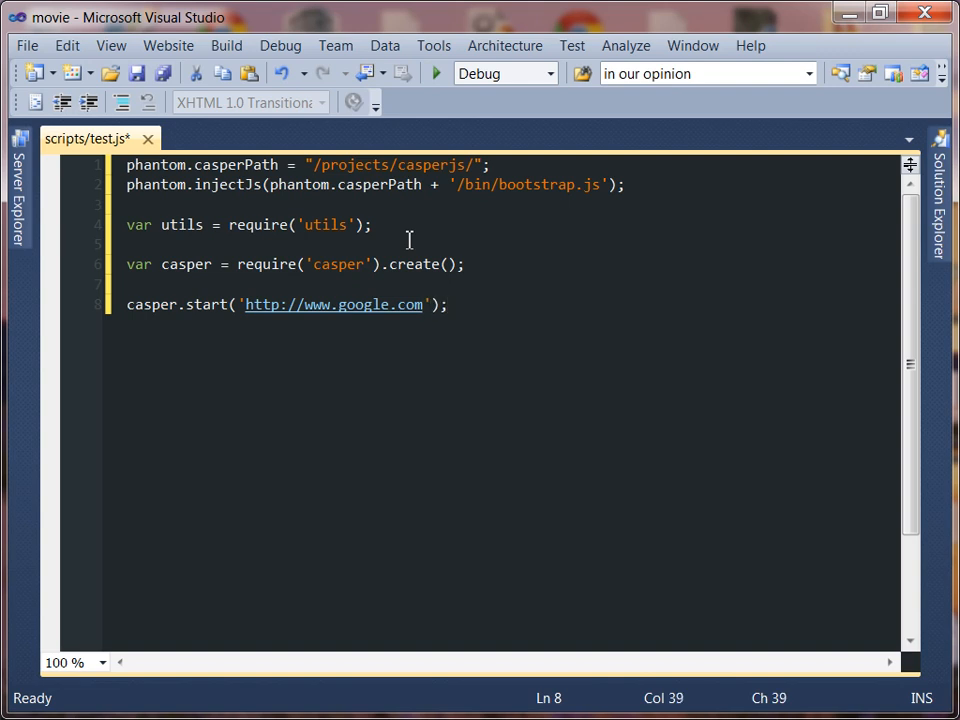
key("Enter")
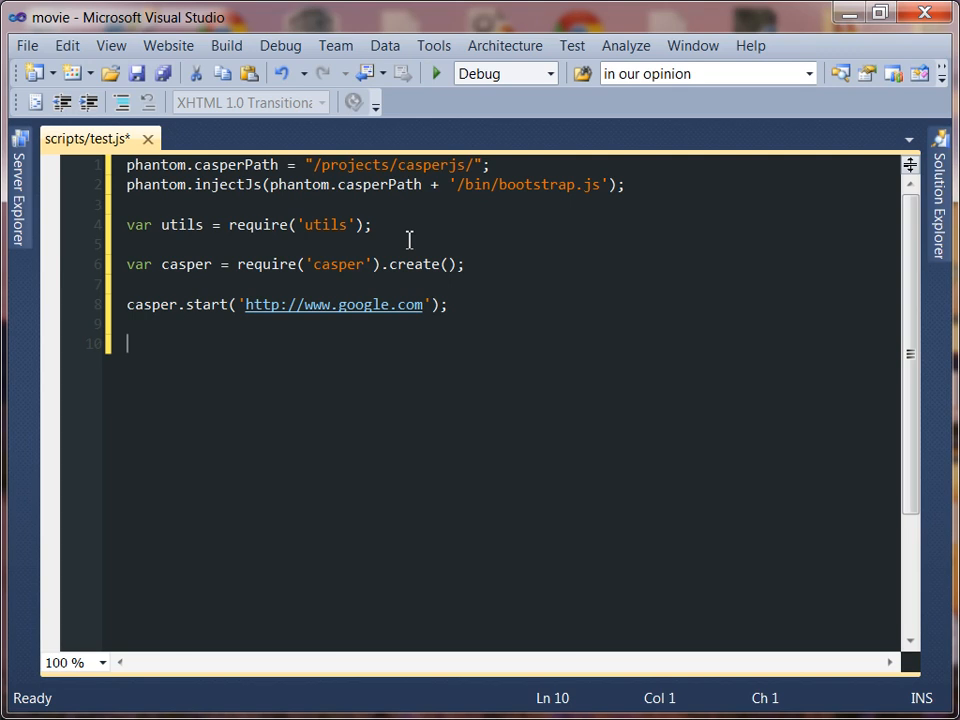
mouse_move(168, 312)
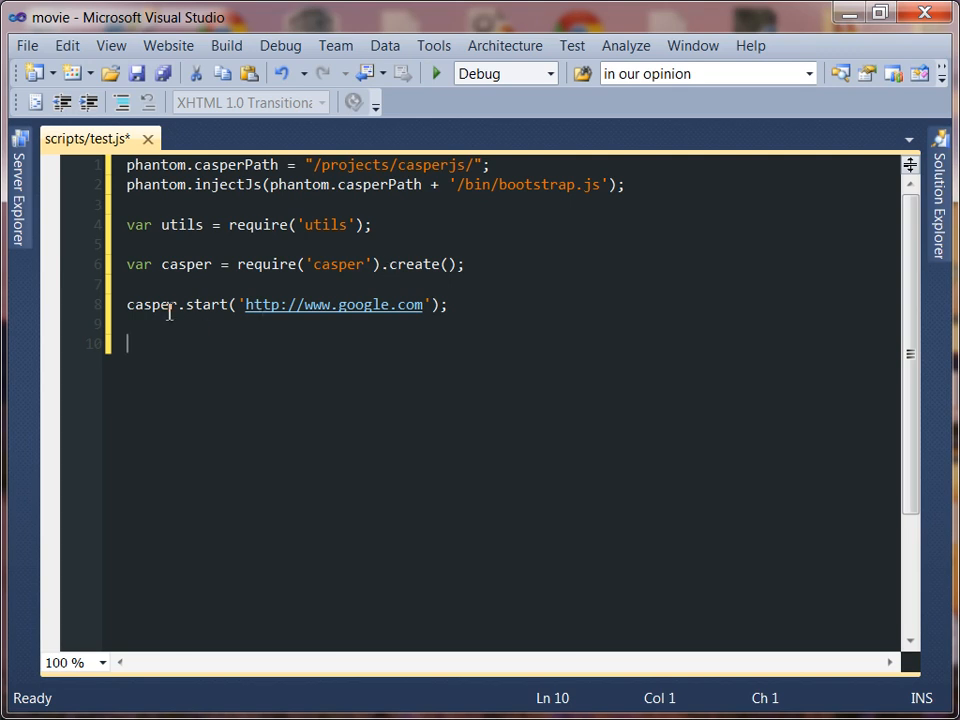
mouse_move(256, 306)
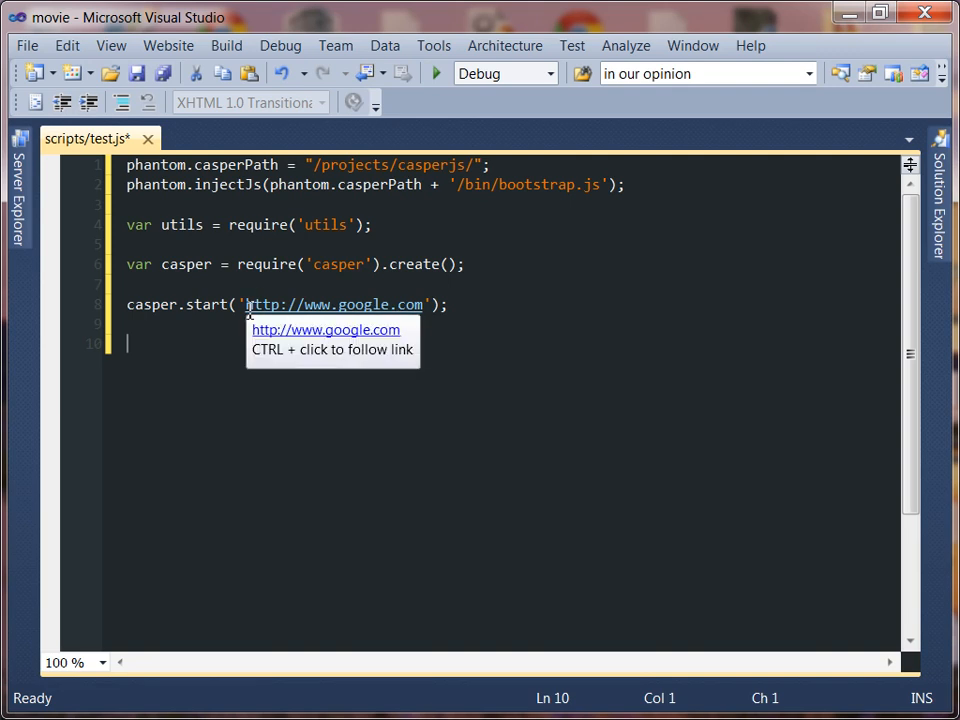
left_click(428, 304)
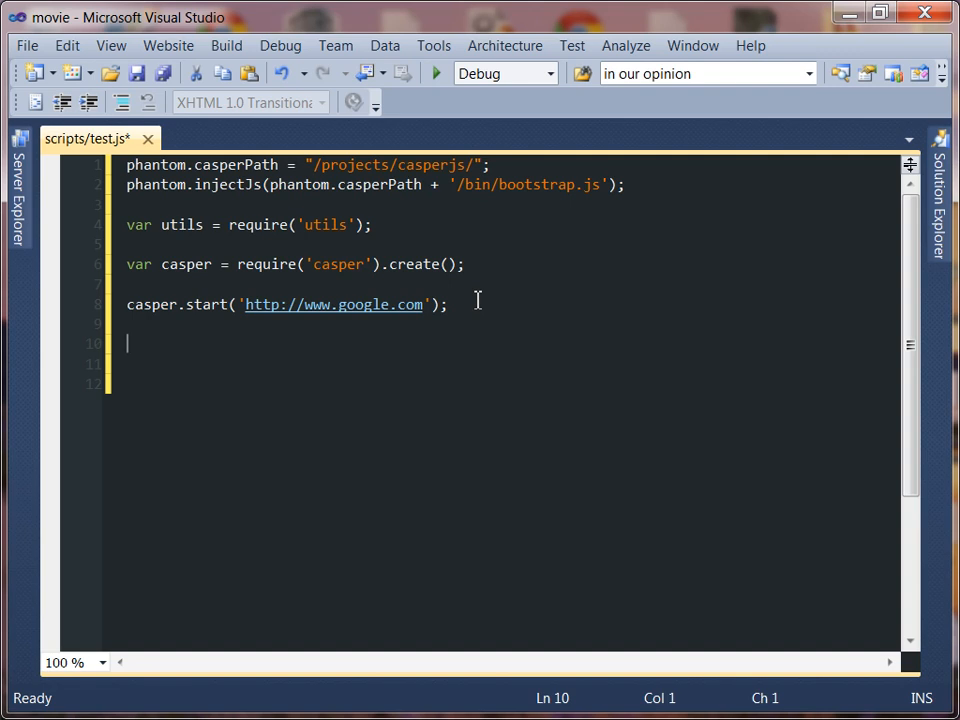
Begin a casper.wait(3000, function () { ... callback
type("casper")
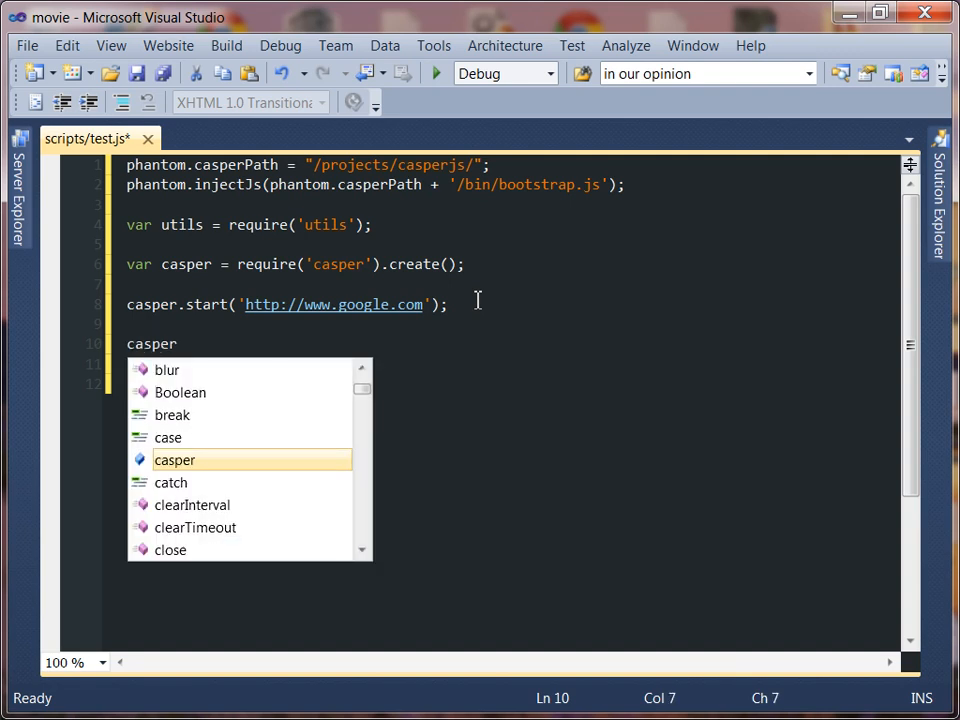
type(".")
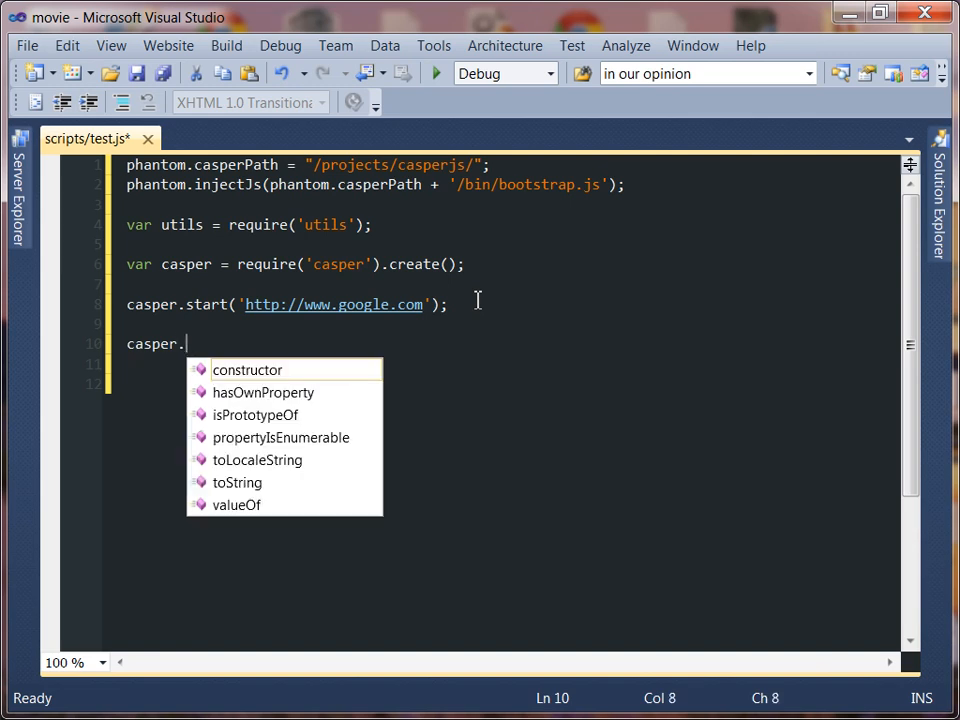
type("wait(")
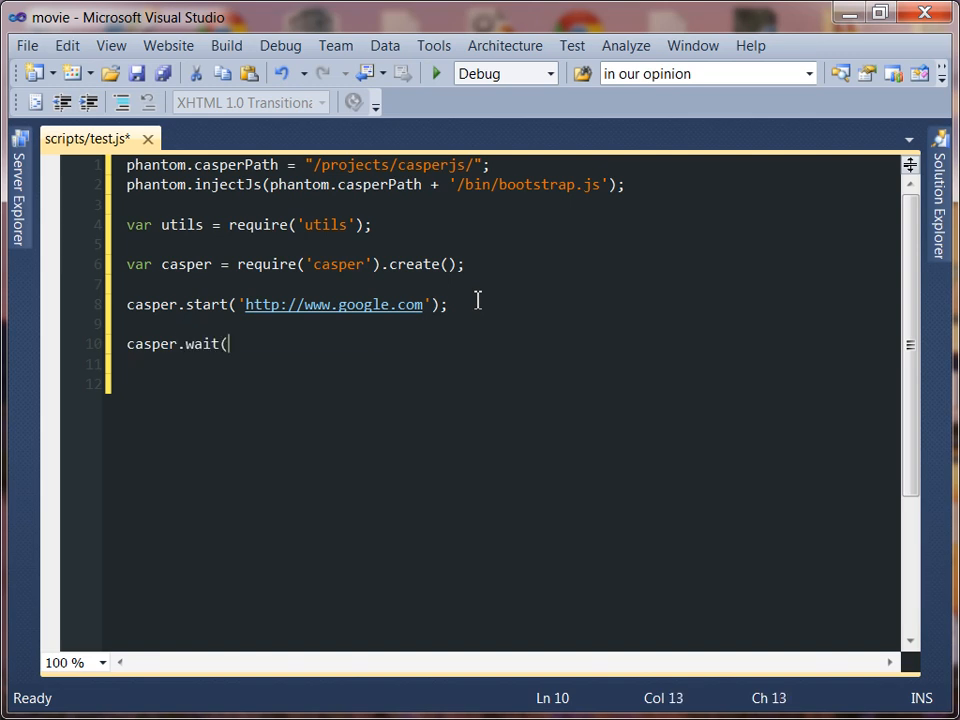
type("30")
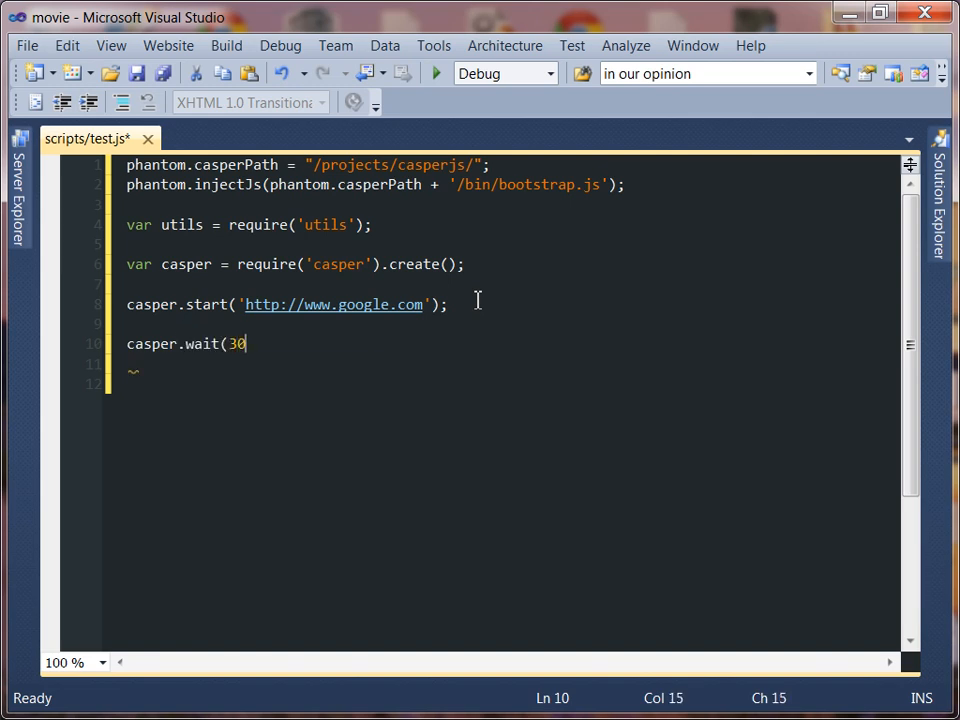
type("00,")
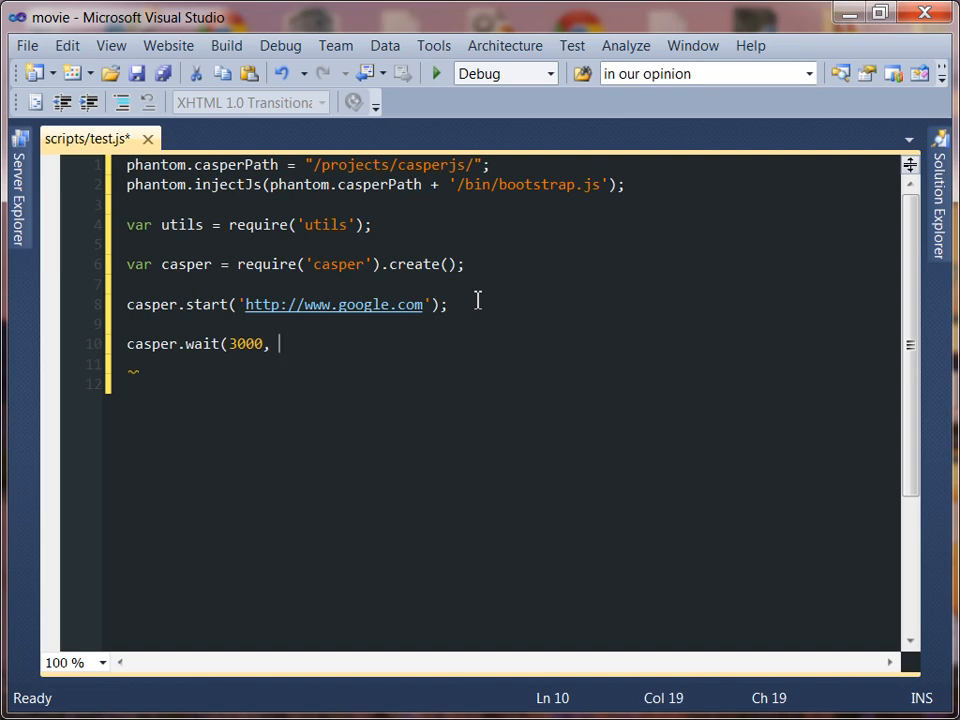
type("function")
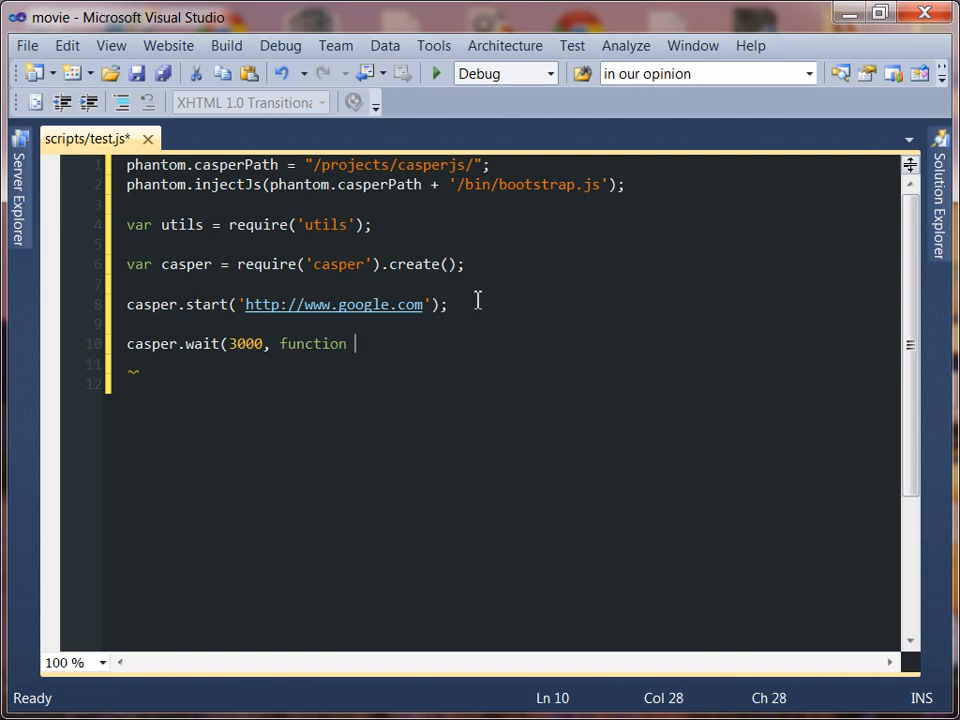
type("() {")
left_click(502, 384)
type("});")
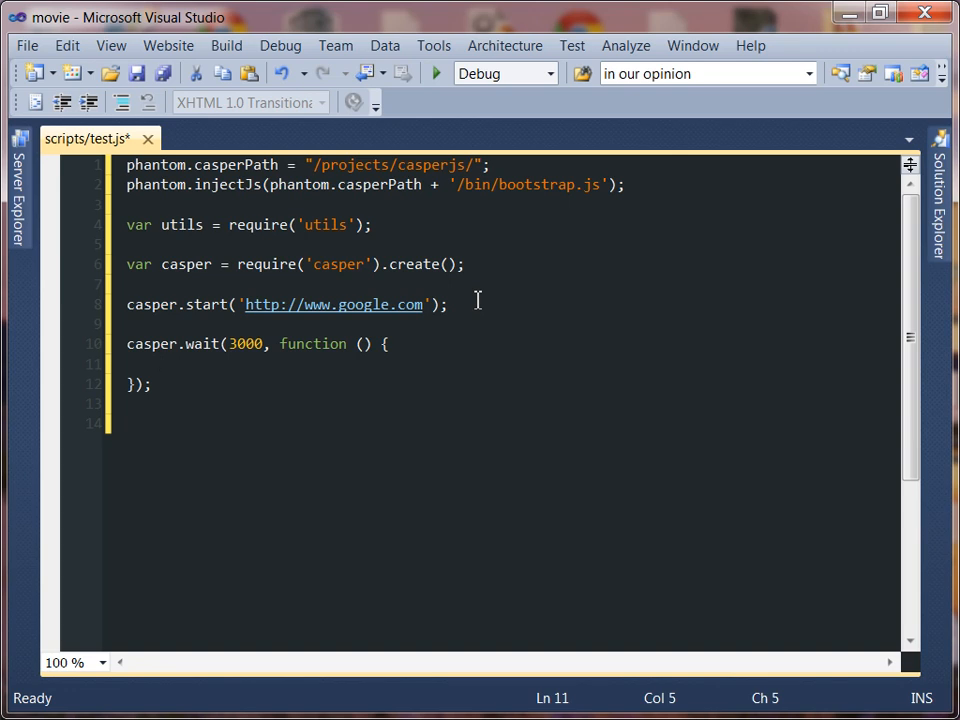
Inside the wait callback, echo the page title with this.echo(this.getTitle())
type("casper")
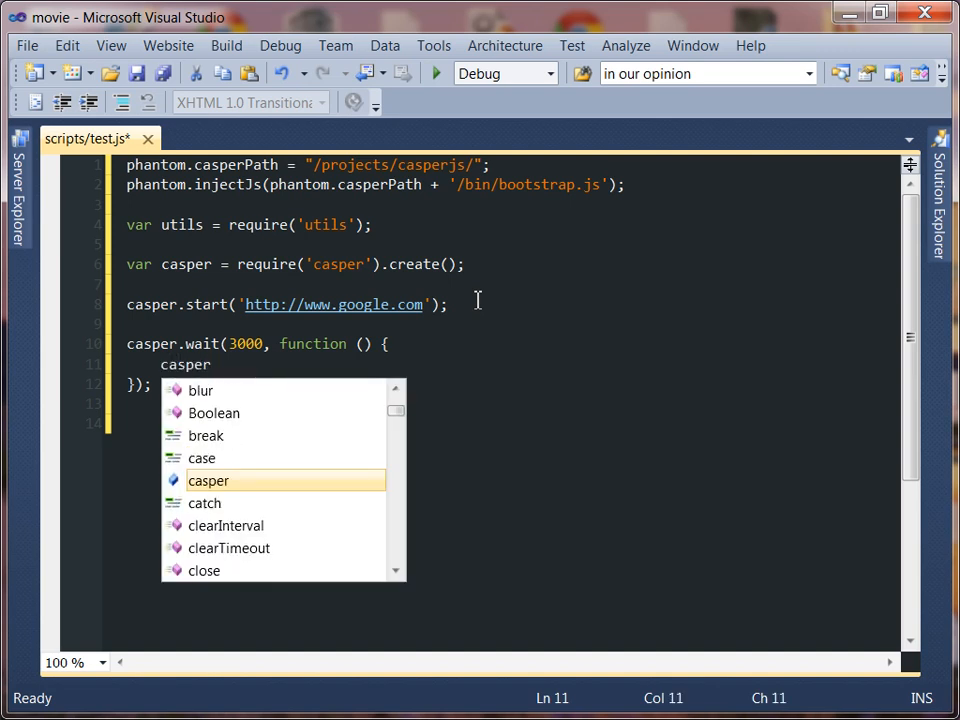
type(".")
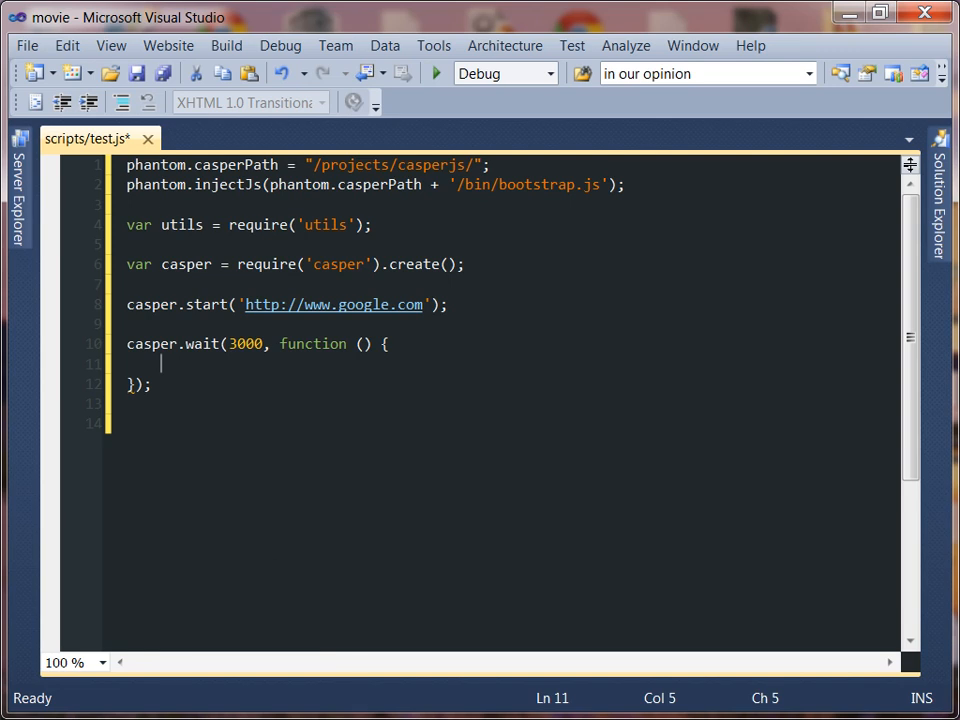
mouse_move(508, 568)
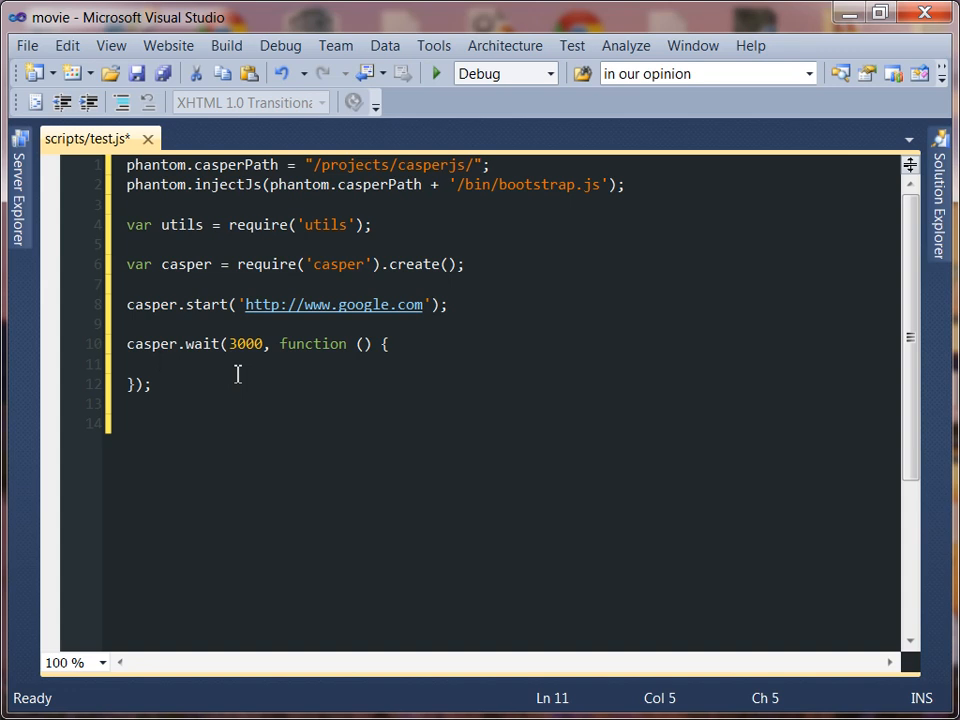
type("this.")
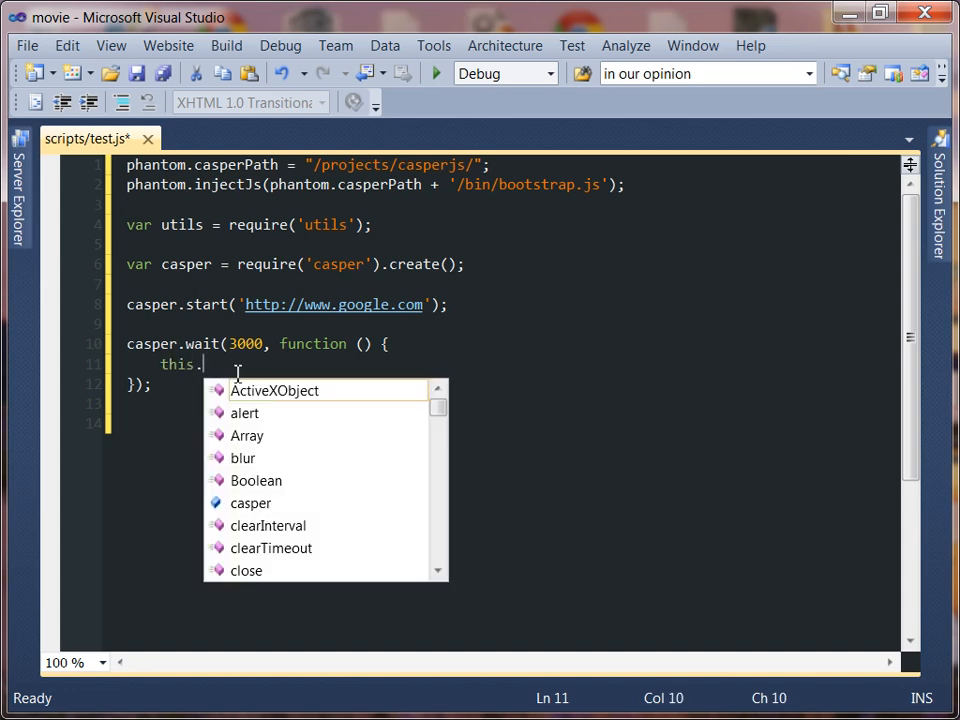
mouse_move(180, 364)
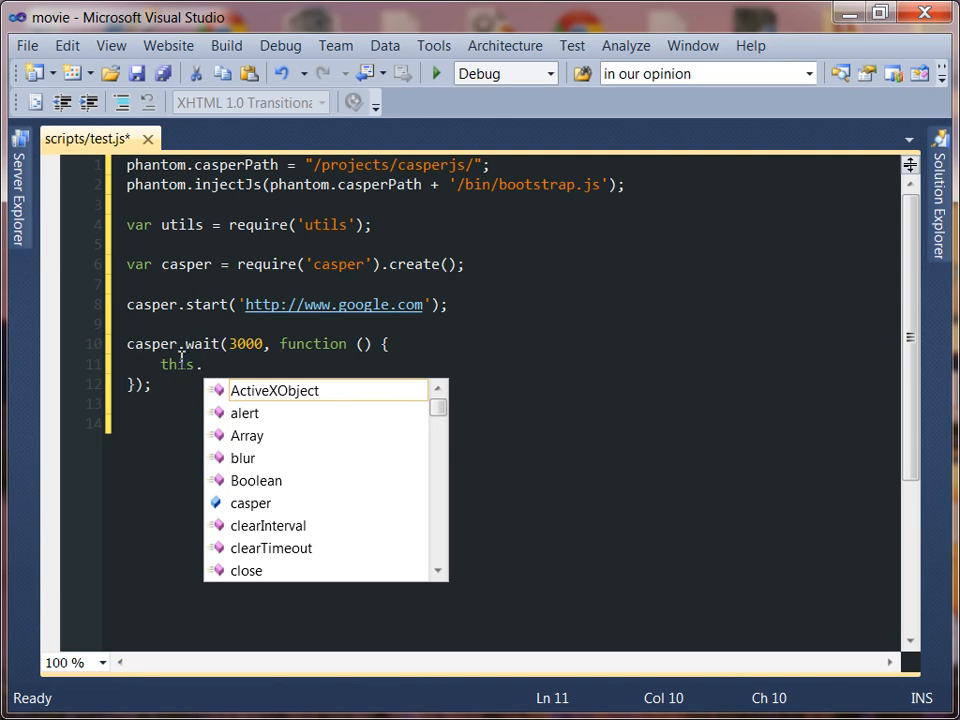
key("Escape")
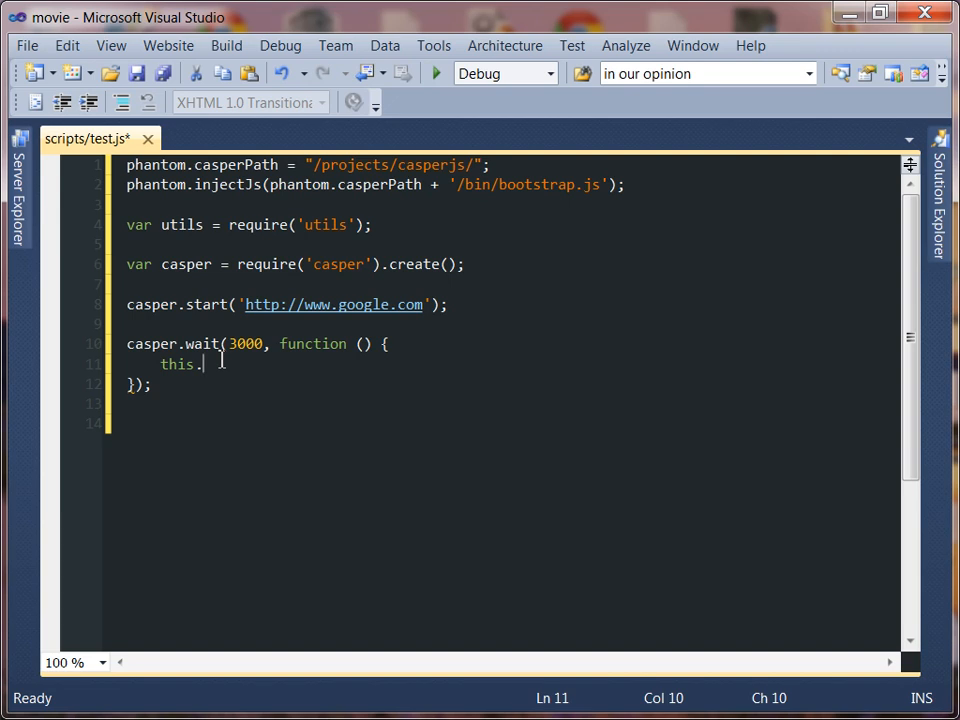
type("echo(")
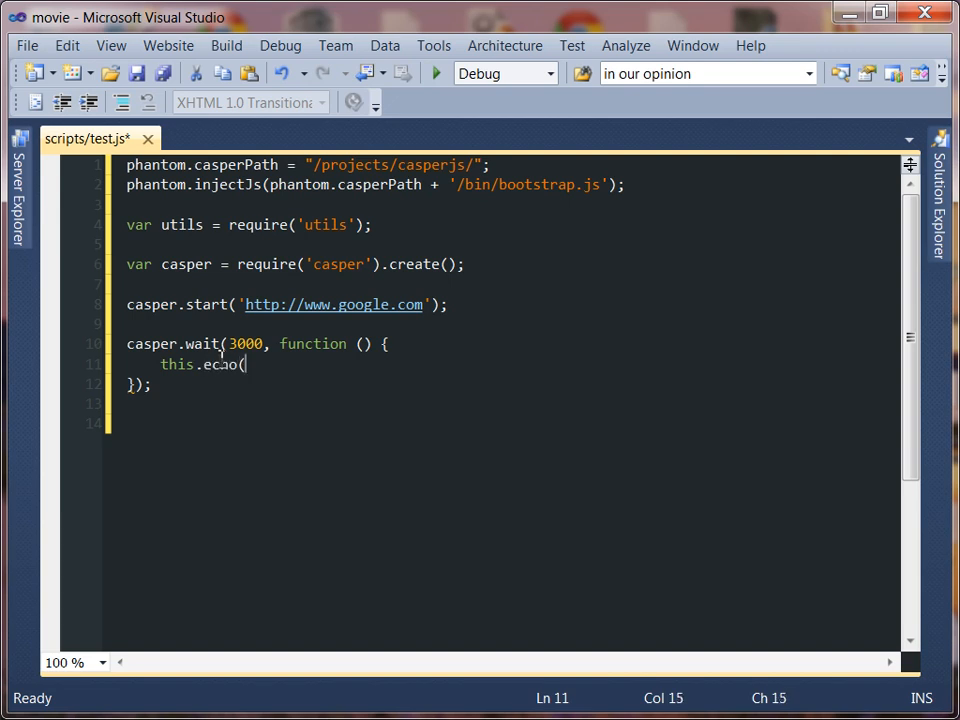
type("'")
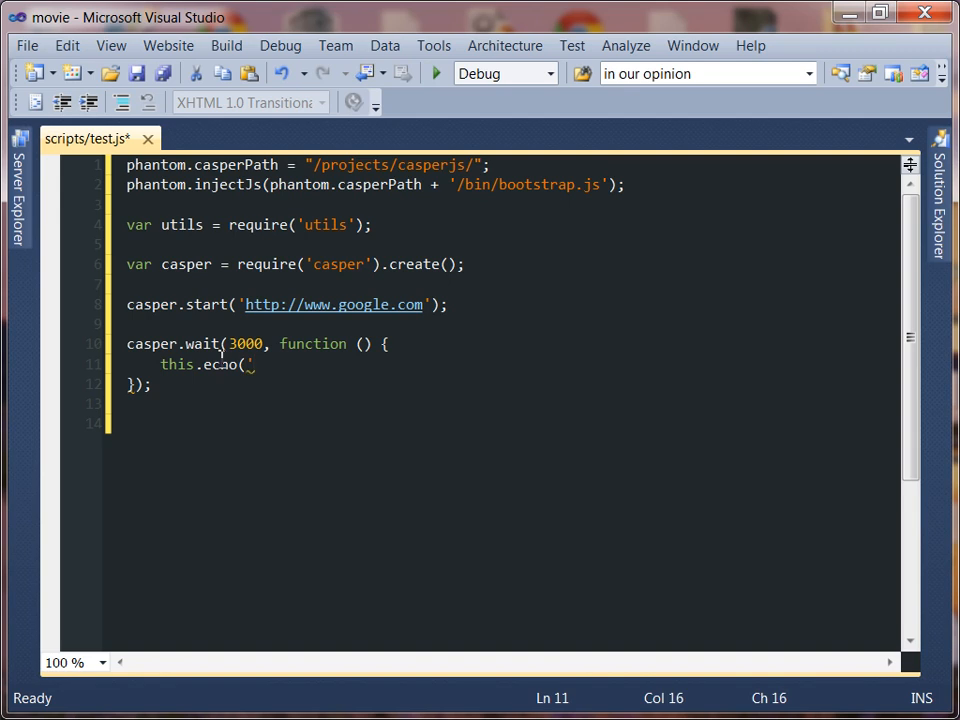
type("this")
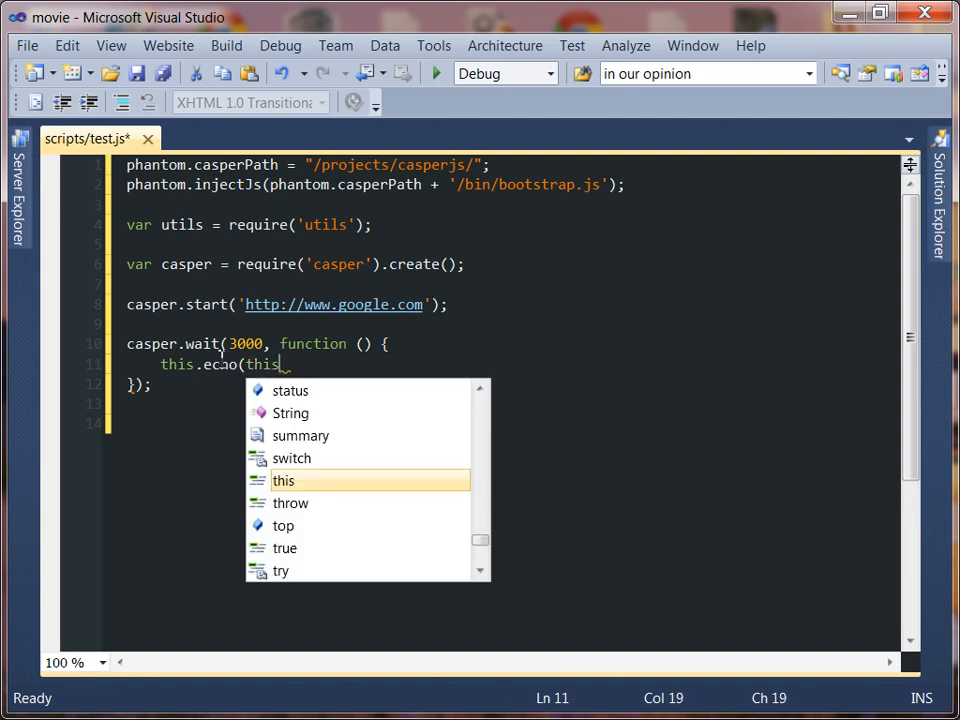
type(".getTitle());")
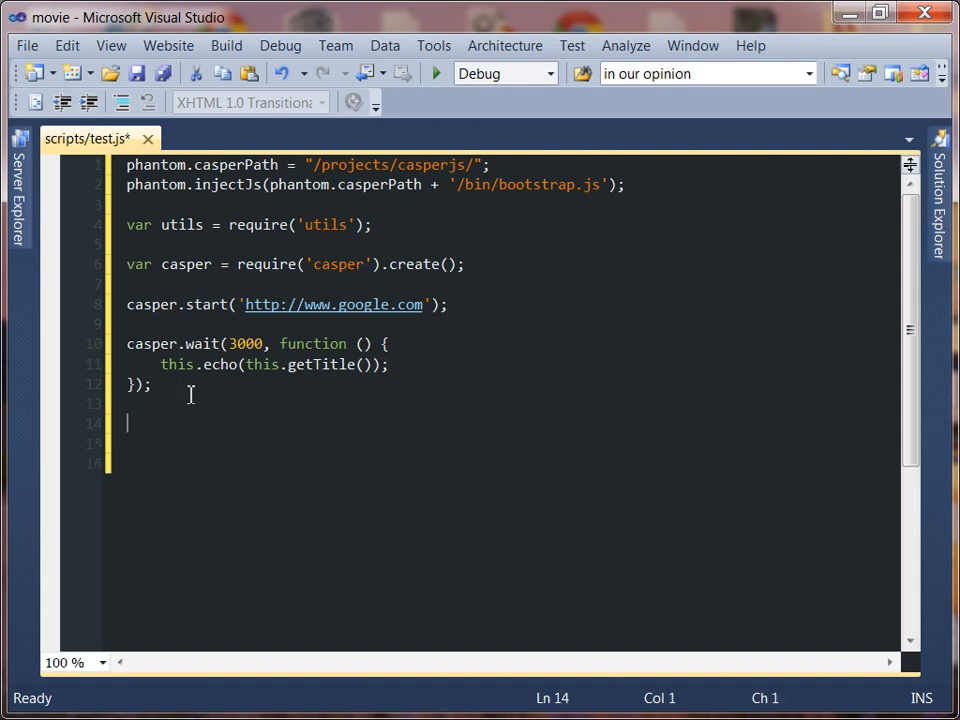
mouse_move(486, 502)
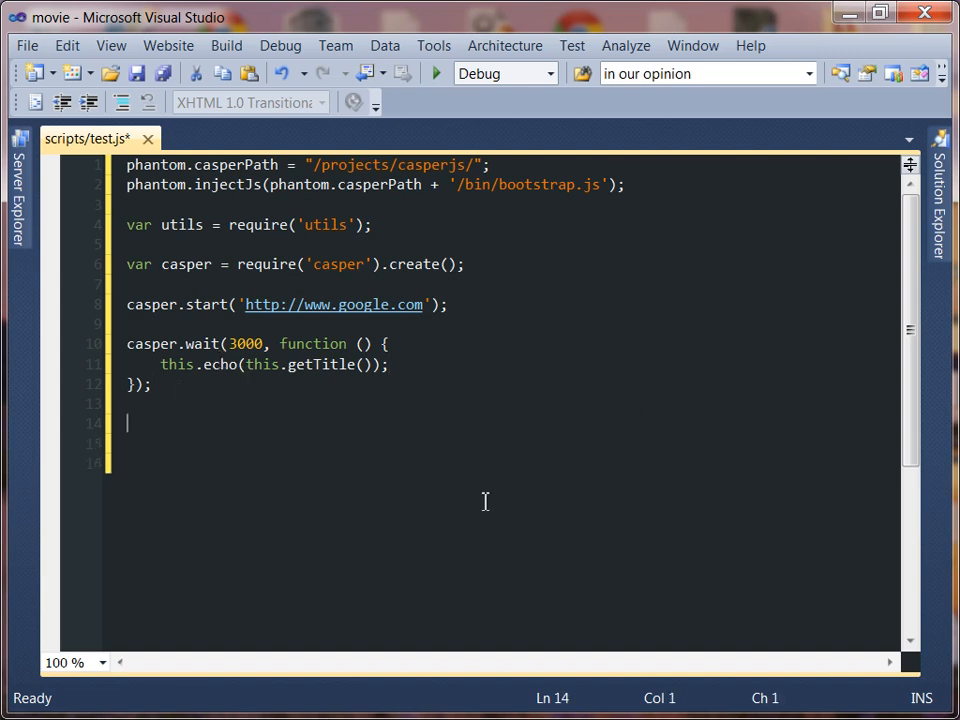
mouse_move(204, 454)
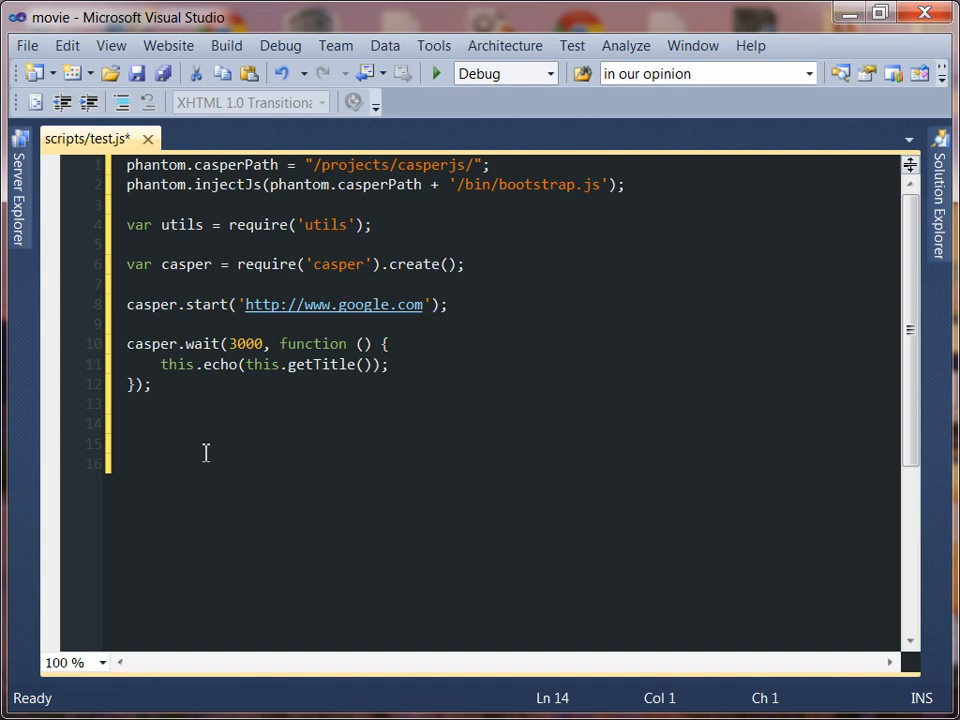
End the script with casper.run(); and save test.js
type("casper.")
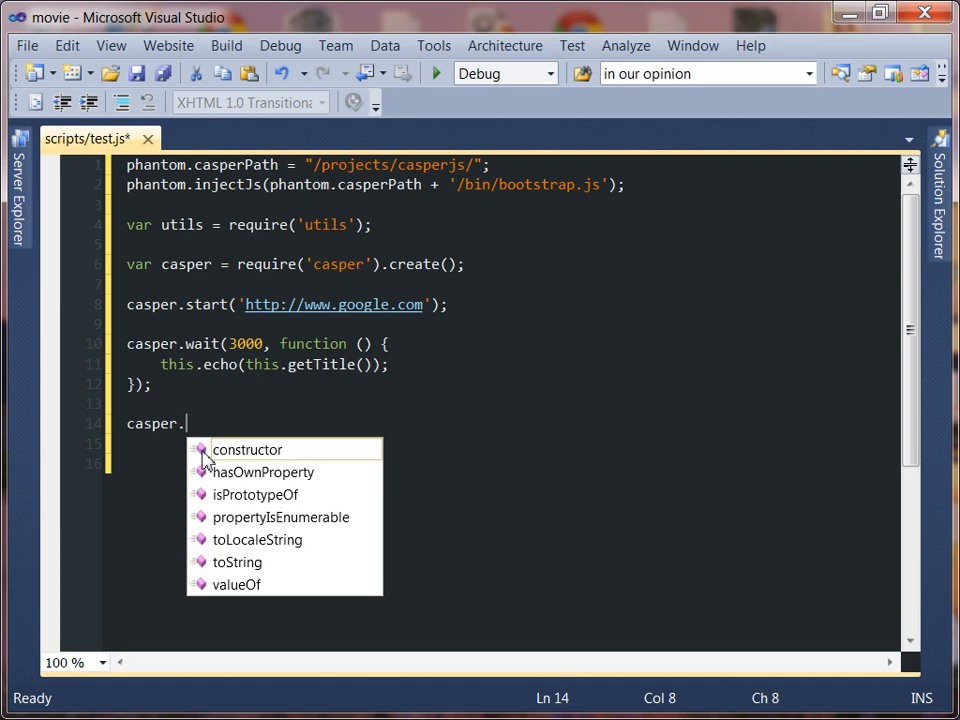
type("run()")
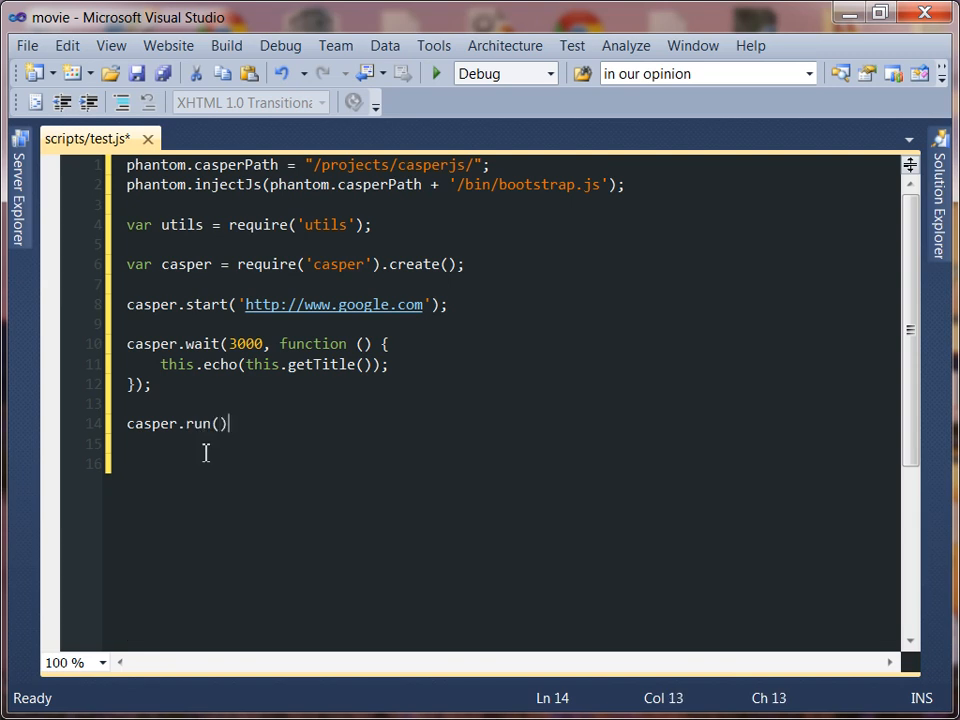
type(";")
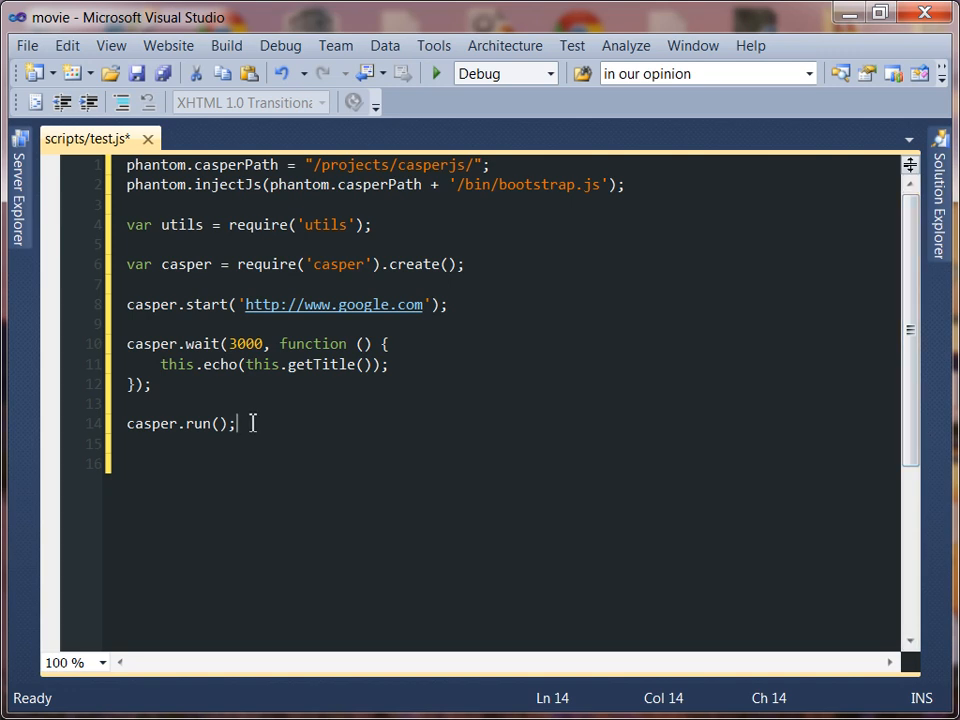
key("Ctrl+S")
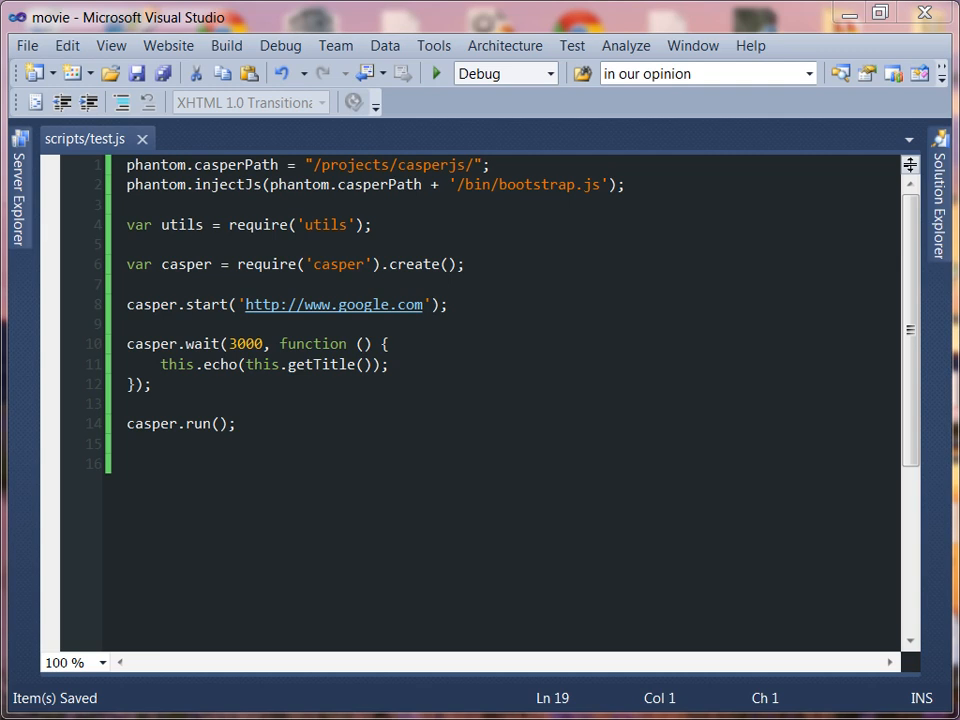
Insert casper.then(function () { casper.exit(); }); before casper.run() and save the script
left_click(152, 384)
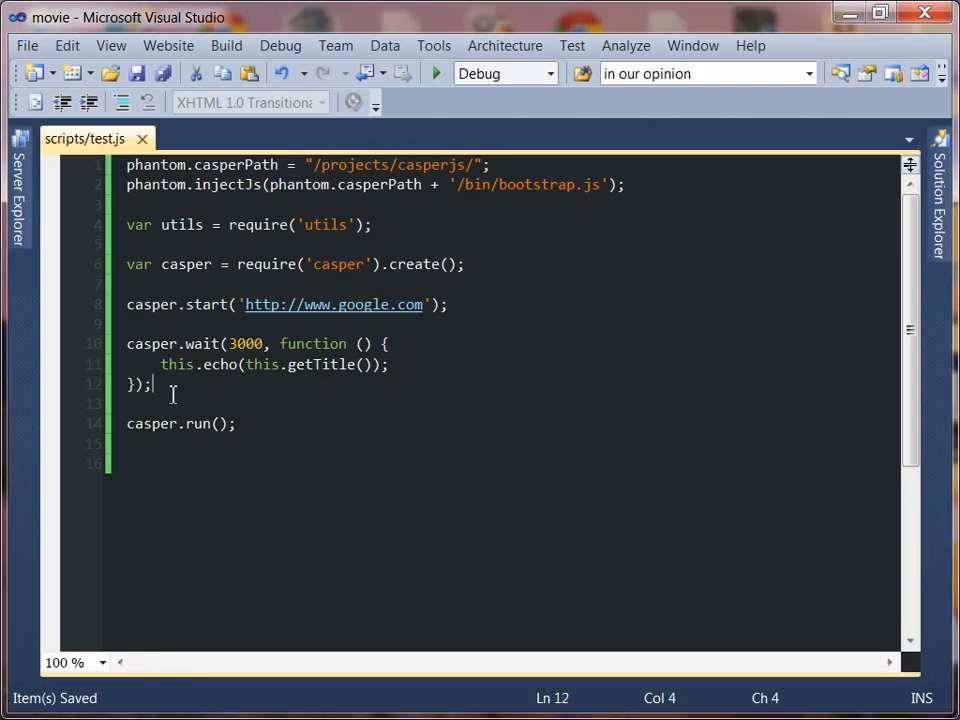
type("cas")
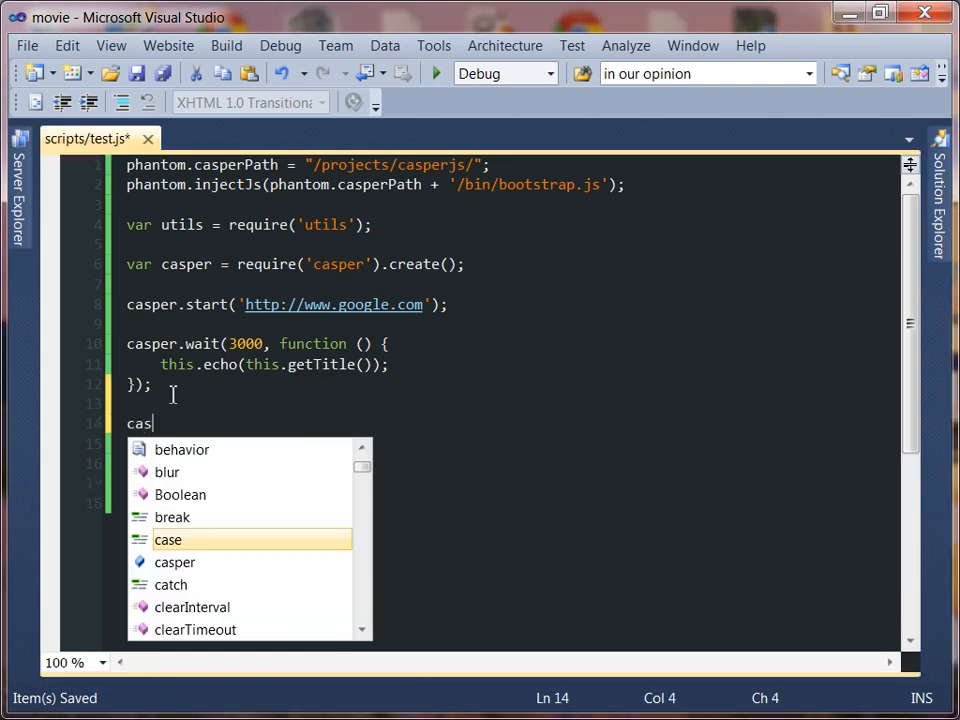
type("per.then")
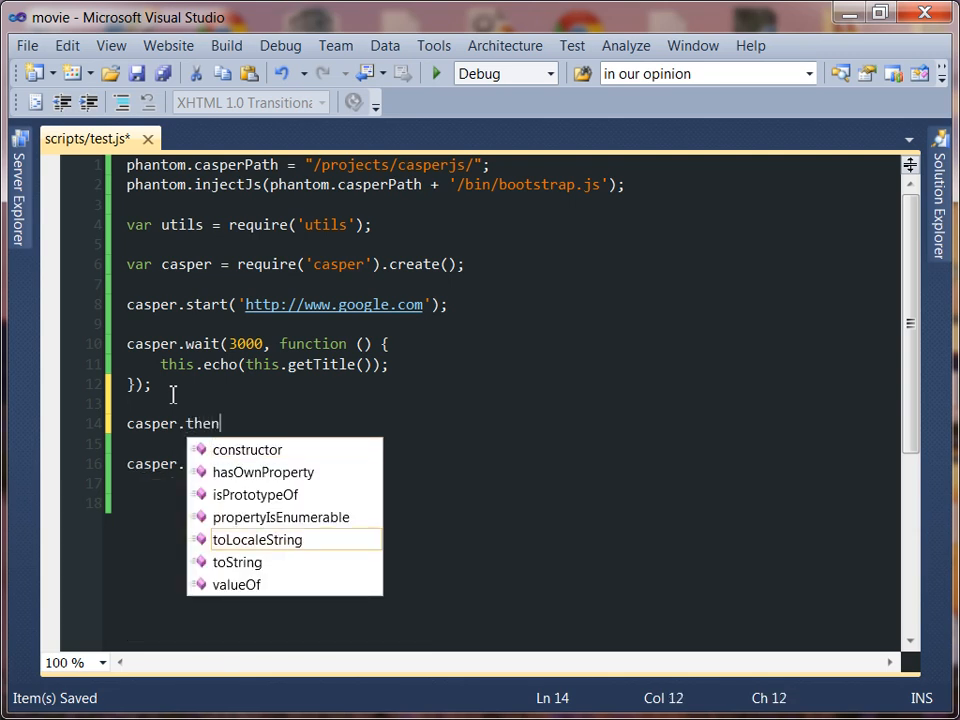
type("(")
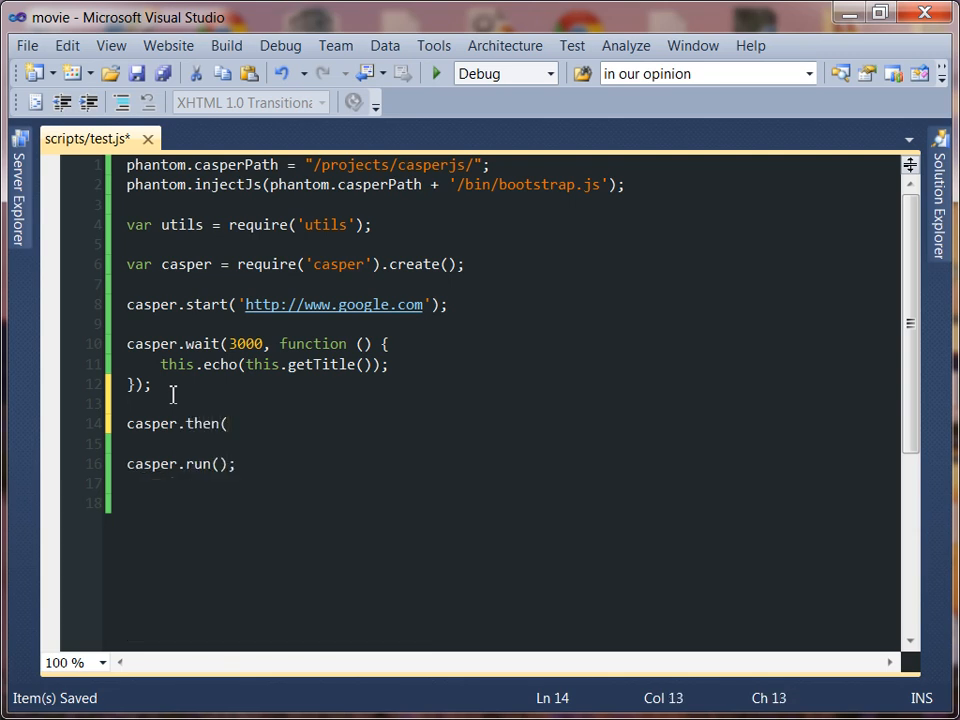
type("function () {")
type("});")
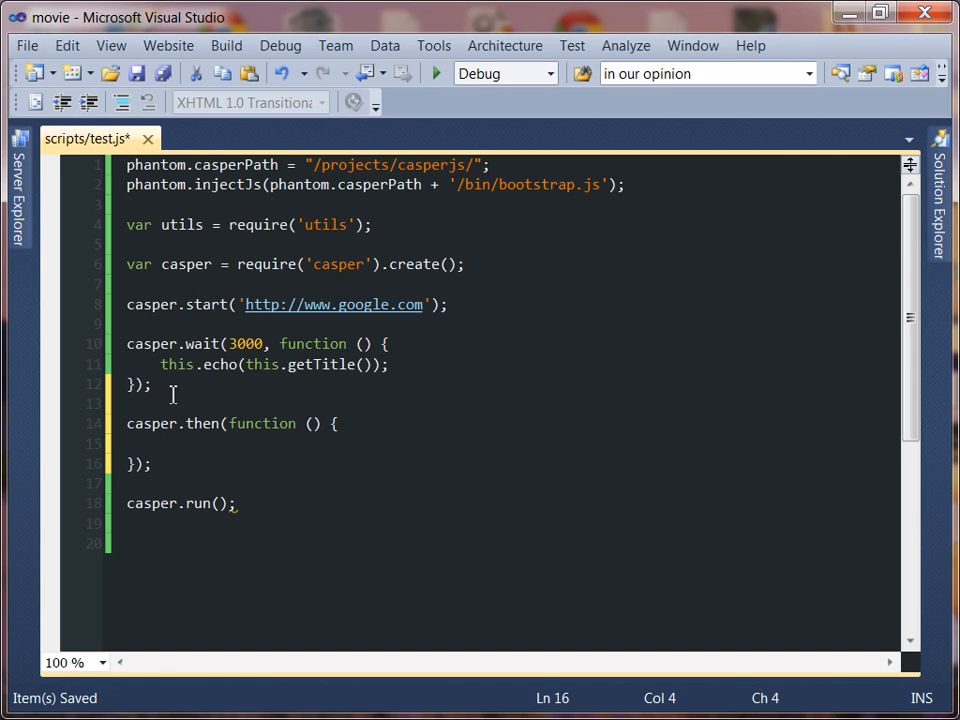
type("cap")
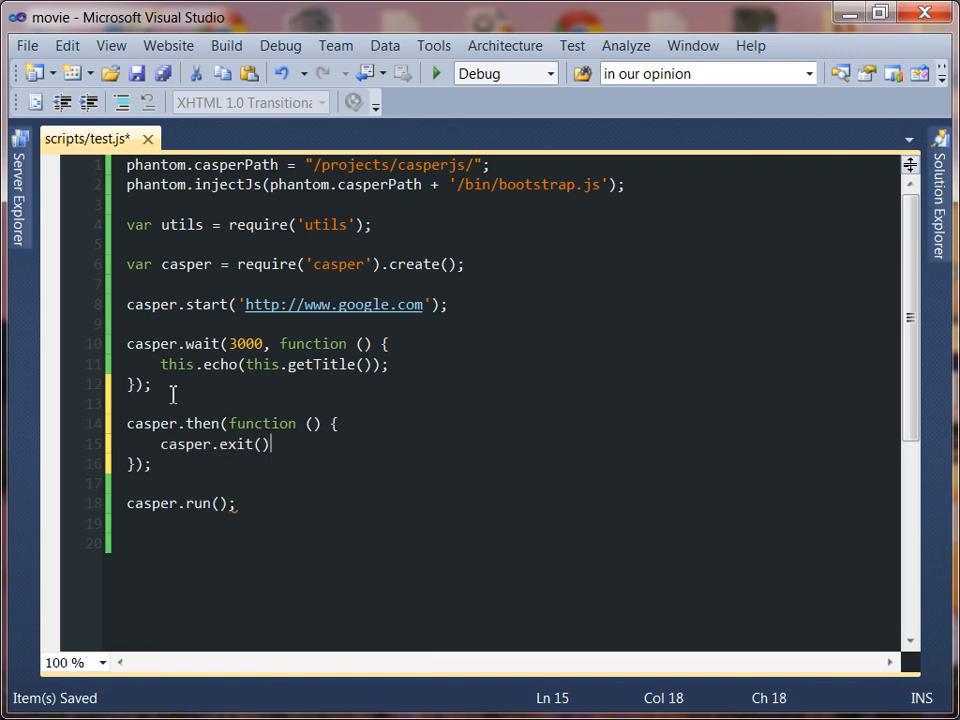
type(";")
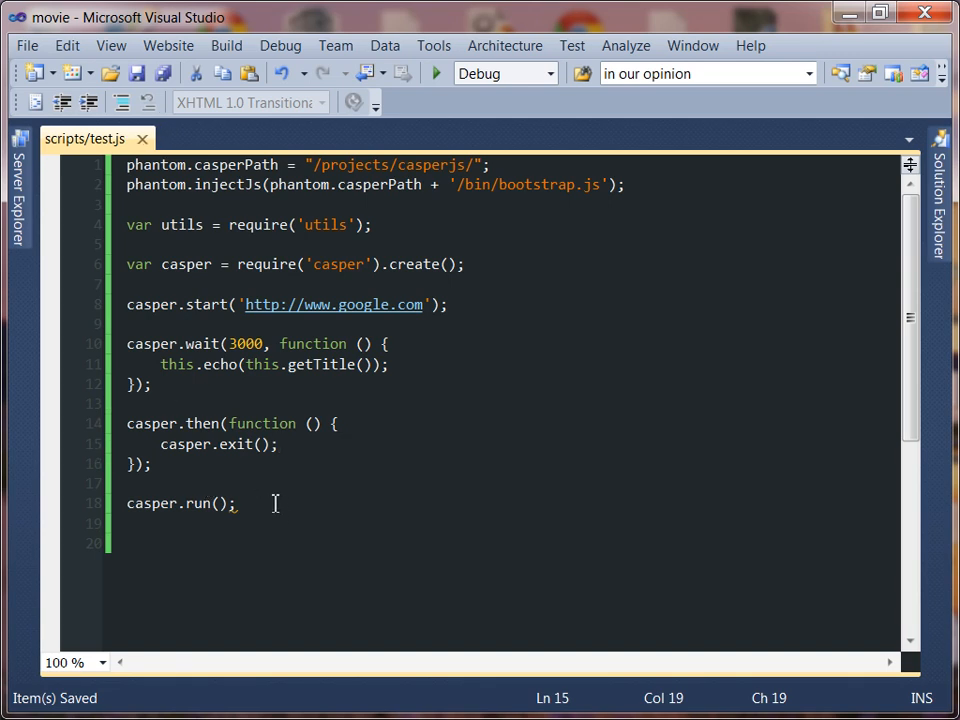
left_click(236, 504)
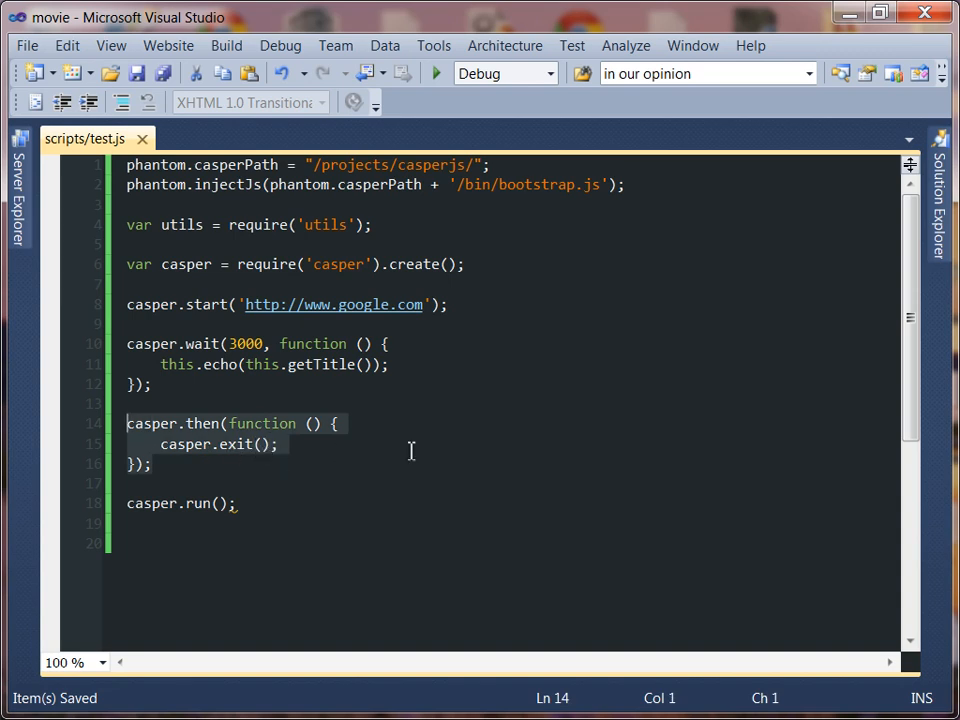
mouse_move(400, 304)
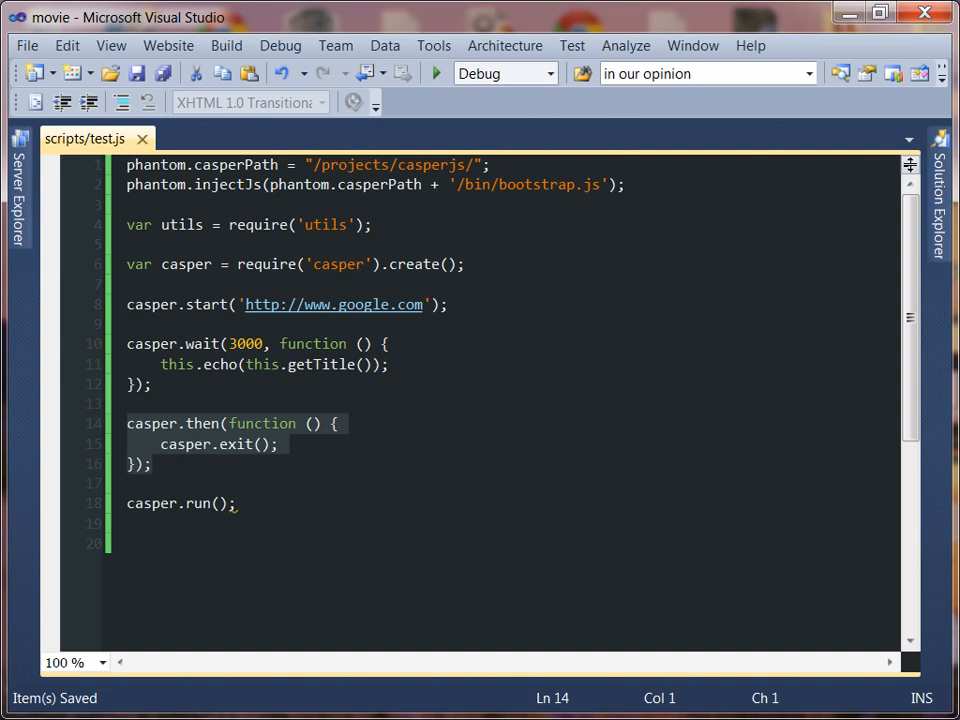
Start phantomjs from the C:\Projects\movie\scripts prompt and quit back to the folder
left_click_drag(128, 424, 152, 464)
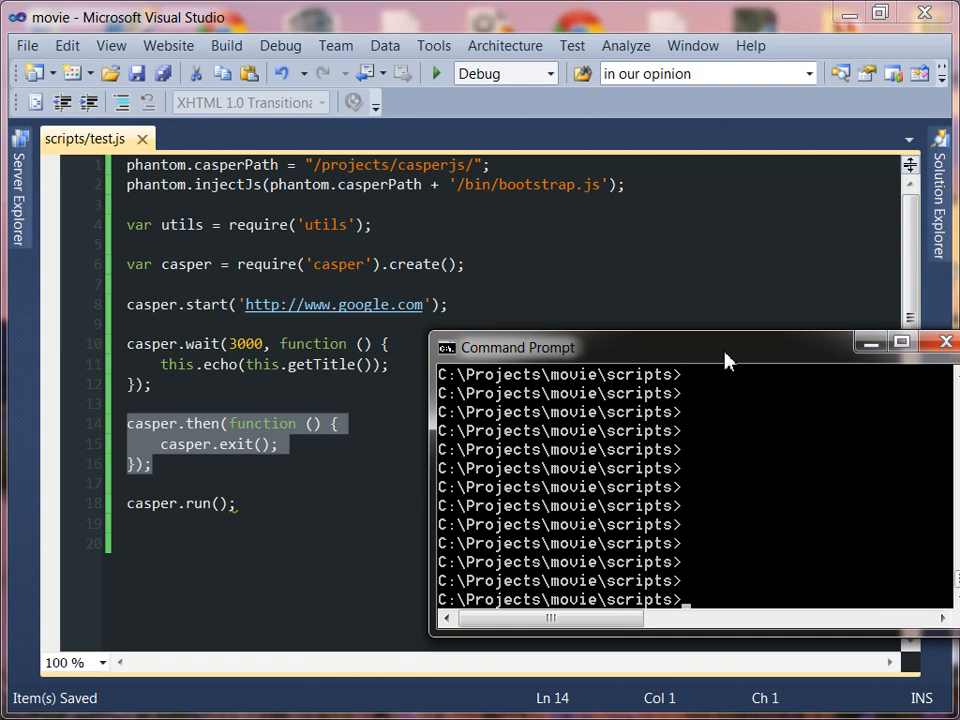
type("phantomjs")
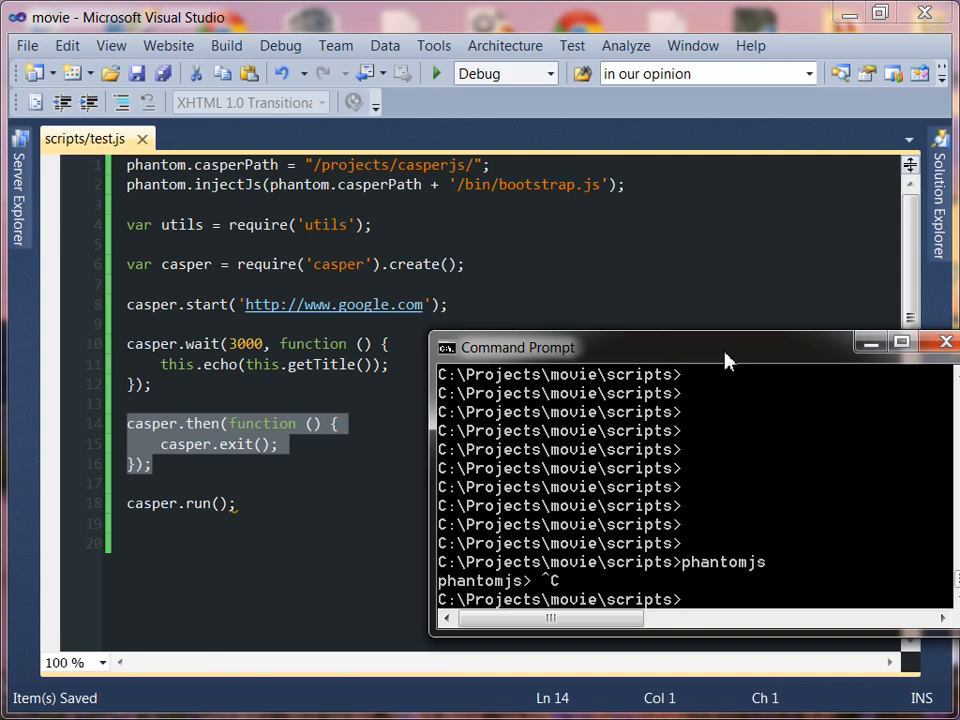
mouse_move(680, 378)
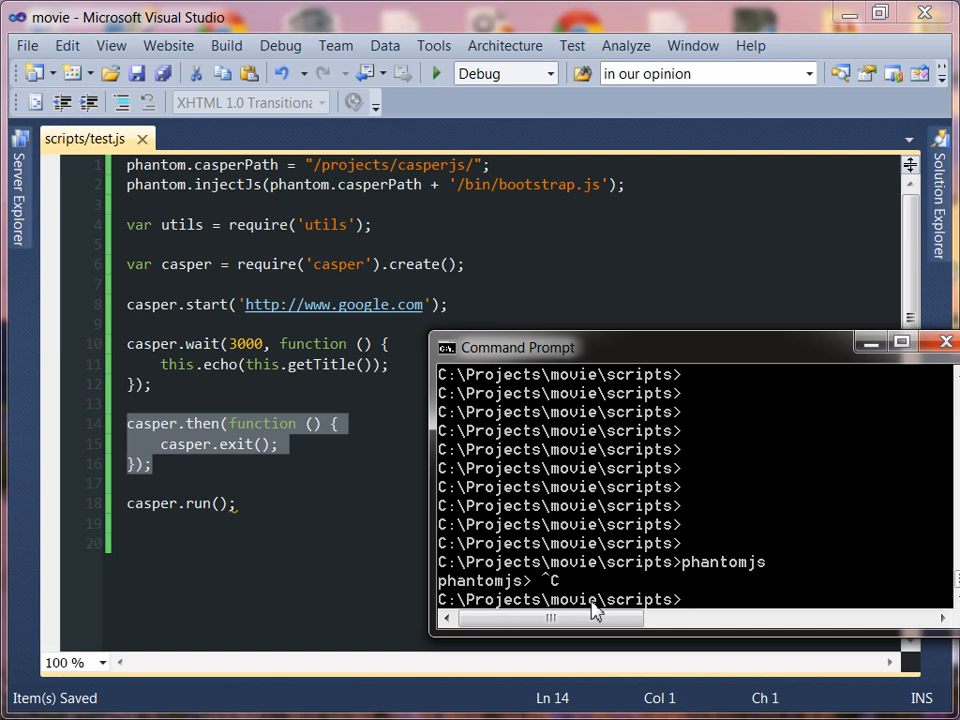
mouse_move(708, 612)
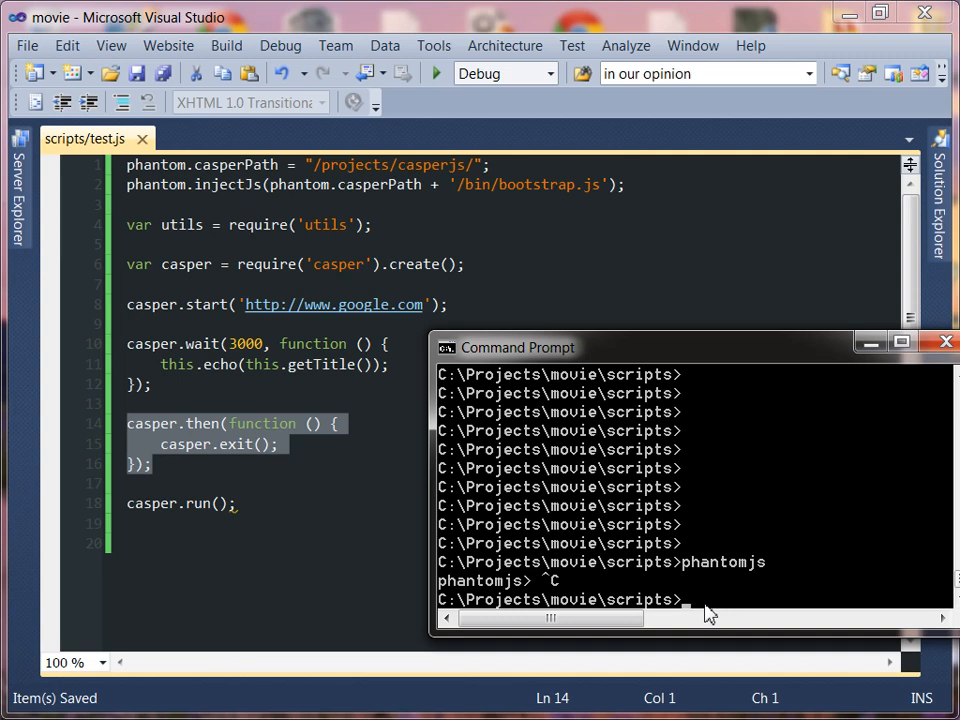
Run phantomjs test.js so the page title Google is printed
type("phantom")
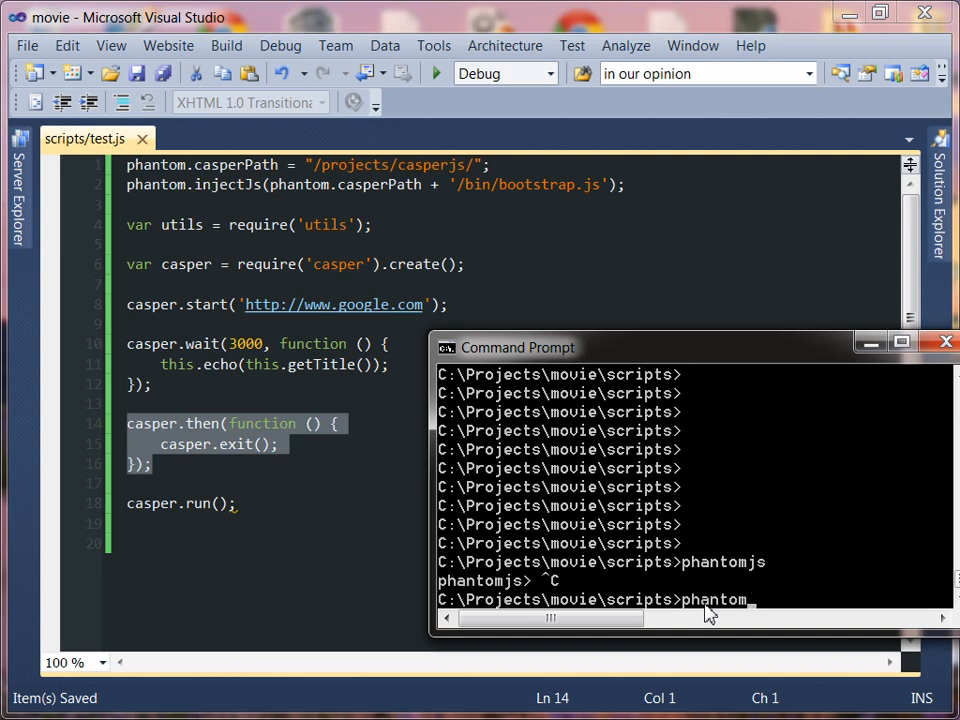
type("js test.js")
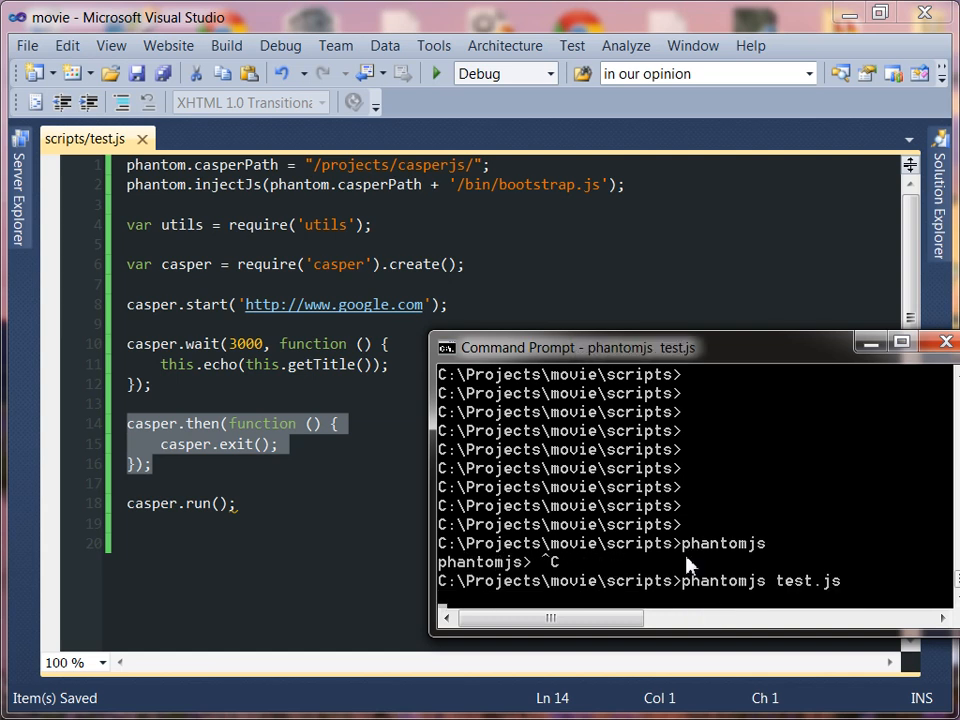
mouse_move(710, 704)
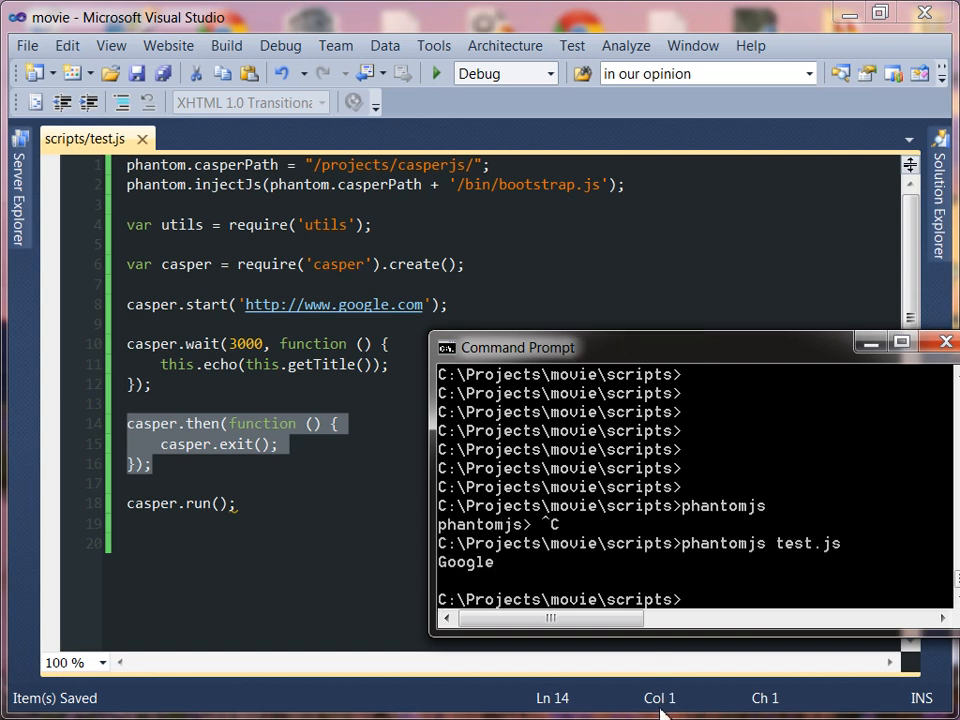
mouse_move(506, 572)
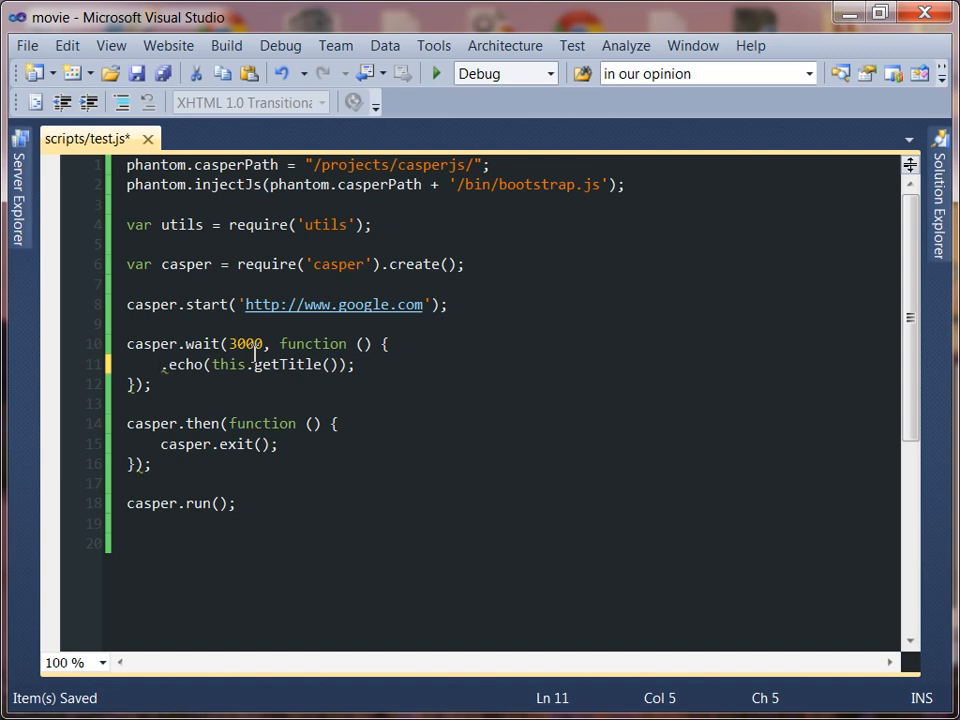
Change the echo line in the wait callback to use casper.echo and rerun the script
type("casper.")
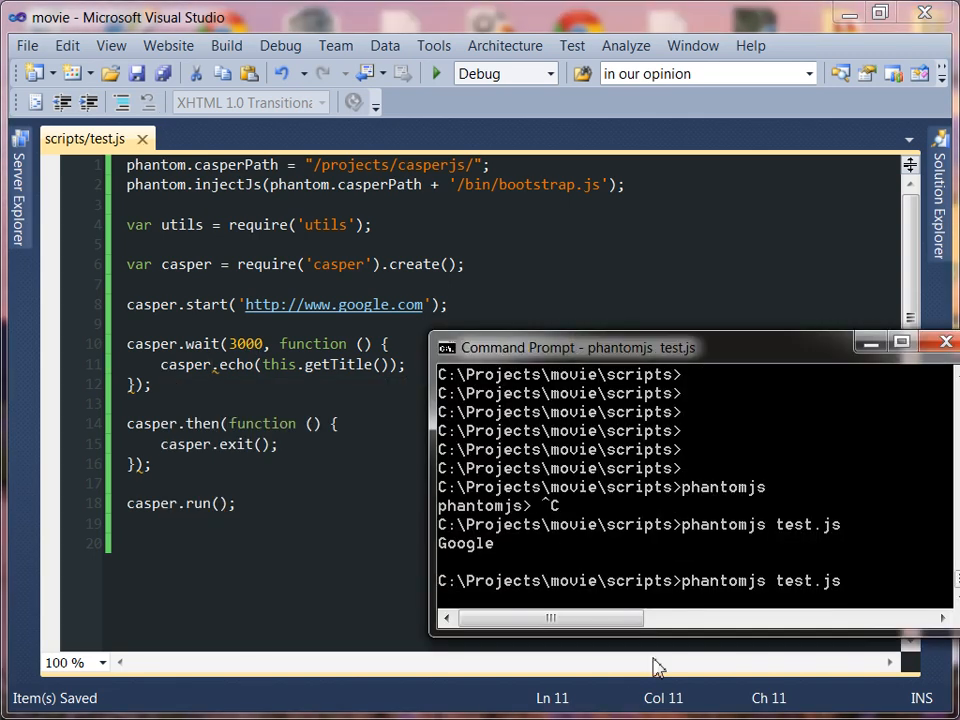
mouse_move(608, 502)
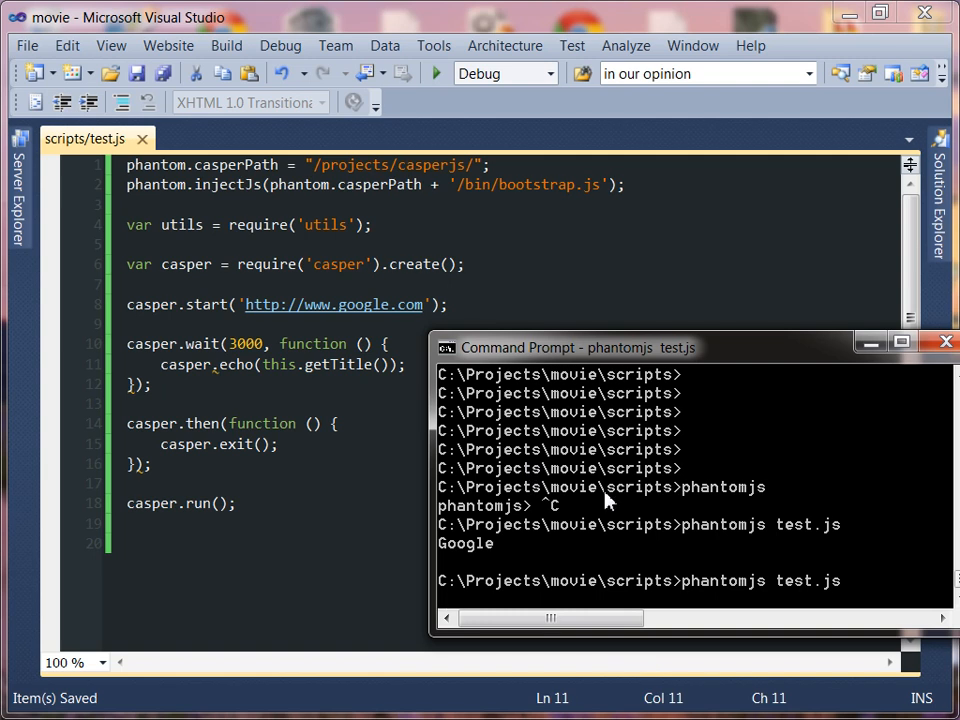
mouse_move(558, 516)
type("thi")
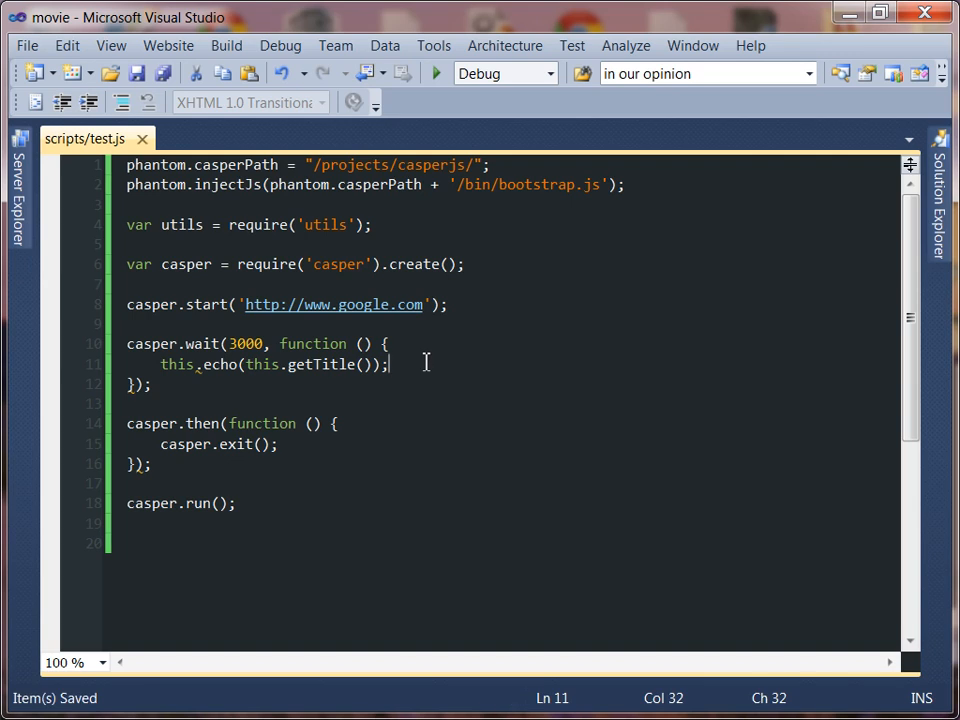
mouse_move(370, 406)
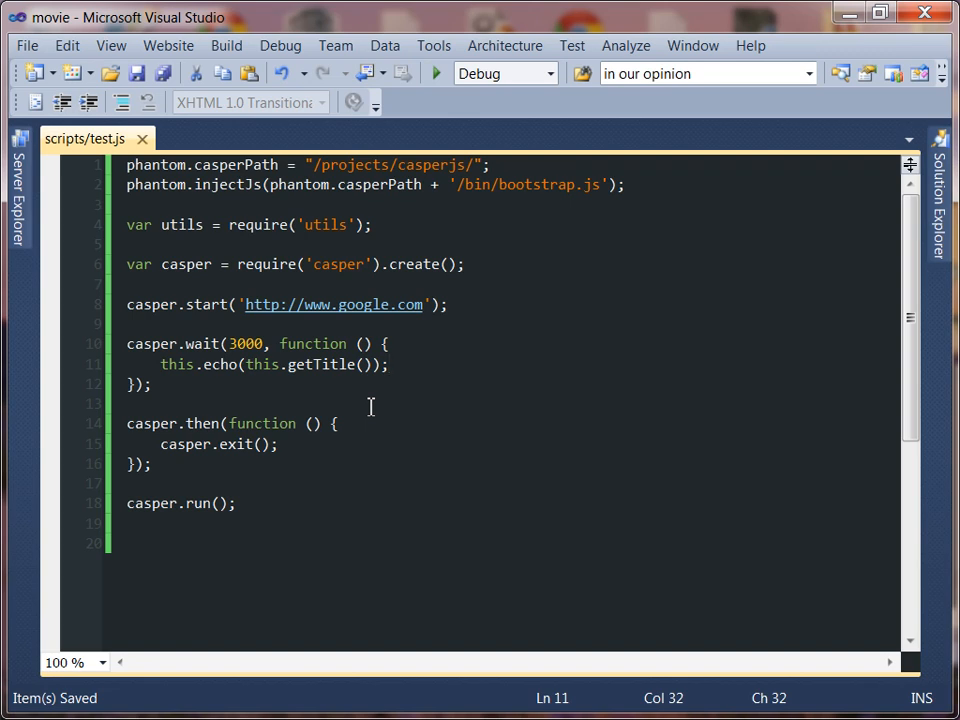
mouse_move(448, 472)
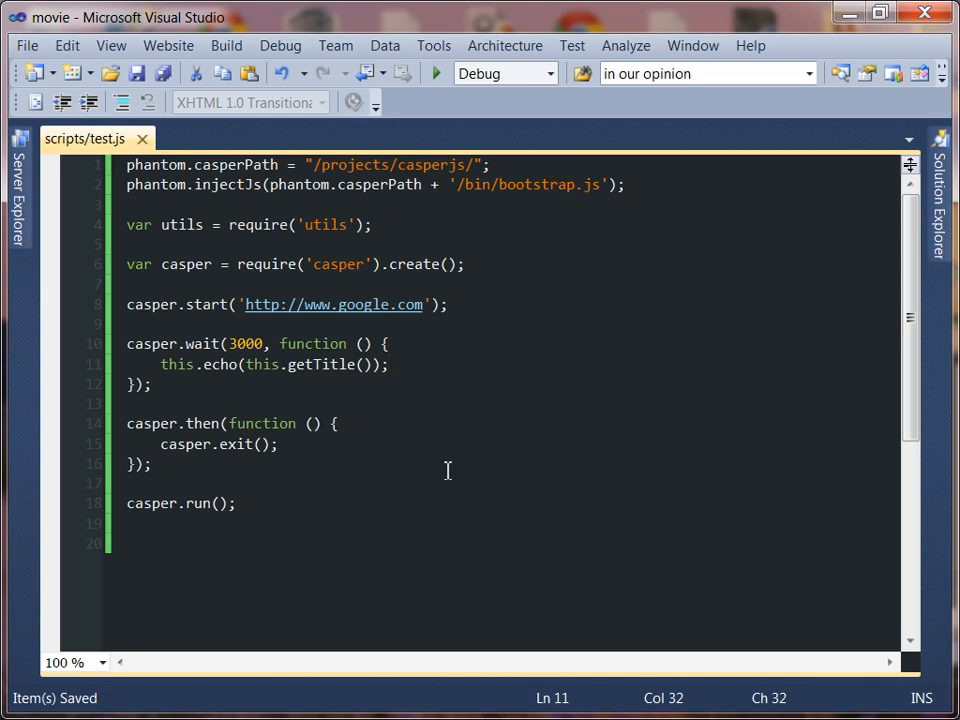